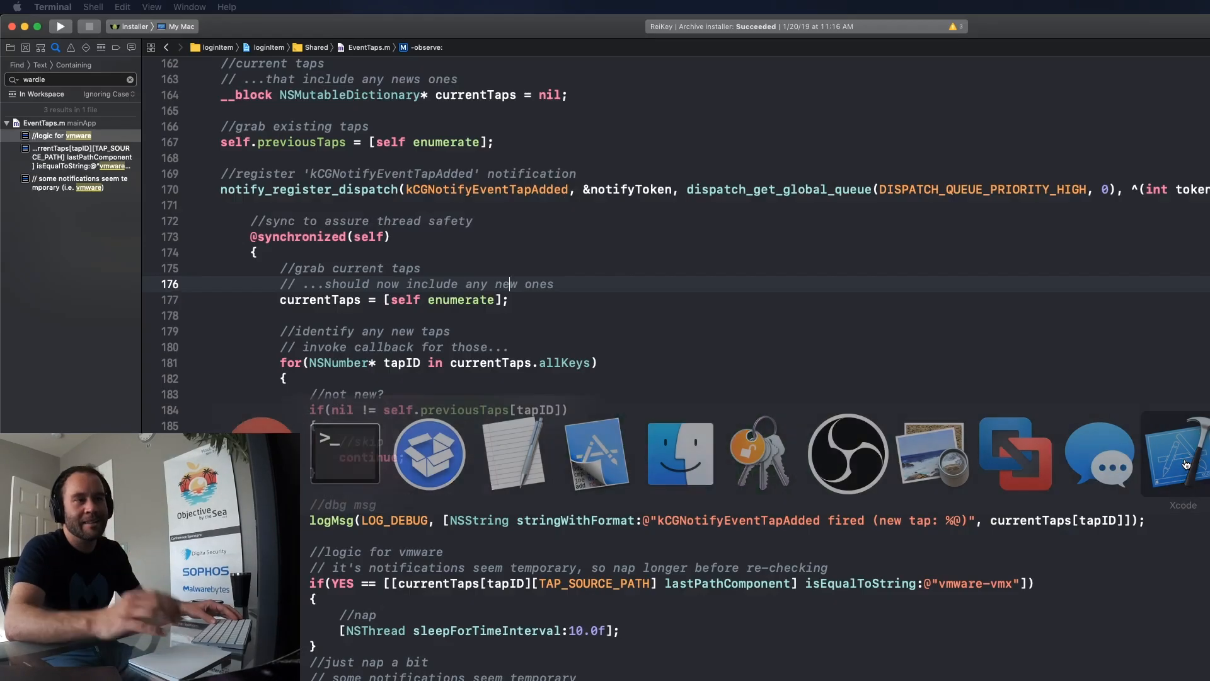
# Step: Switch to Chrome and type 'reik' into a new tab's address bar
pyautogui.click(440, 7)
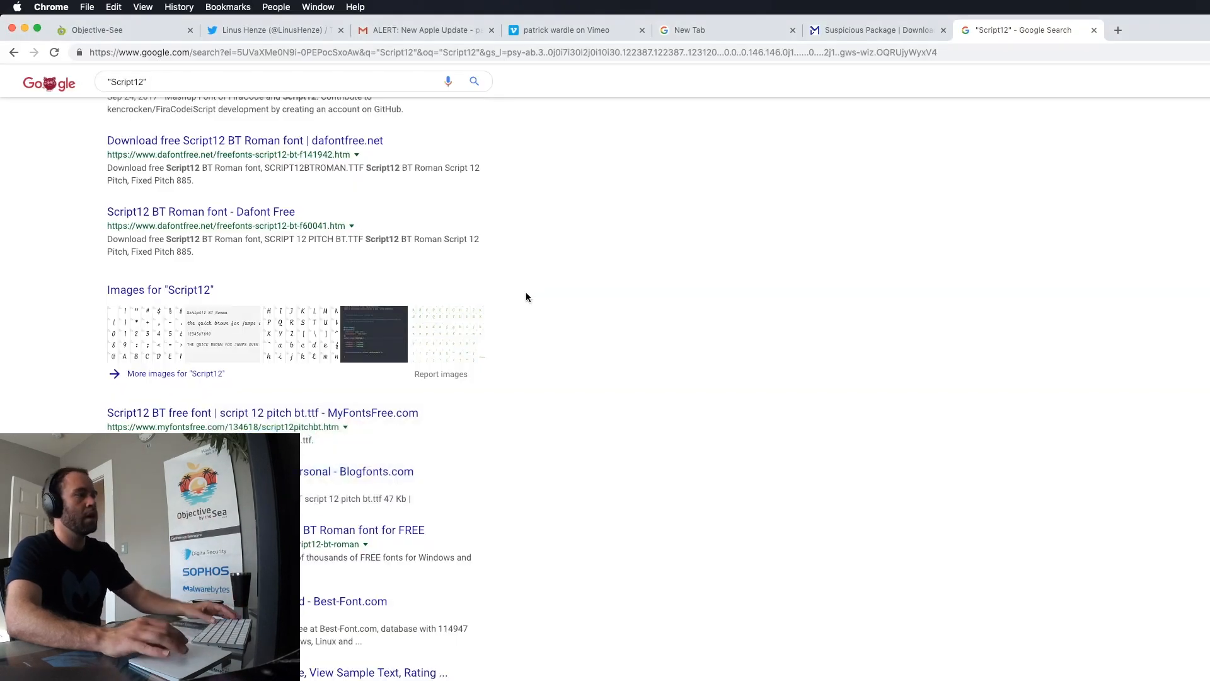
pyautogui.write('reik')
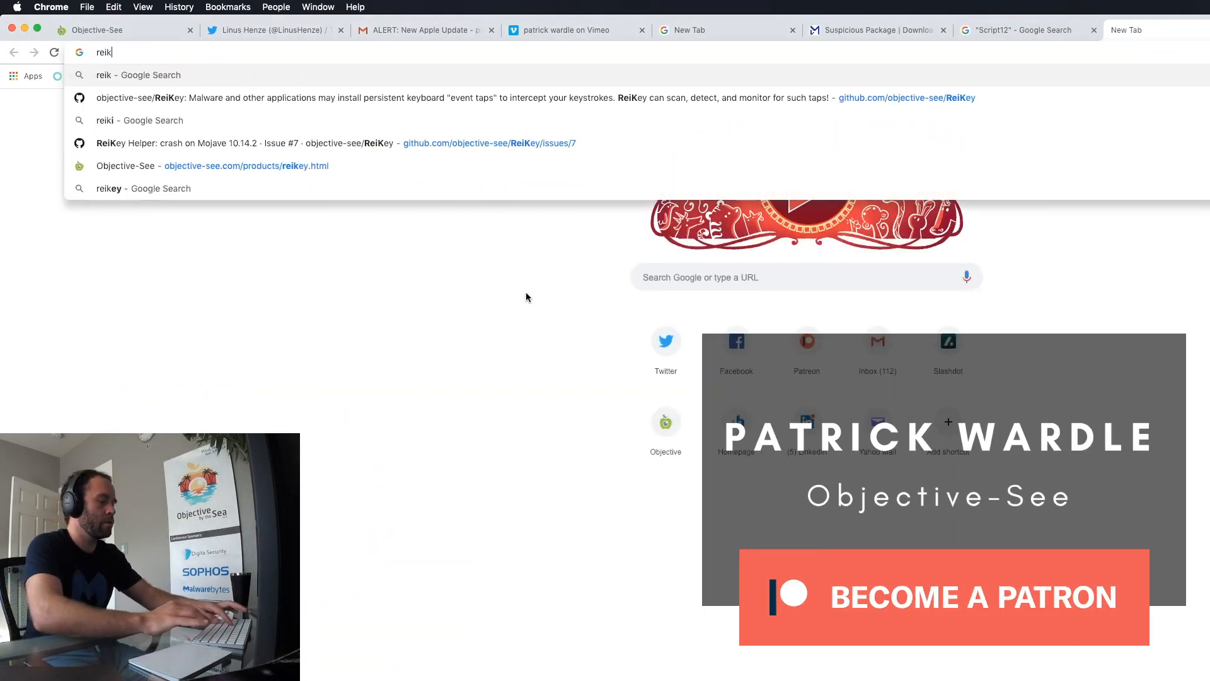
# Step: Open and skim ReiKey's product page on objective-see.com
pyautogui.click(212, 165)
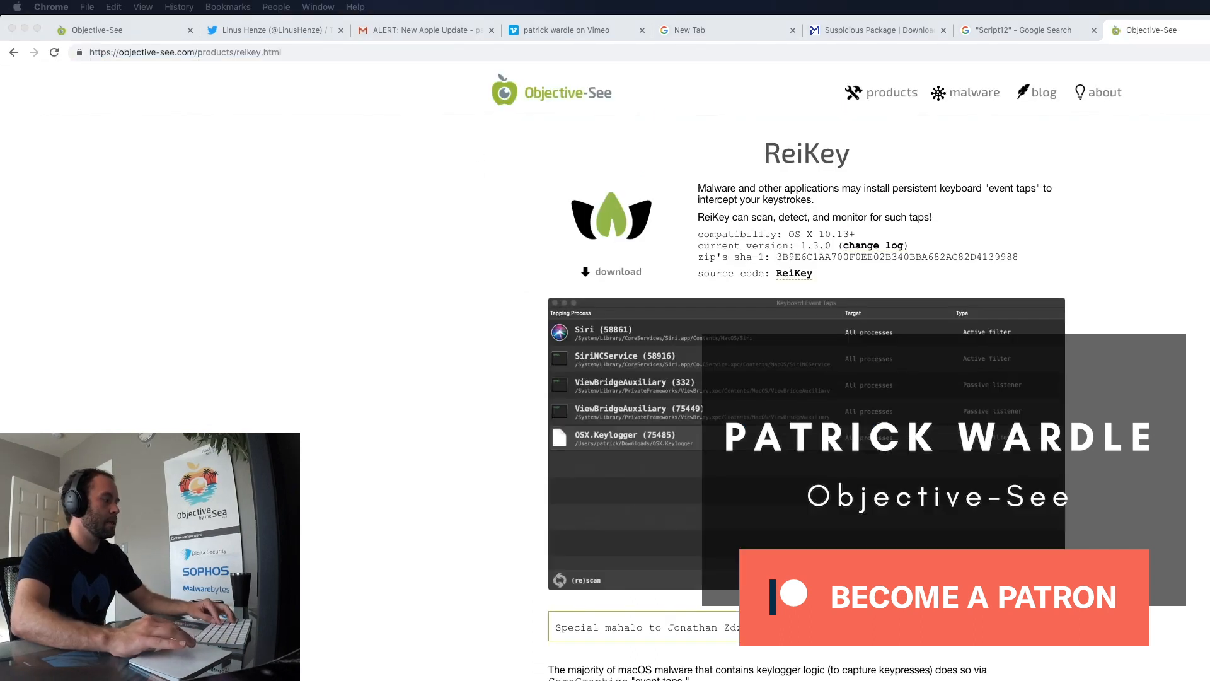
pyautogui.scroll(-3)
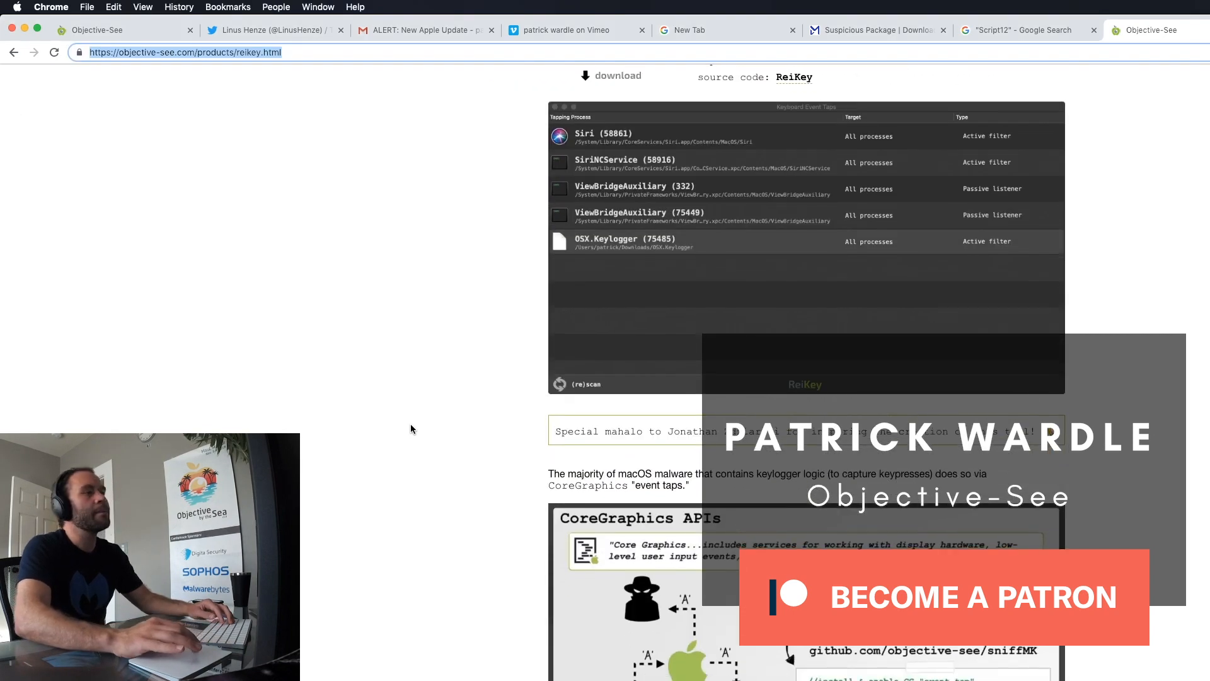
pyautogui.scroll(3)
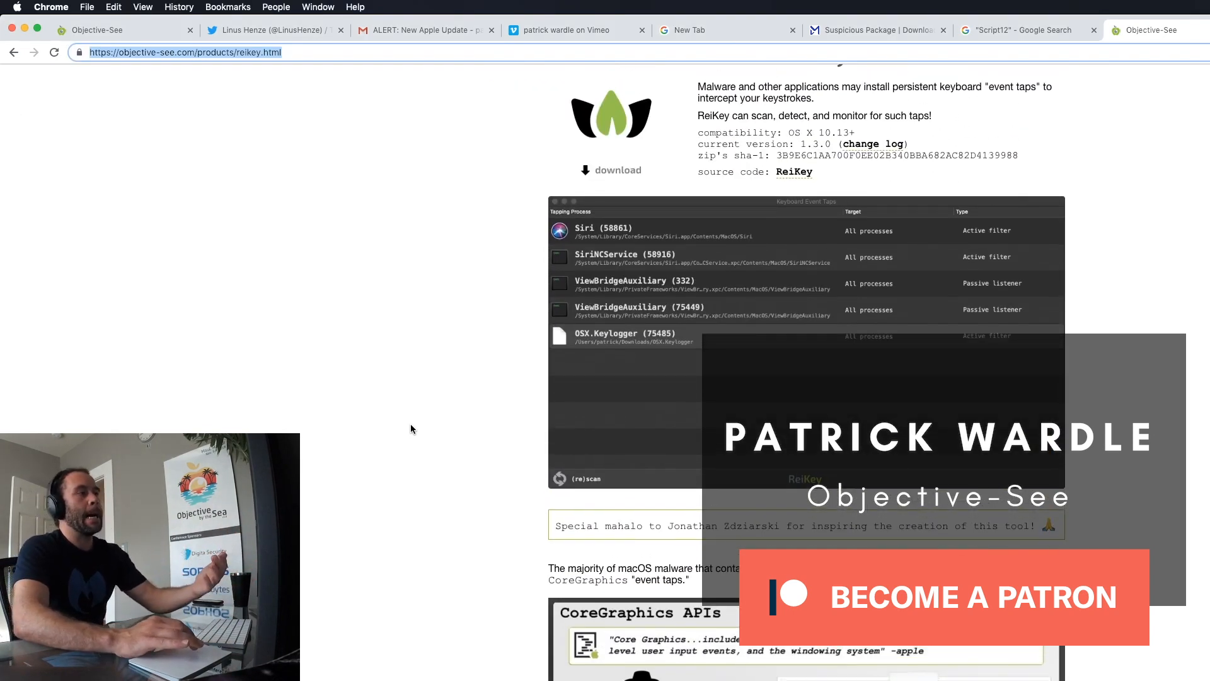
pyautogui.scroll(-3)
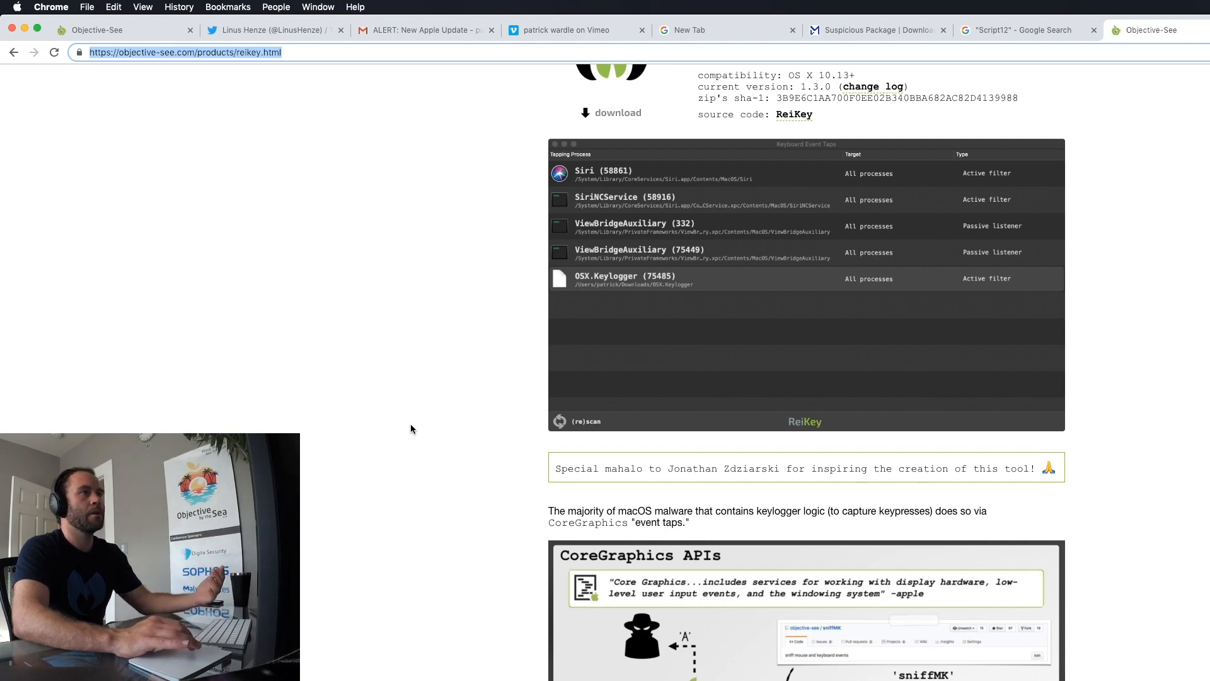
pyautogui.scroll(3)
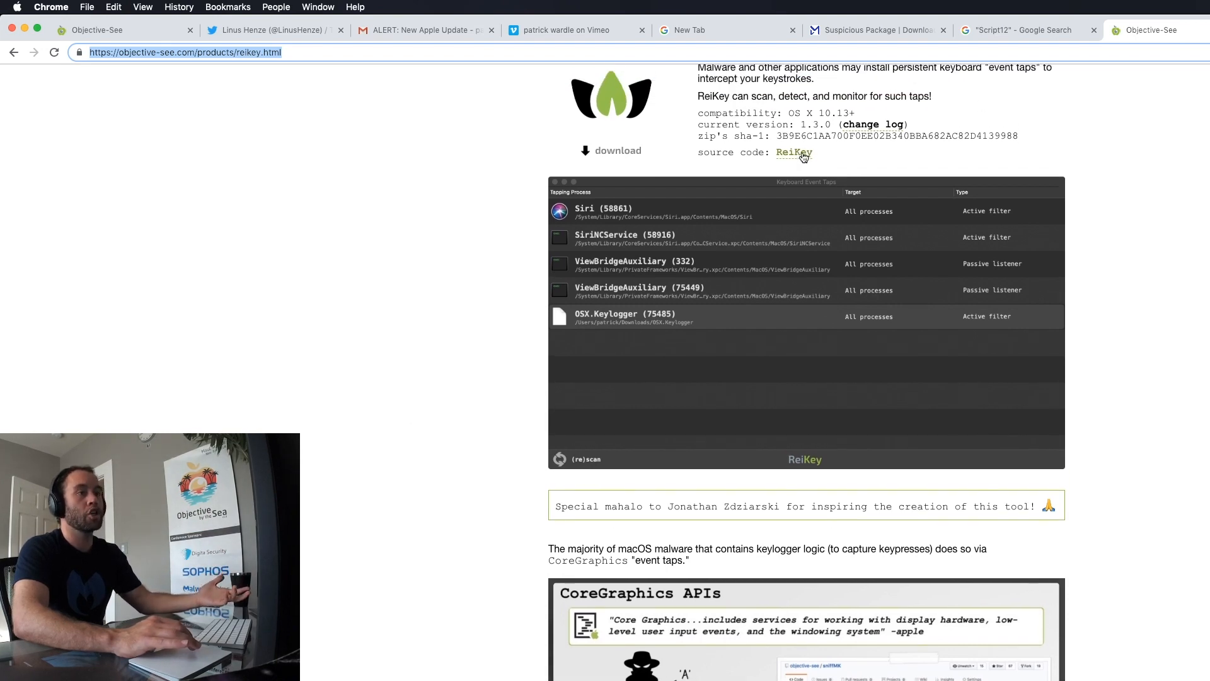
# Step: Follow the 'source code: ReiKey' link and skim the GitHub repository
pyautogui.click(793, 152)
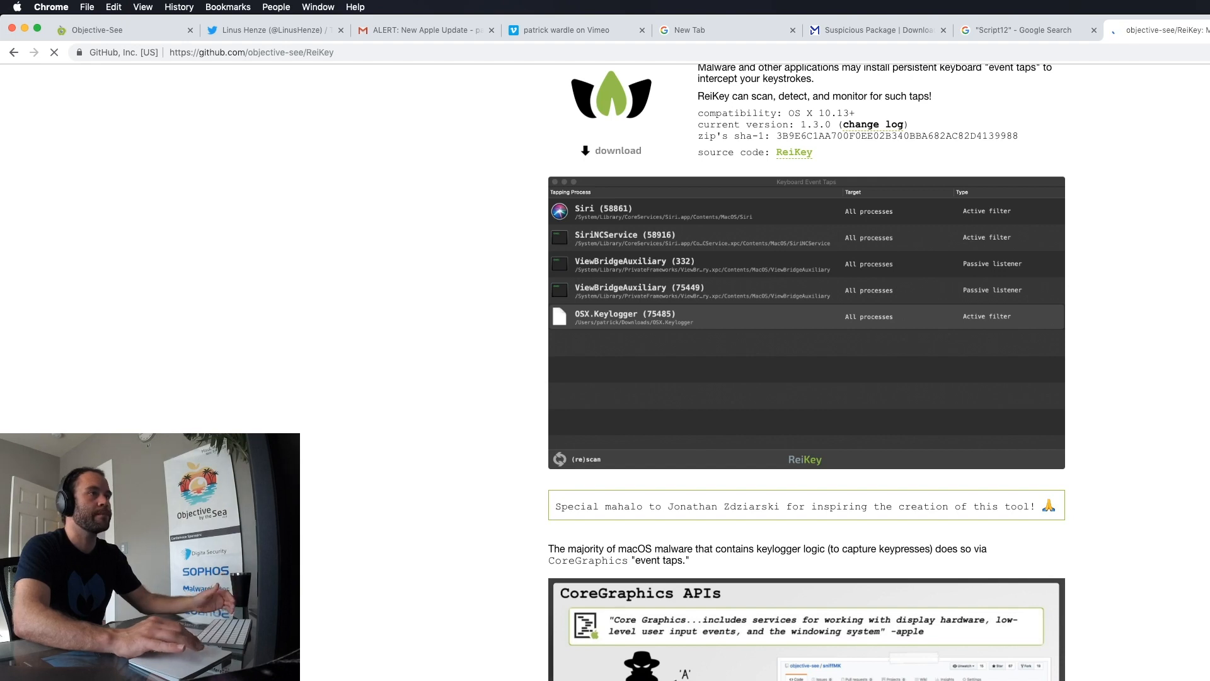
pyautogui.scroll(3)
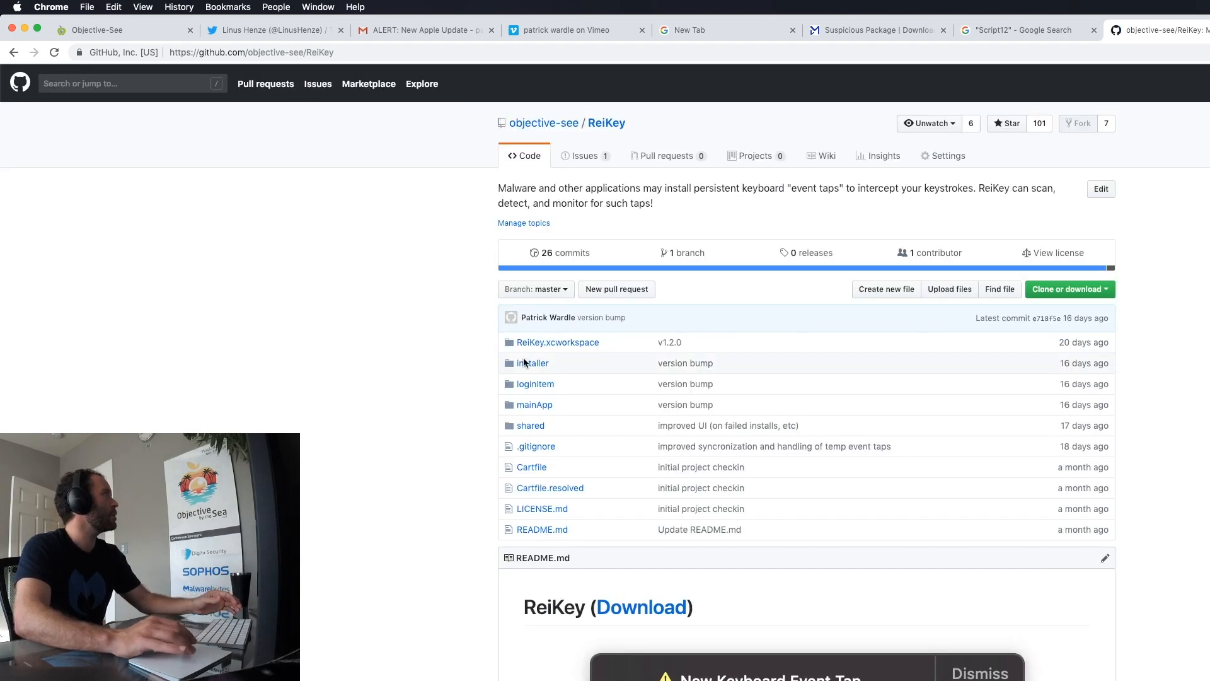
pyautogui.scroll(-3)
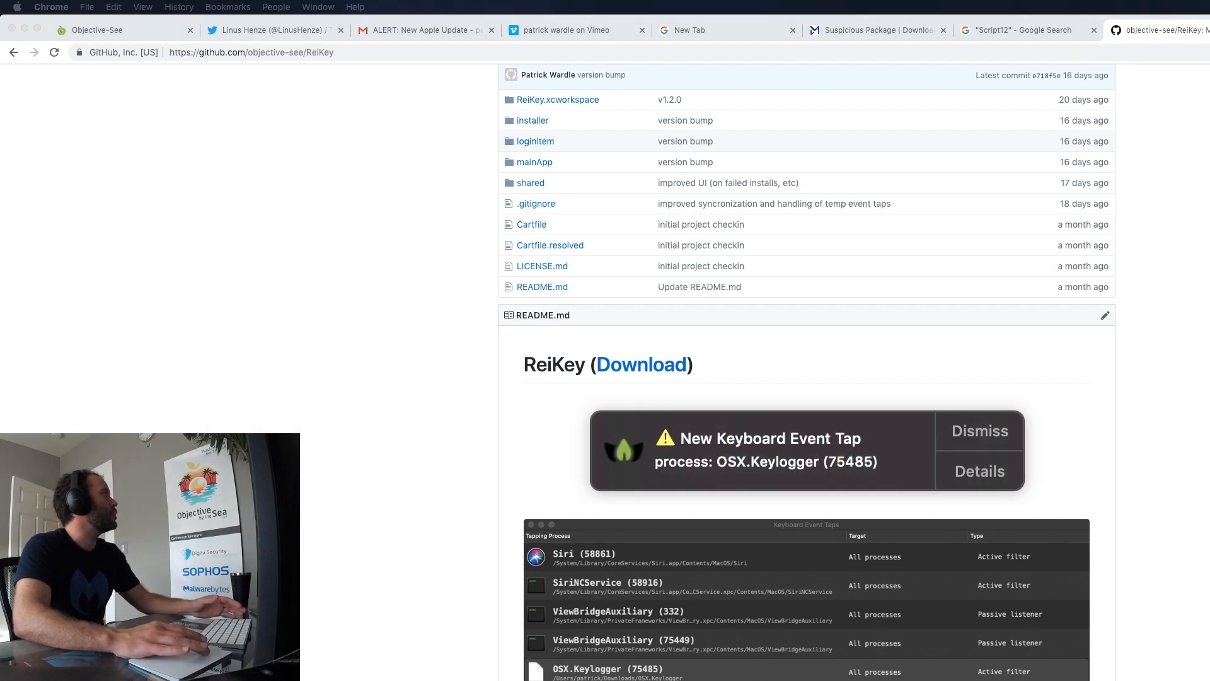
pyautogui.scroll(-3)
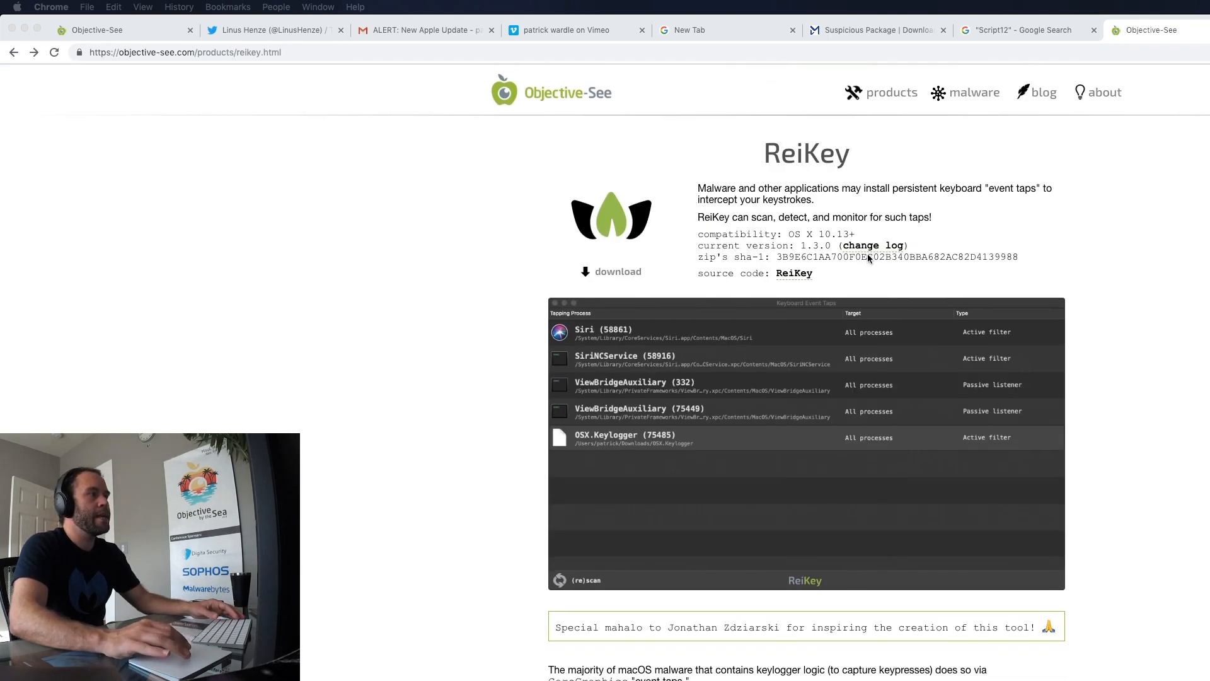
# Step: Scroll to the Commandline Interface section and select '-scan' in the usage text
pyautogui.scroll(-3)
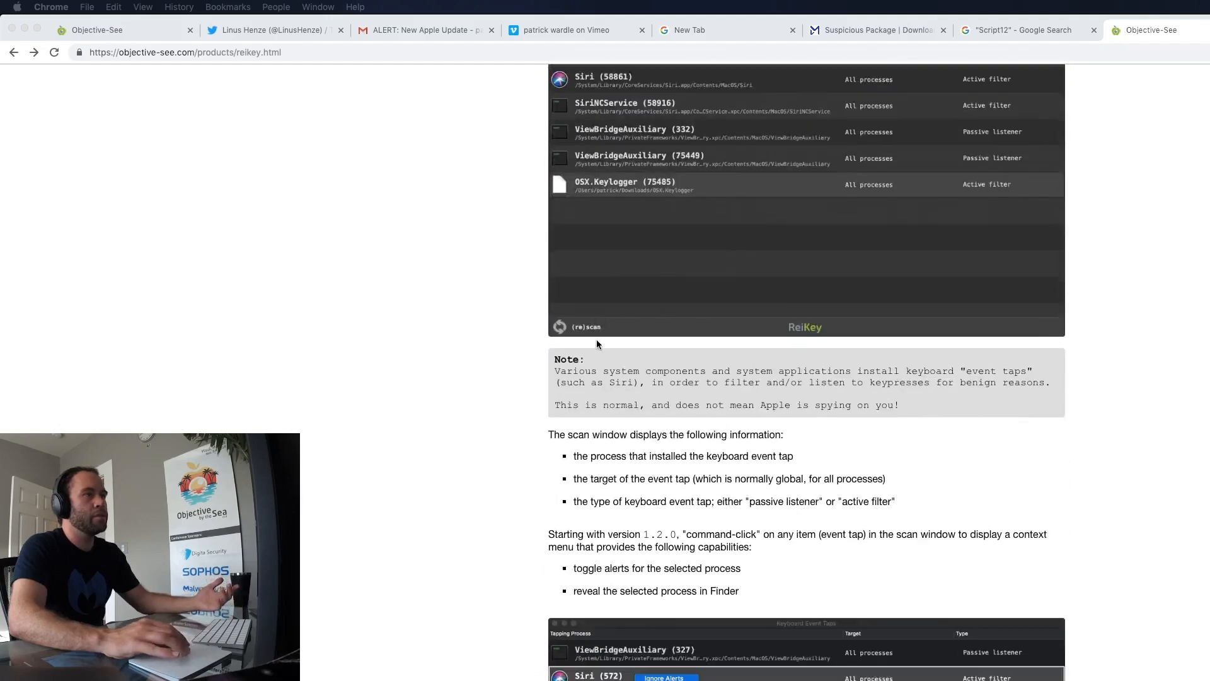
pyautogui.scroll(-3)
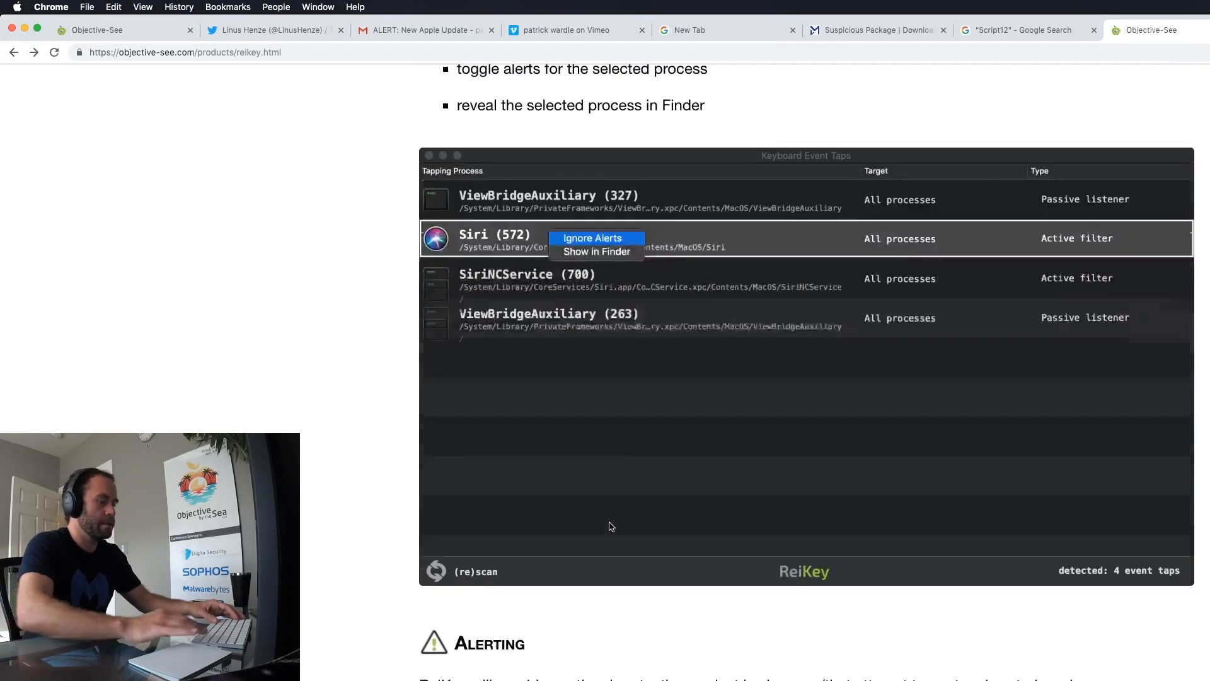
pyautogui.scroll(-3)
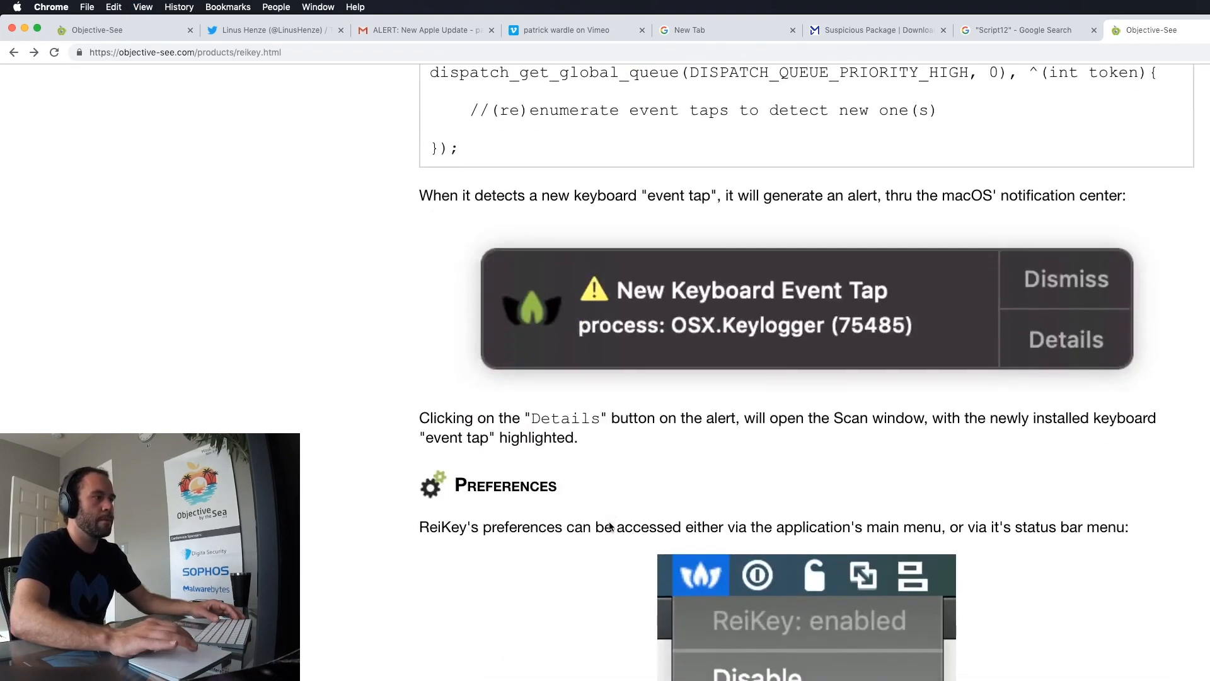
pyautogui.scroll(-3)
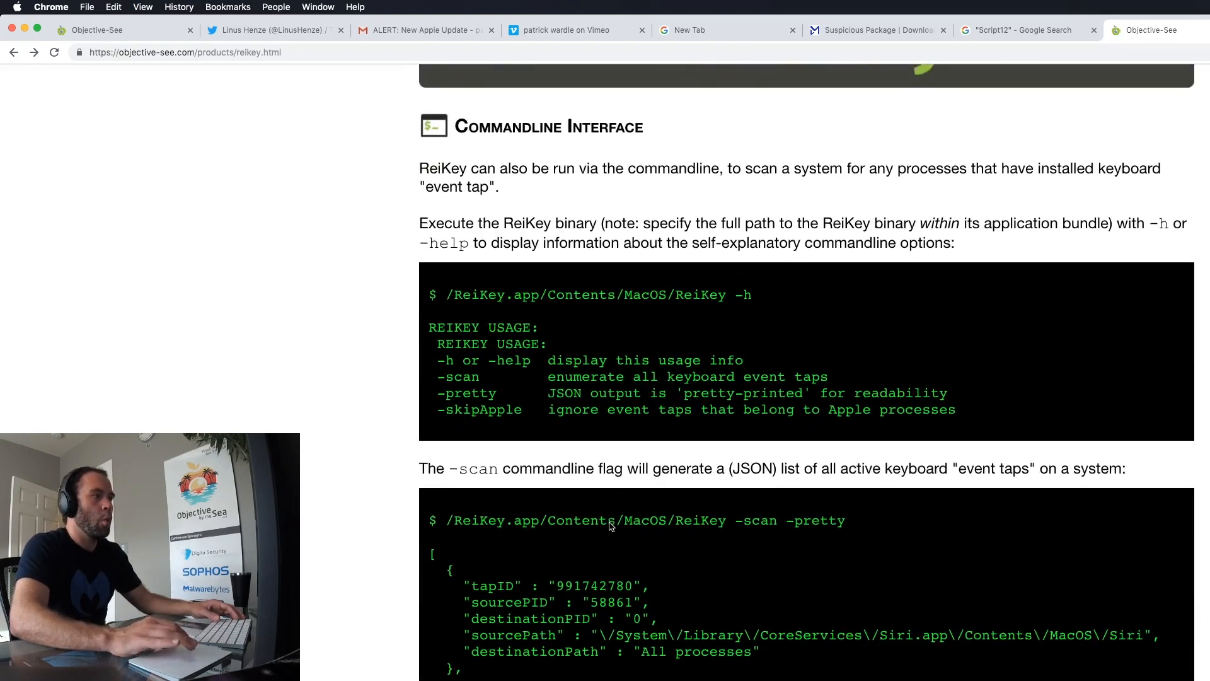
pyautogui.scroll(-3)
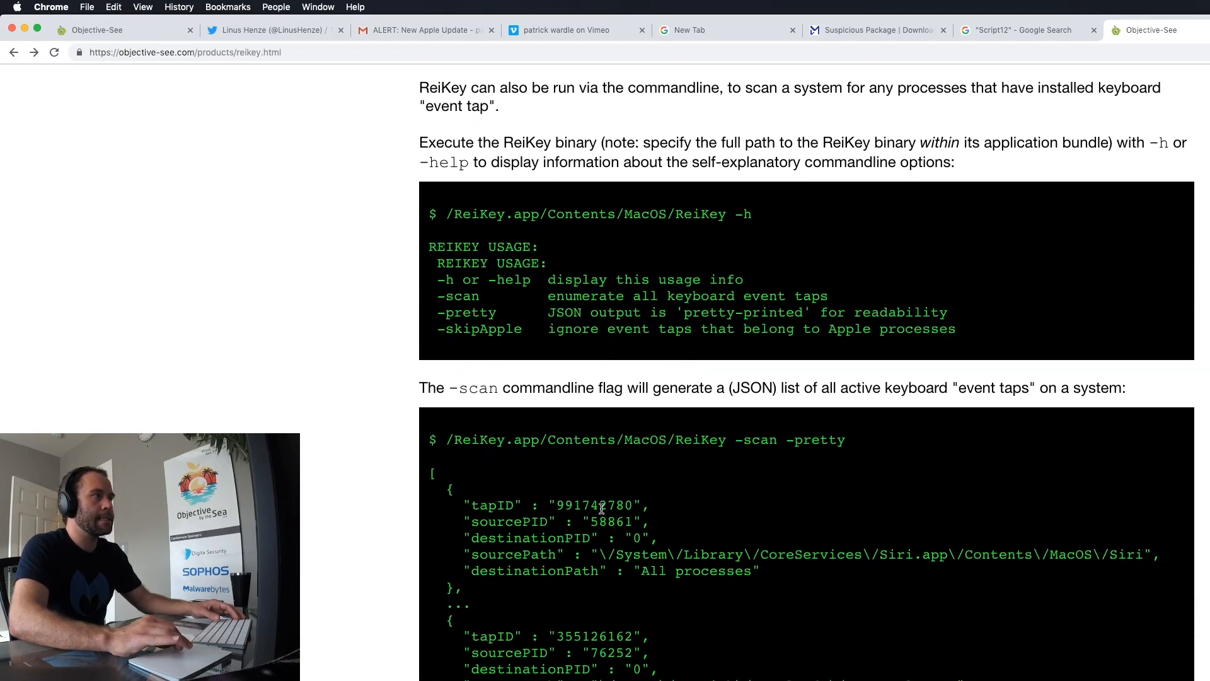
pyautogui.doubleClick(446, 279)
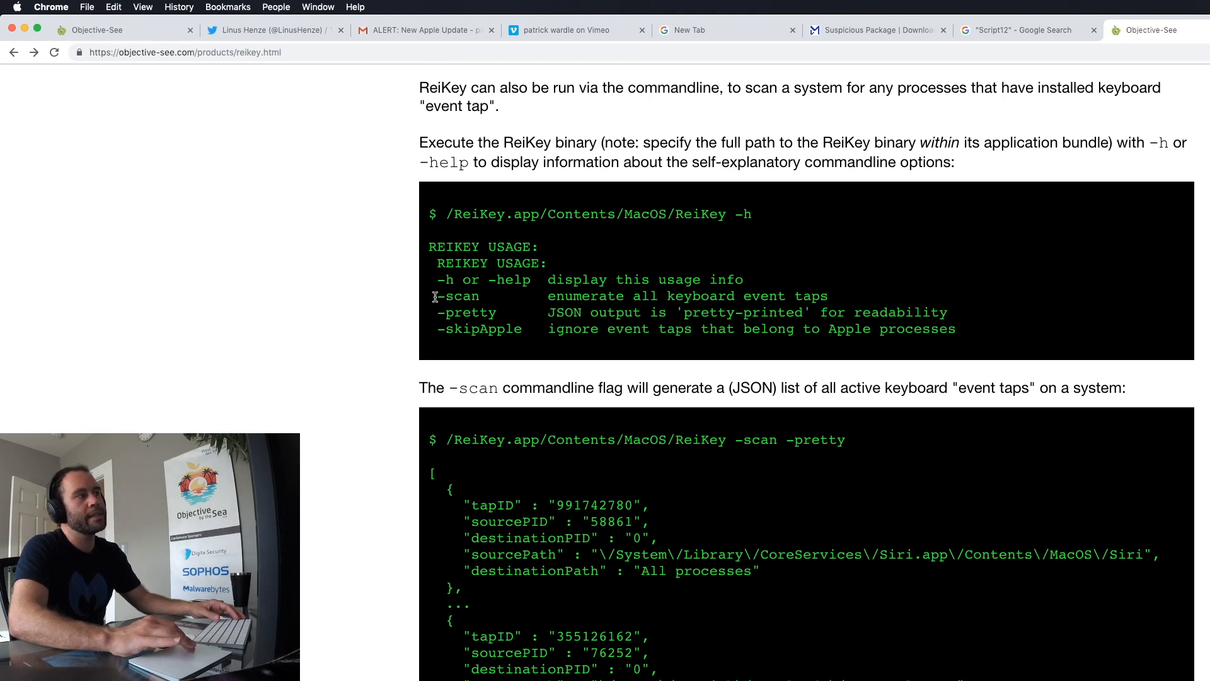
pyautogui.doubleClick(455, 296)
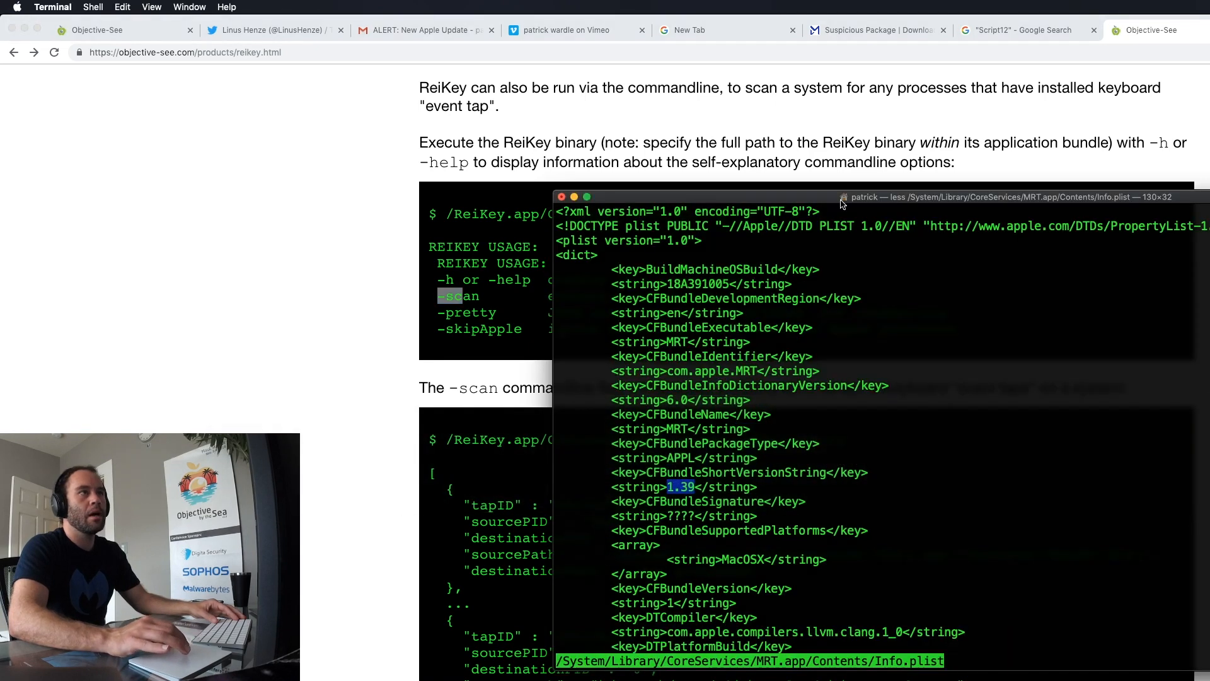
# Step: Quit the plist viewer and run ReiKey.app/Contents/MacOS/ReiKey -h to print usage
pyautogui.press('q')
pyautogui.write('cd /Applications/')
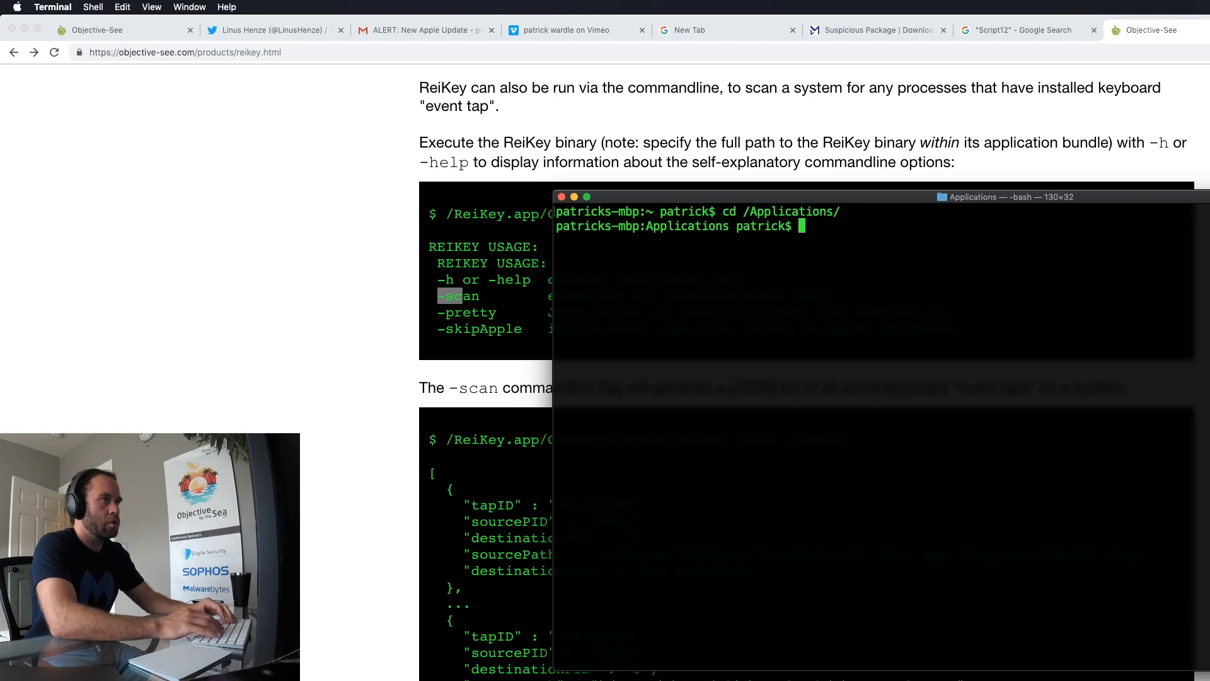
pyautogui.write('R')
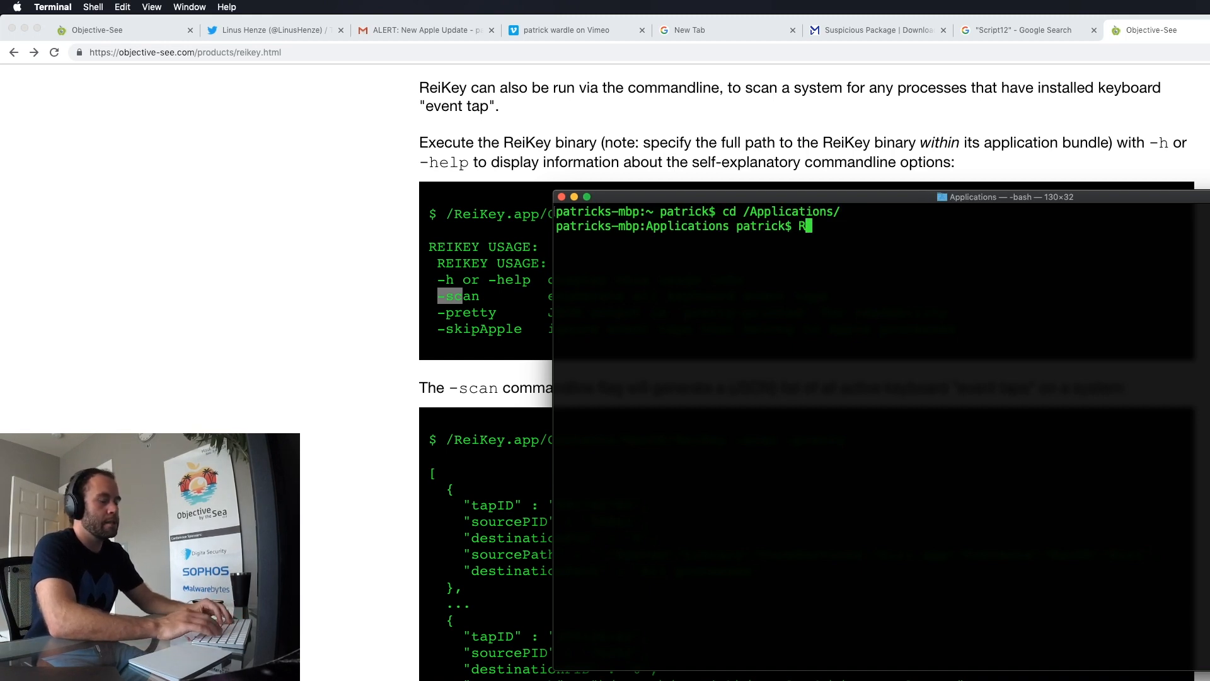
pyautogui.write('eiKey.app/Contents/')
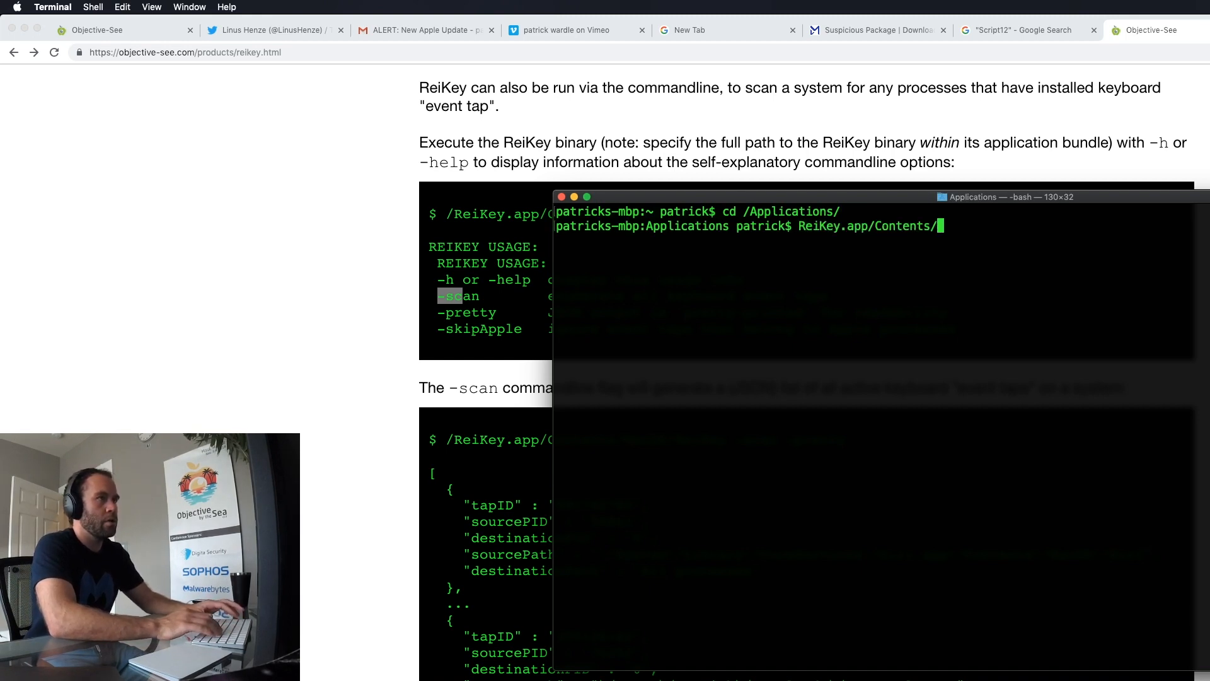
pyautogui.write('MacOS/ReiKey')
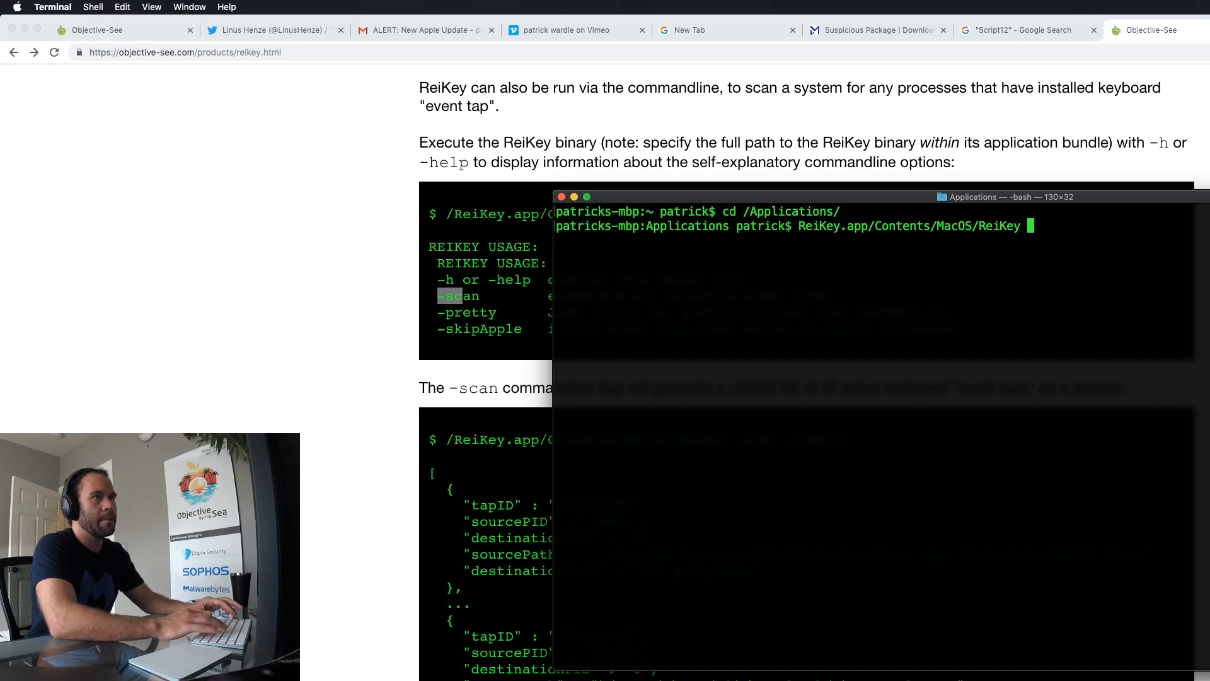
pyautogui.press('Return')
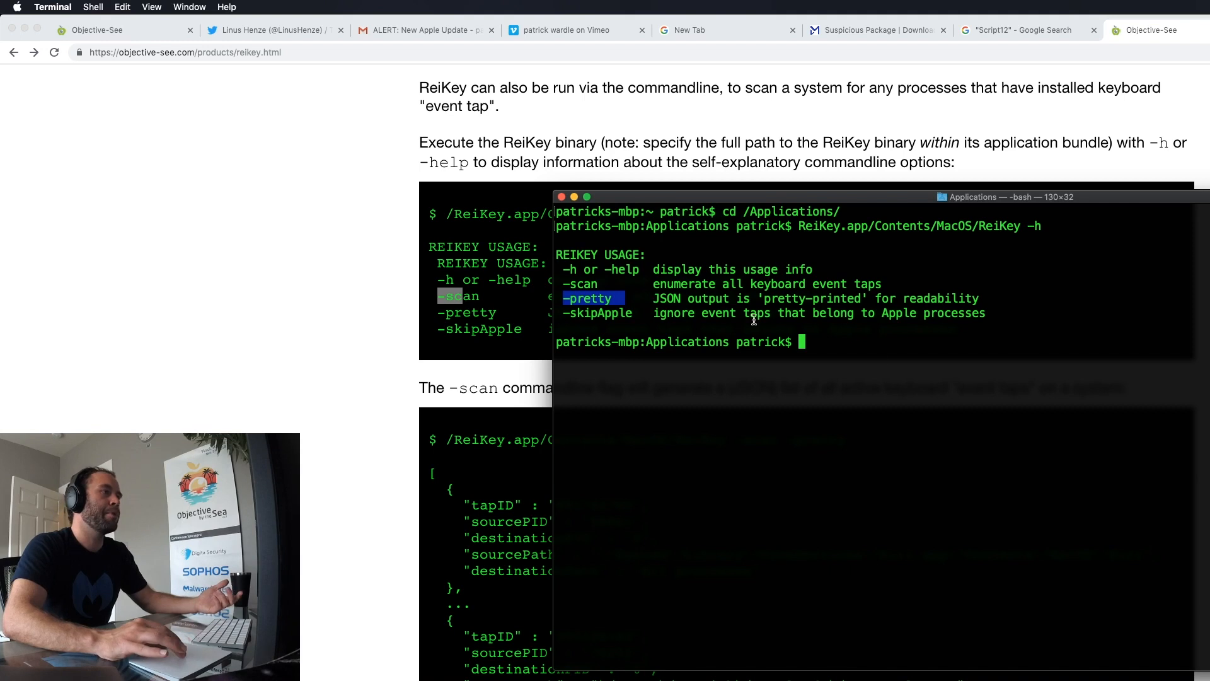
pyautogui.write('ReiKey.app/Contents/MacOS/ReiKey -h')
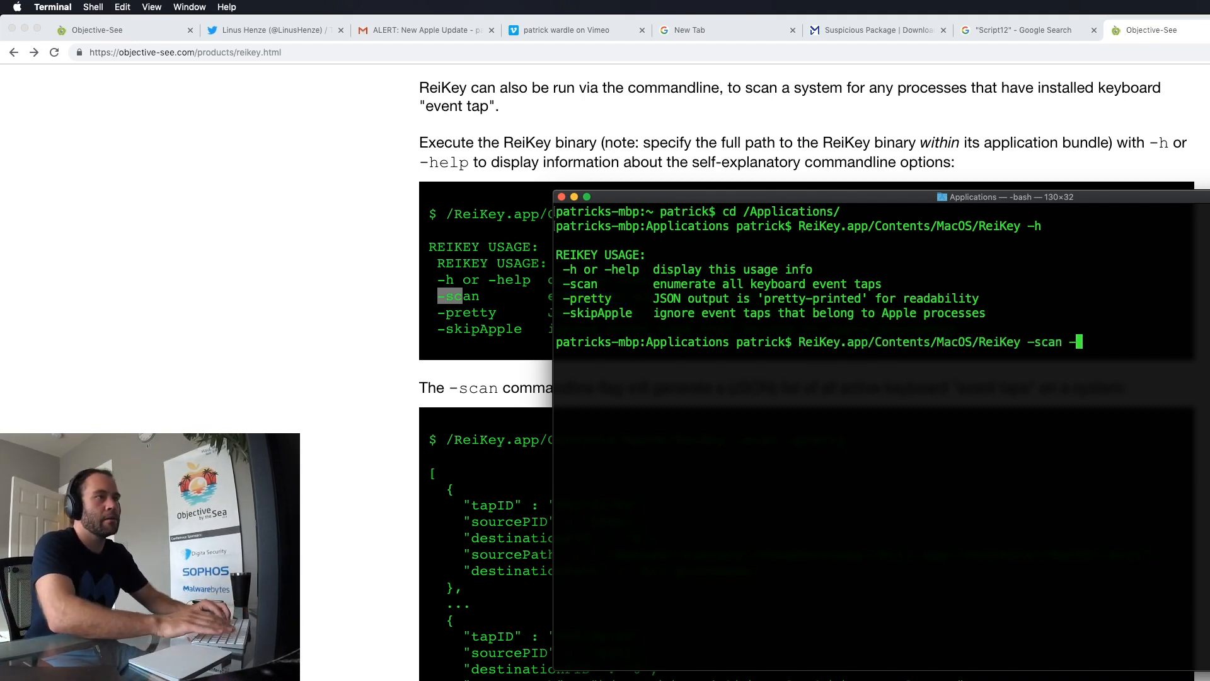
pyautogui.write('-pretty')
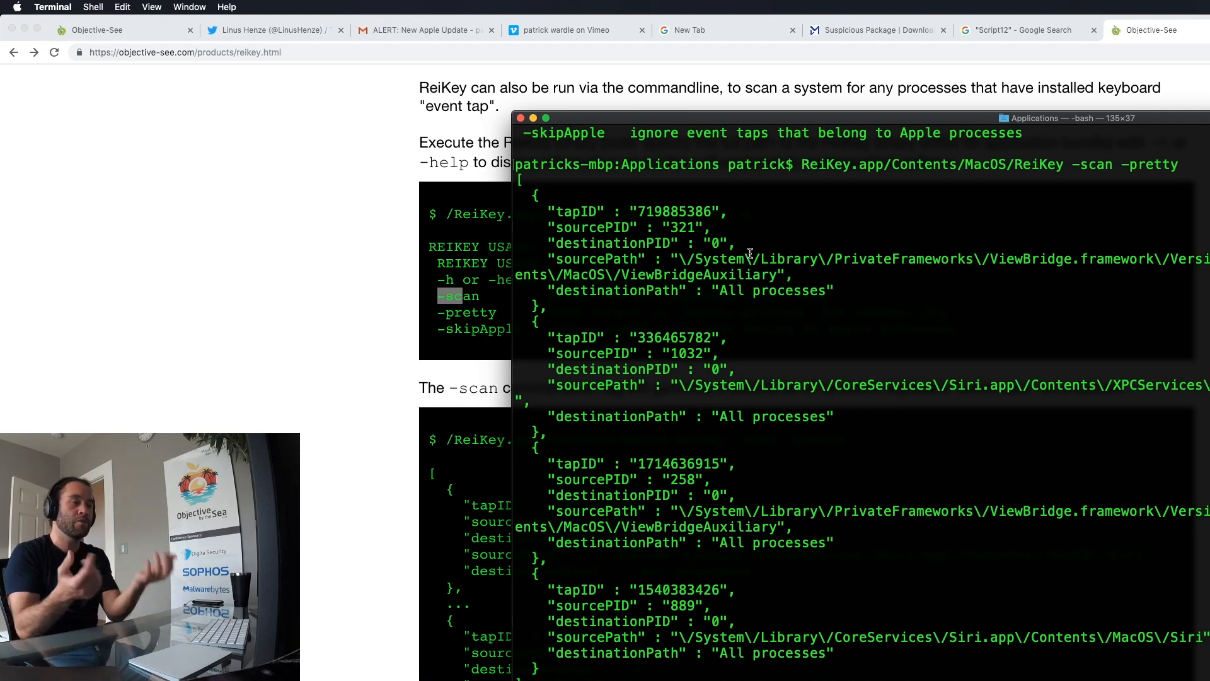
pyautogui.moveTo(606, 614)
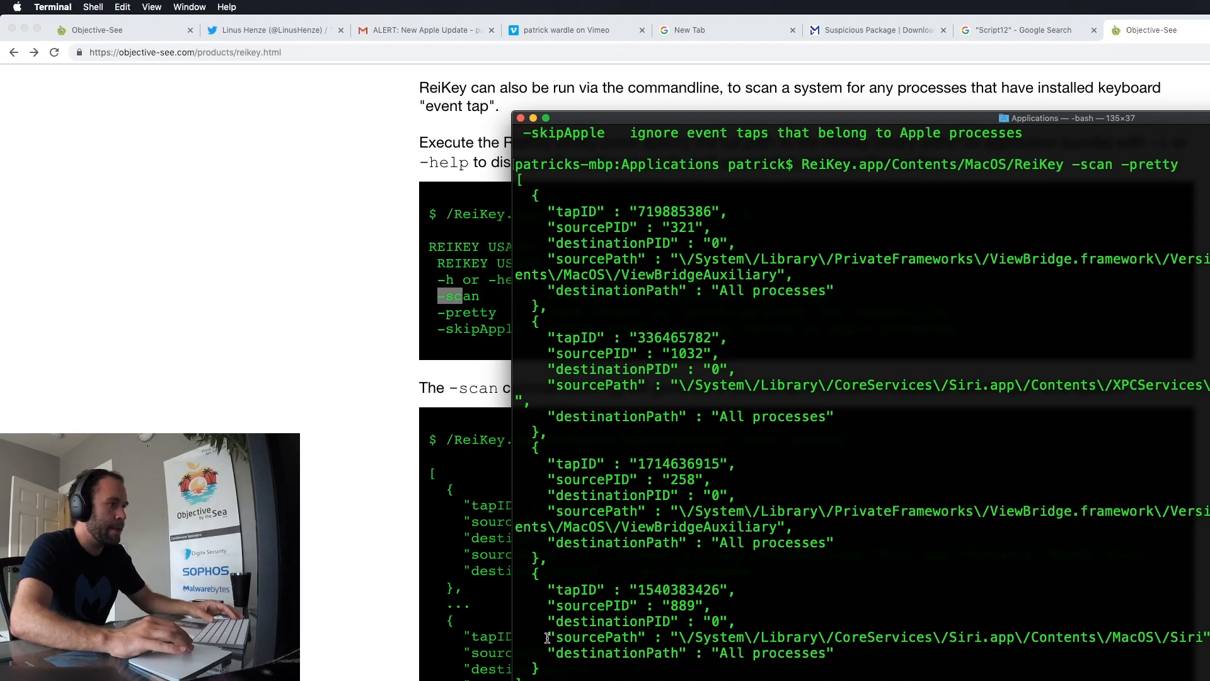
# Step: Select text in the Siri entry of the pretty-printed scan output
pyautogui.doubleClick(598, 637)
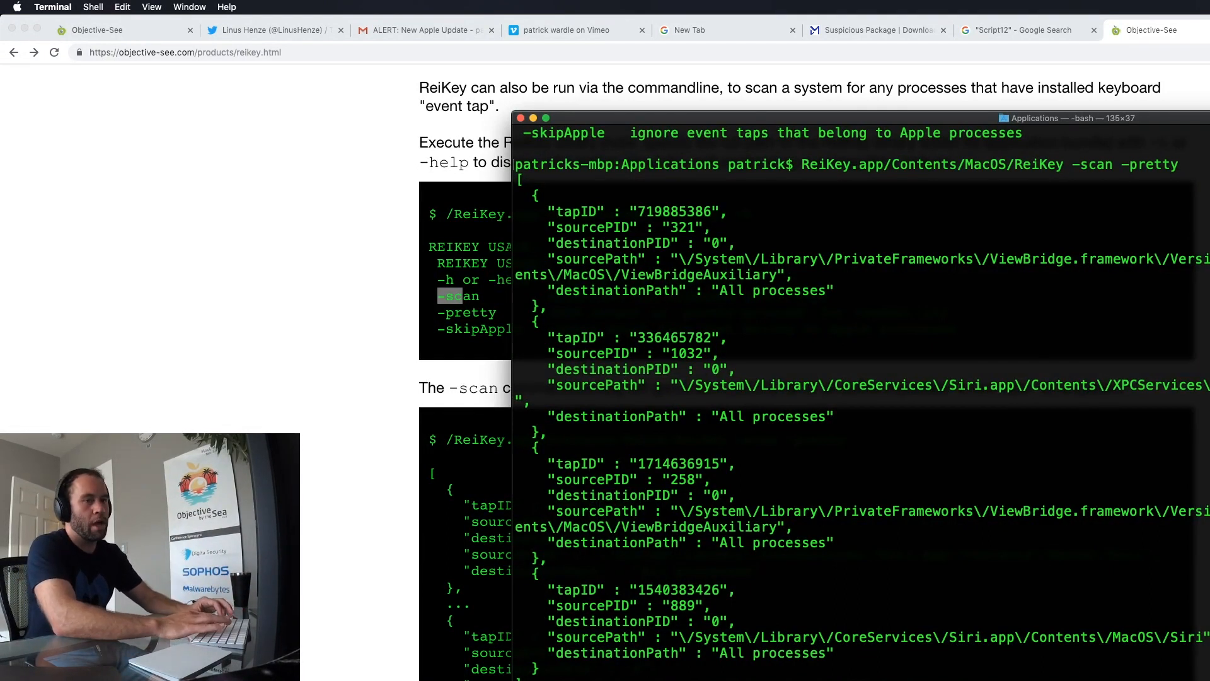
# Step: Scroll ReiKey's Keyboard Event Taps window listing the four detected taps
pyautogui.scroll(-3)
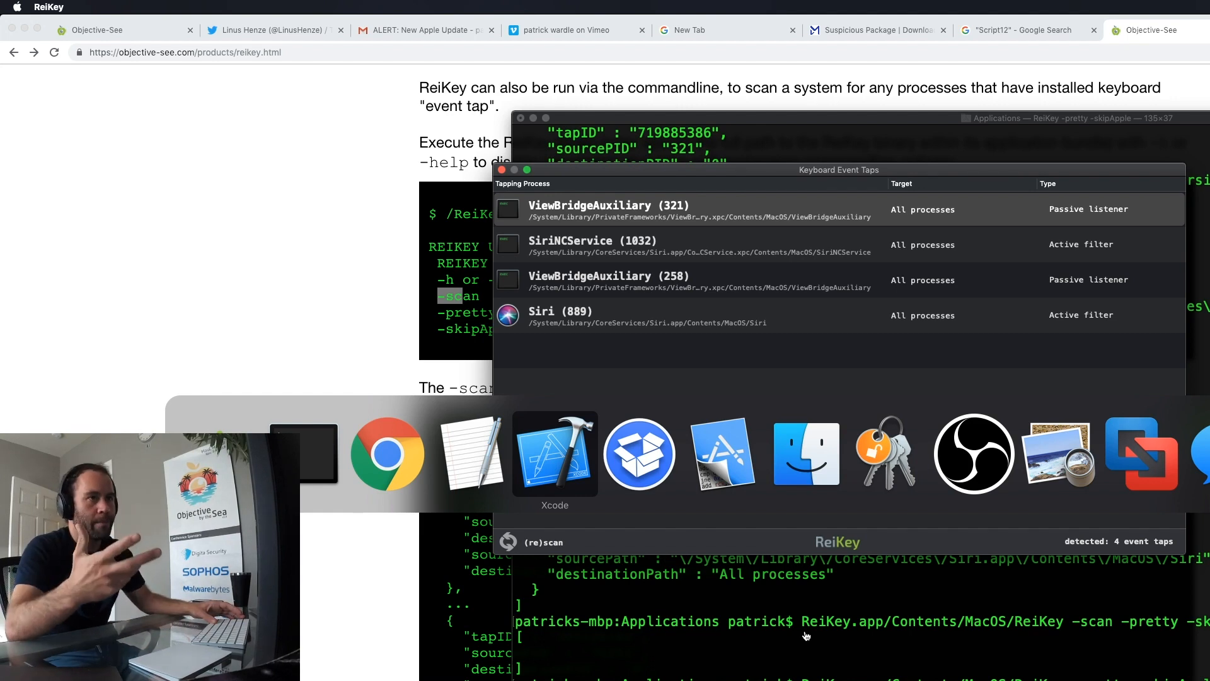
# Step: Switch to the Xcode ReiKey project window showing EventTaps.m
pyautogui.click(554, 453)
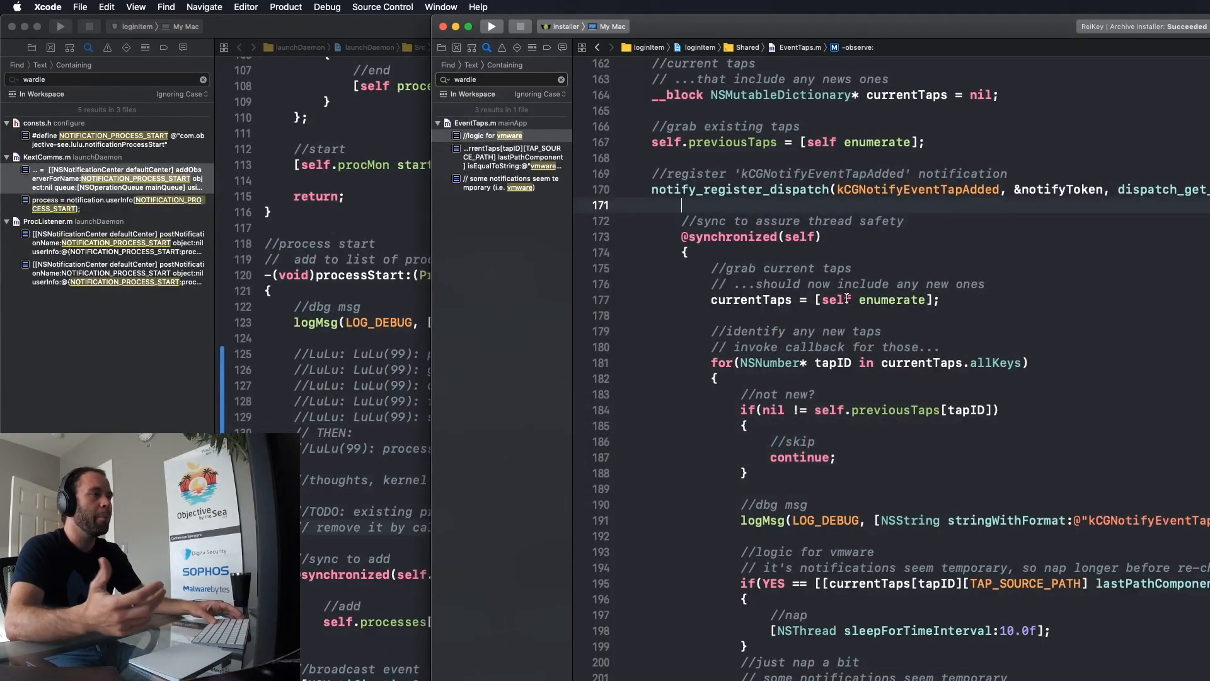
pyautogui.click(561, 79)
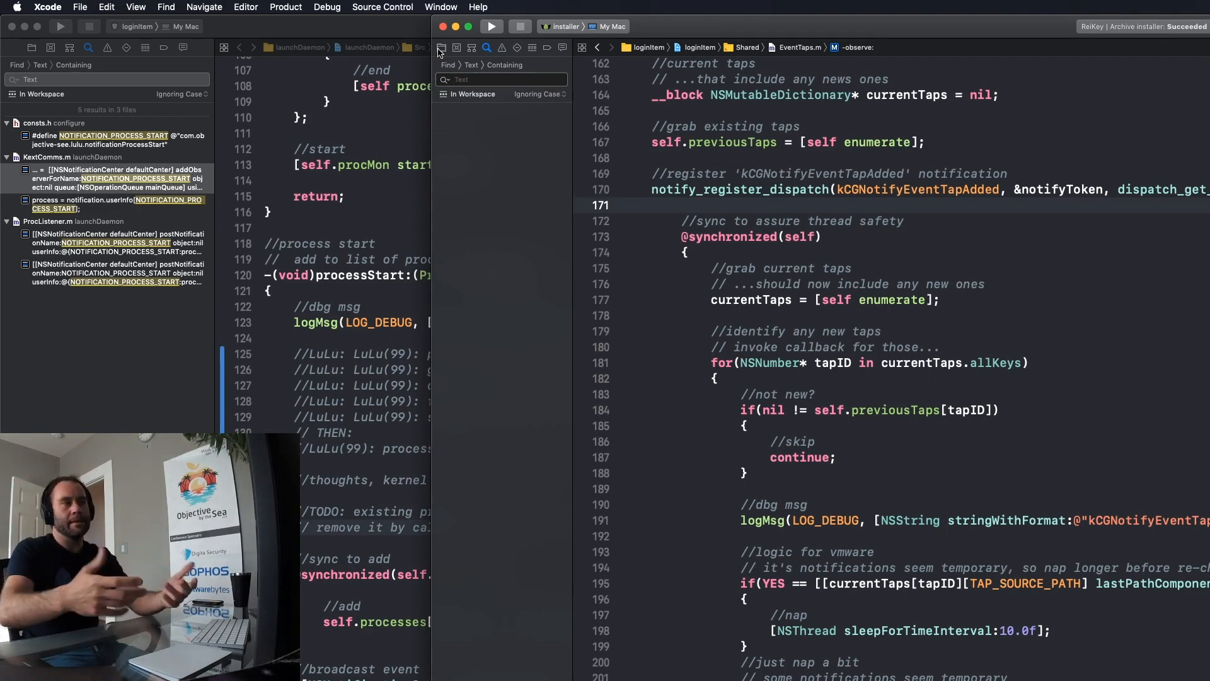
# Step: In the Project navigator, collapse the installer target and open mainApp's main.m
pyautogui.click(441, 47)
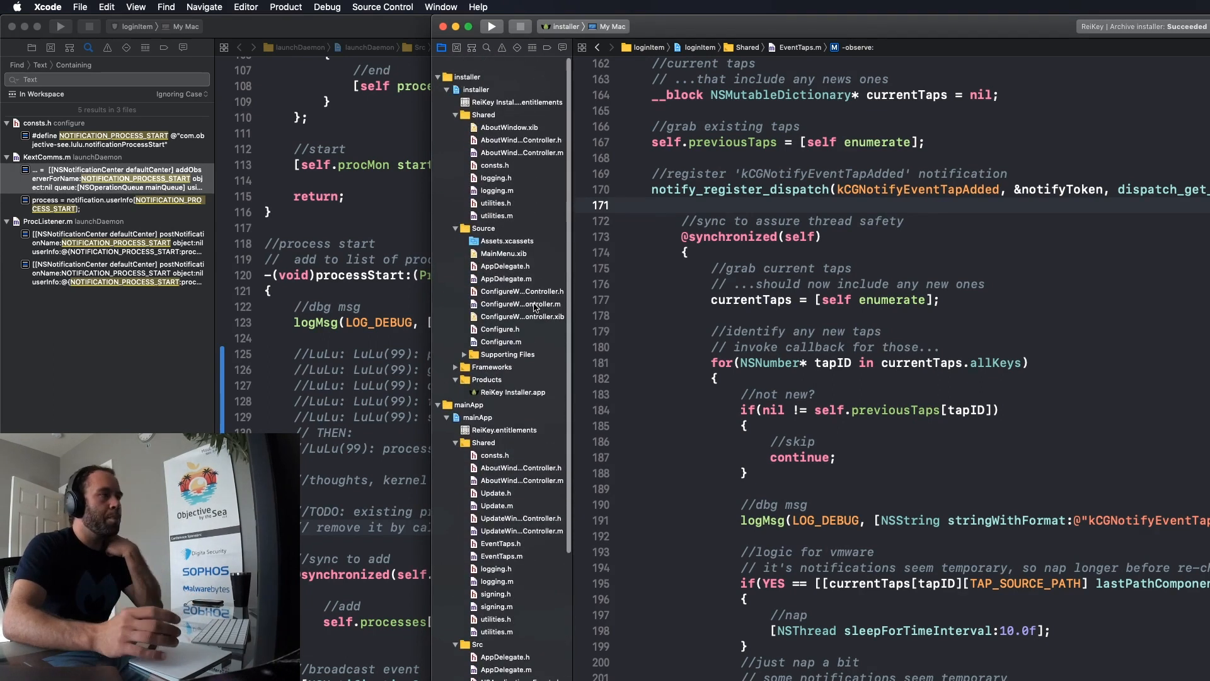
pyautogui.click(455, 89)
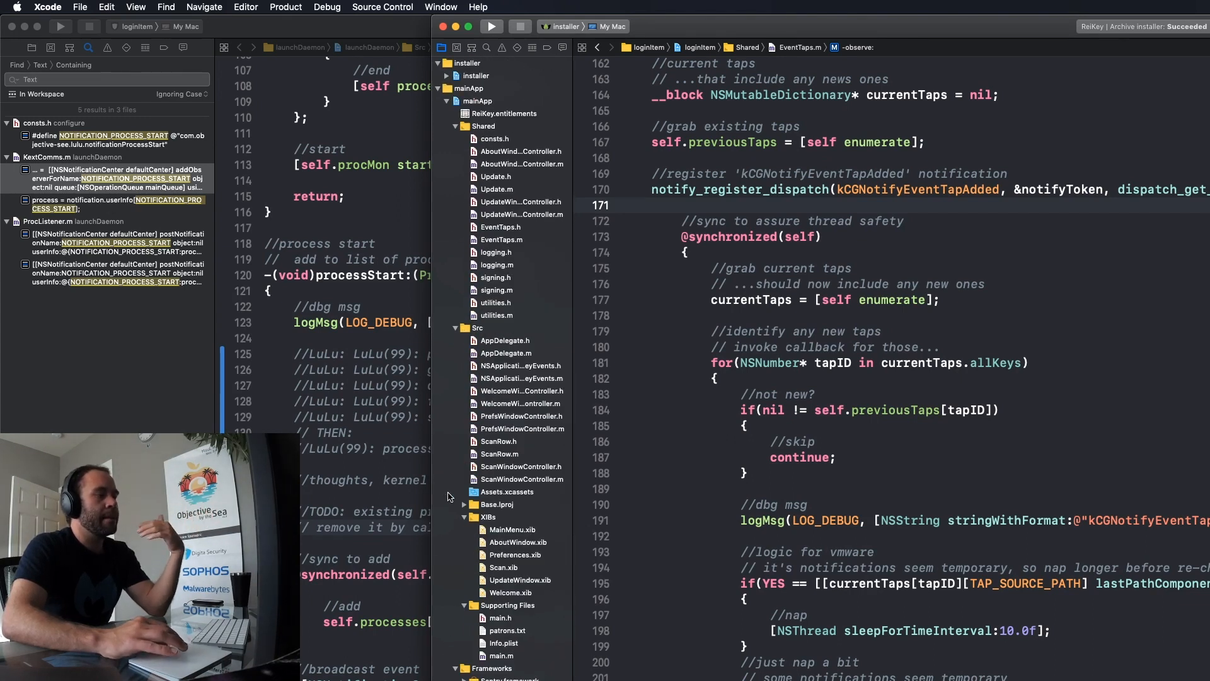
pyautogui.moveTo(532, 440)
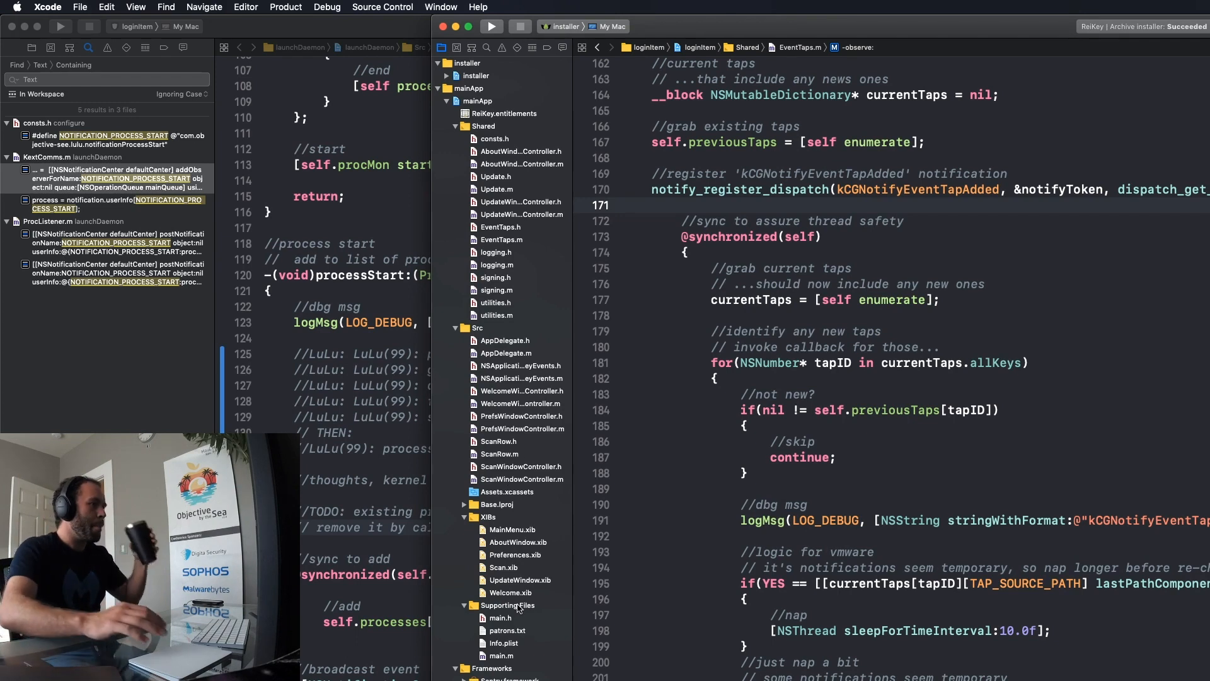
pyautogui.click(501, 655)
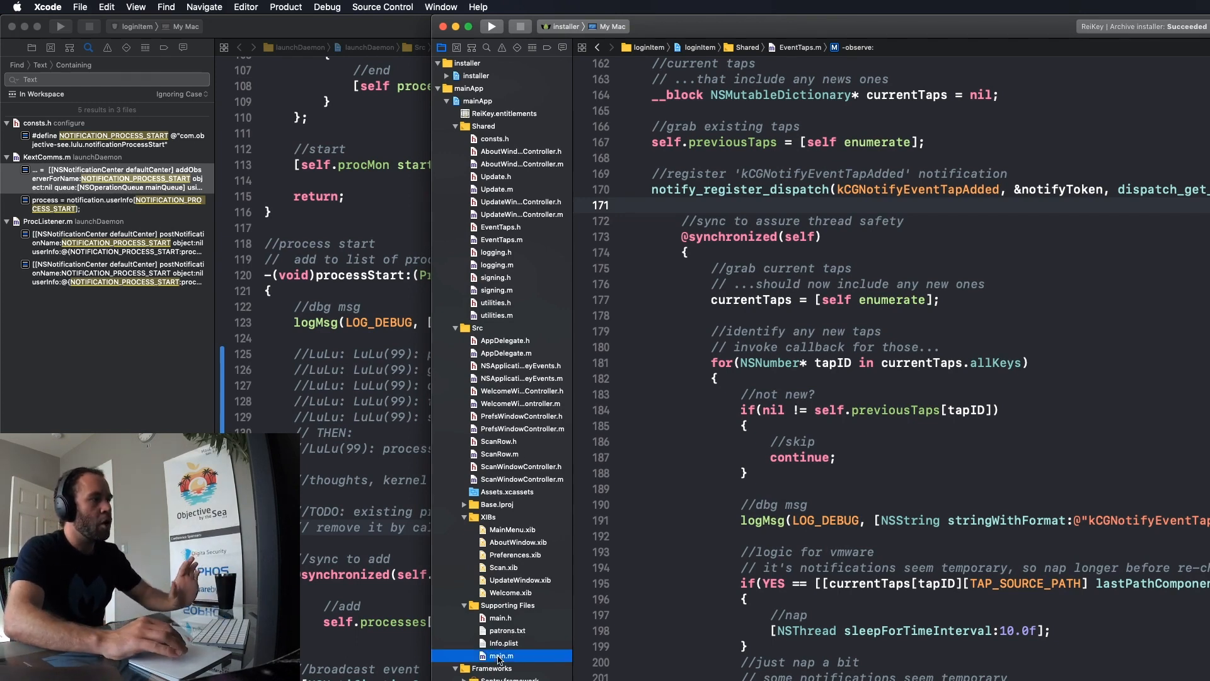
pyautogui.click(499, 655)
pyautogui.write('//ignore')
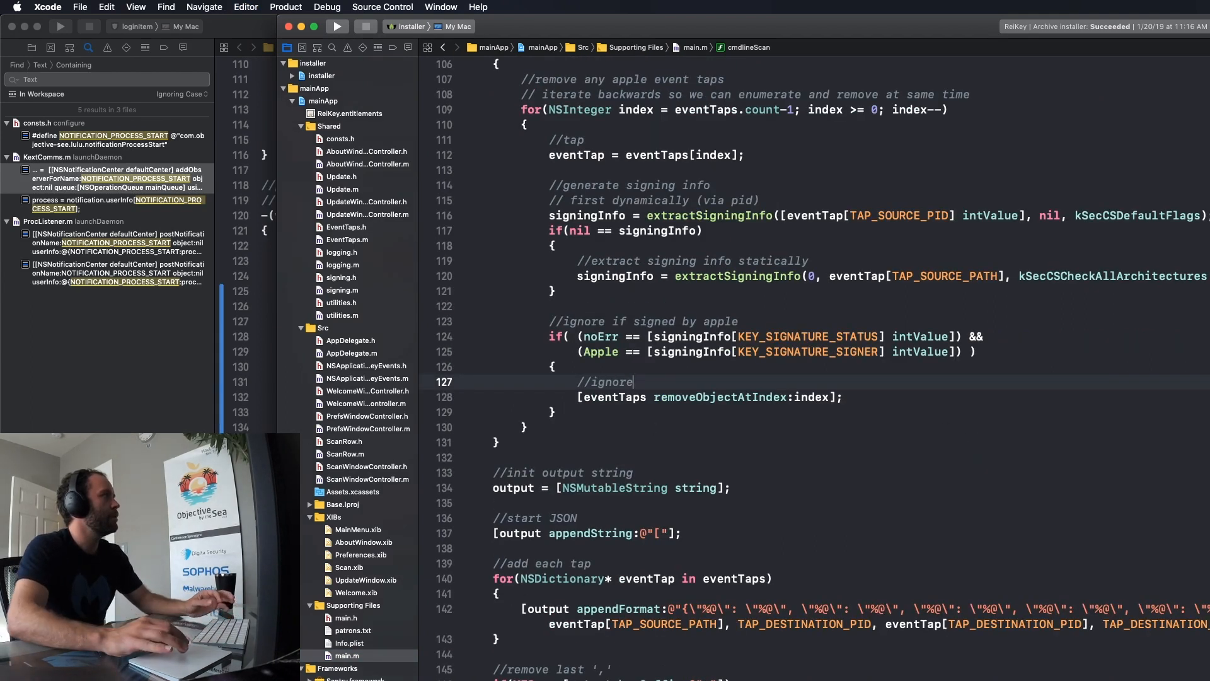
# Step: Scroll up to main() and click the '//handle -h or -help' block
pyautogui.scroll(3)
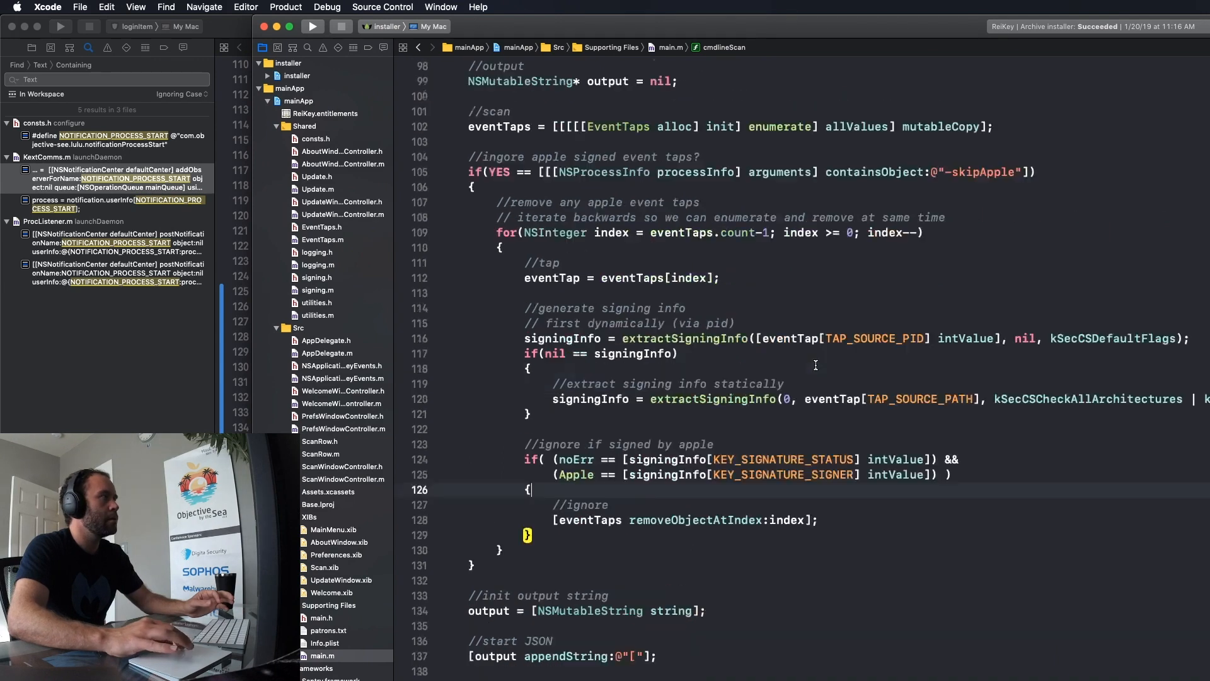
pyautogui.scroll(3)
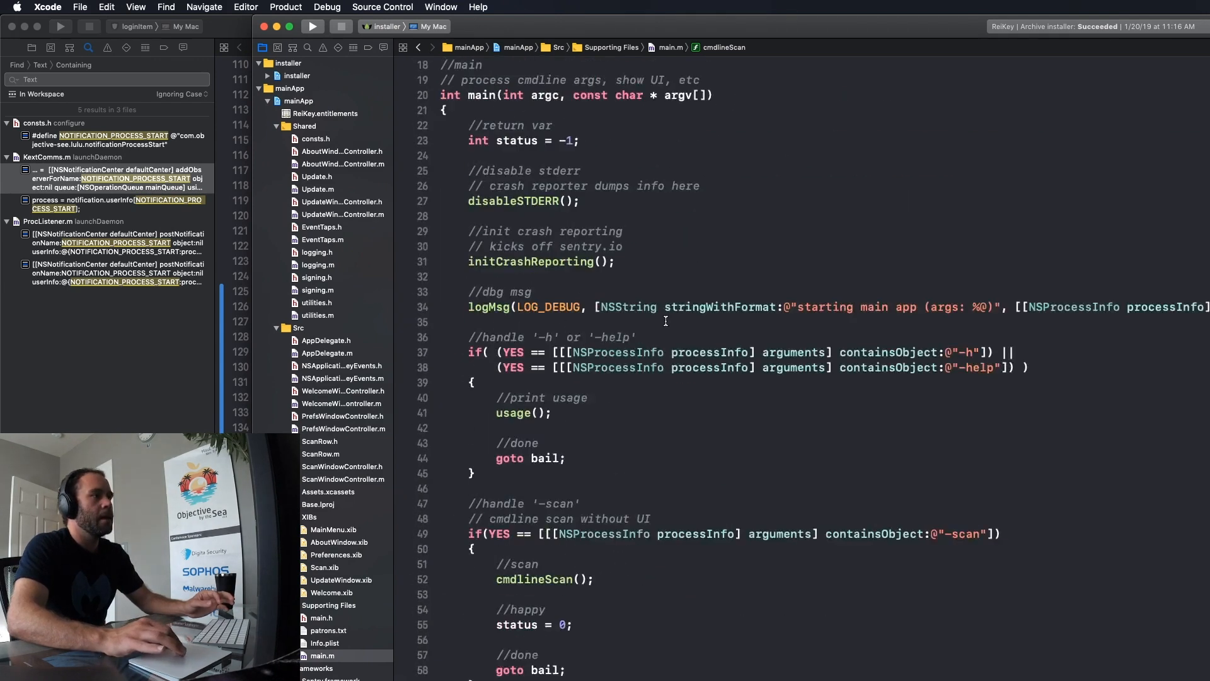
pyautogui.scroll(3)
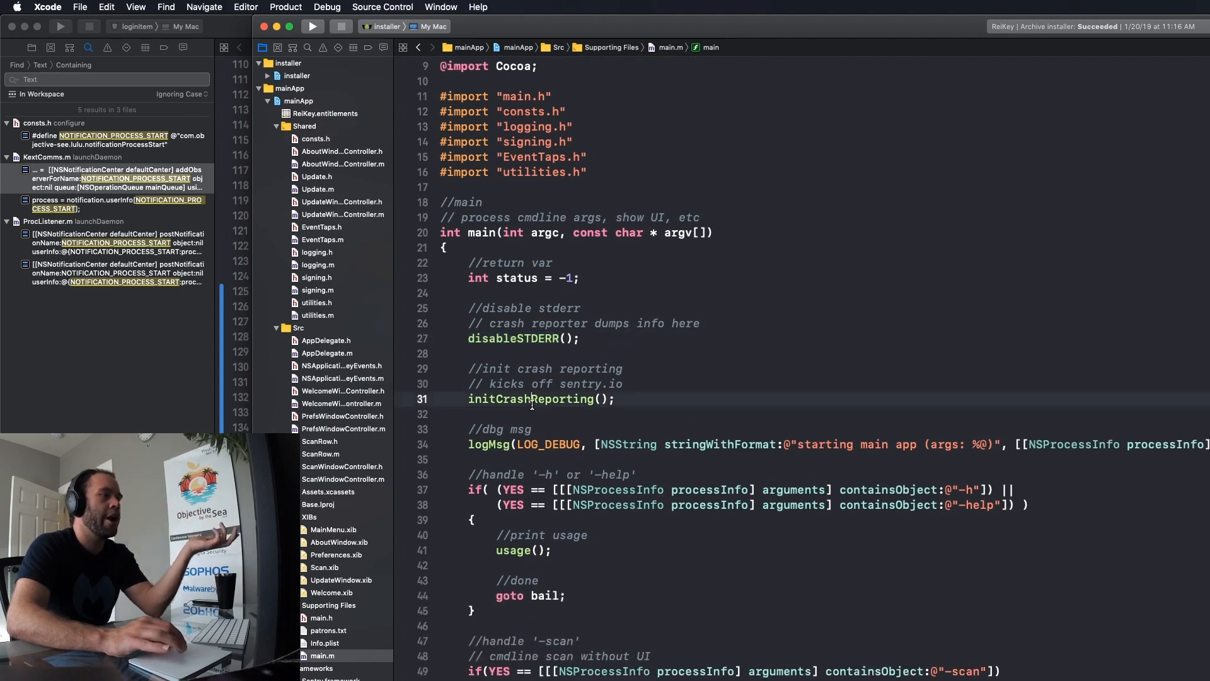
pyautogui.scroll(-3)
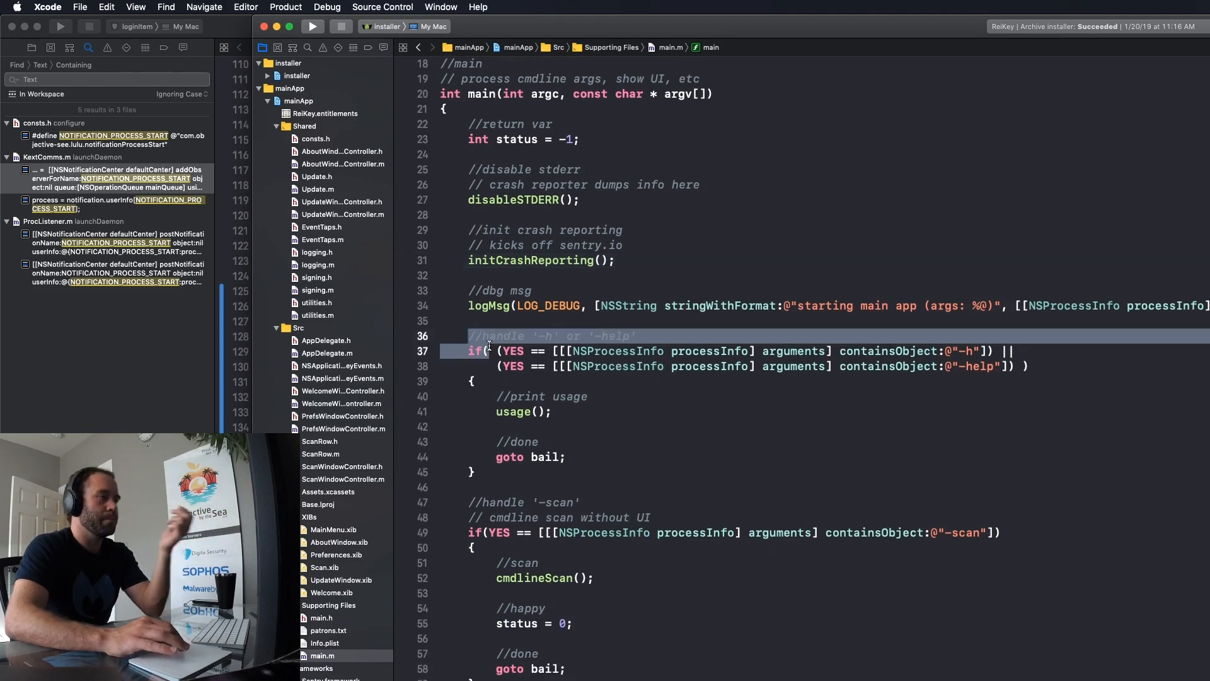
pyautogui.click(637, 336)
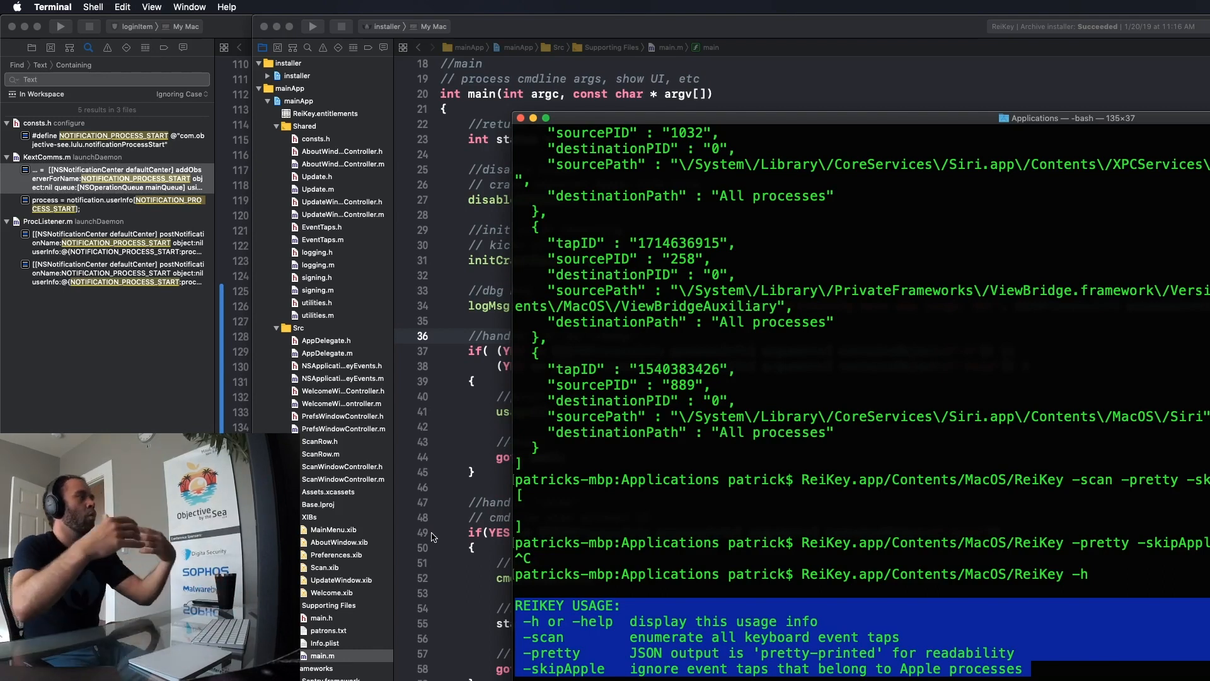
pyautogui.moveTo(423, 534)
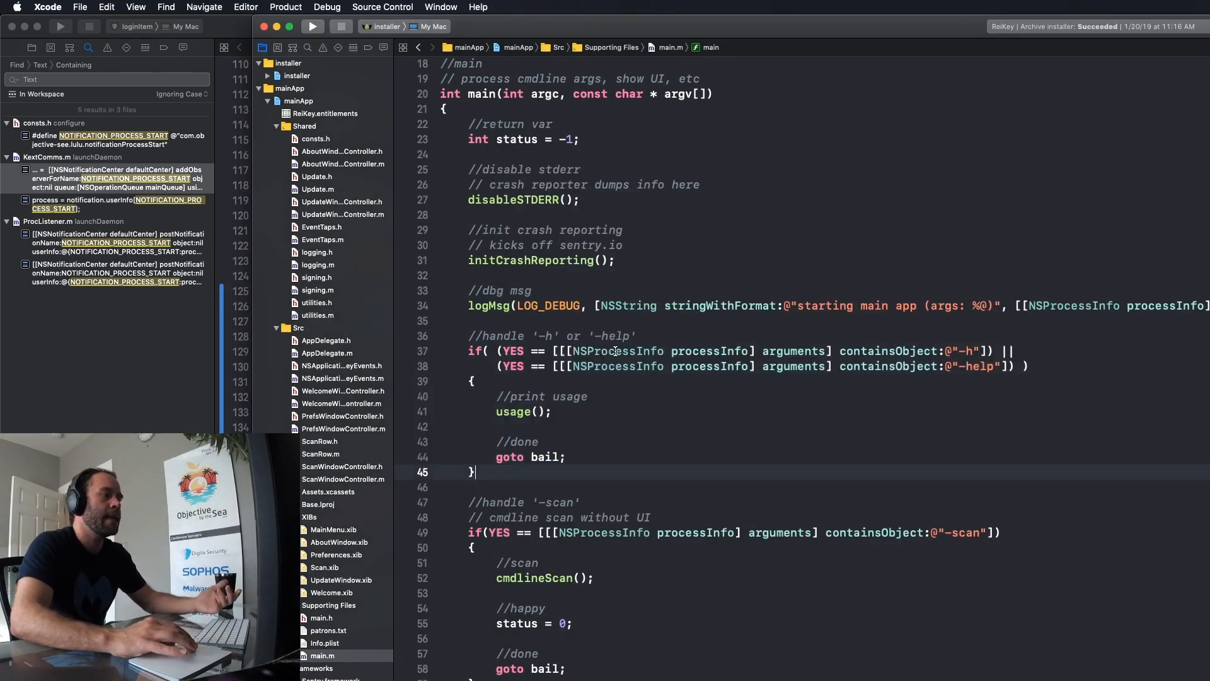
pyautogui.doubleClick(793, 351)
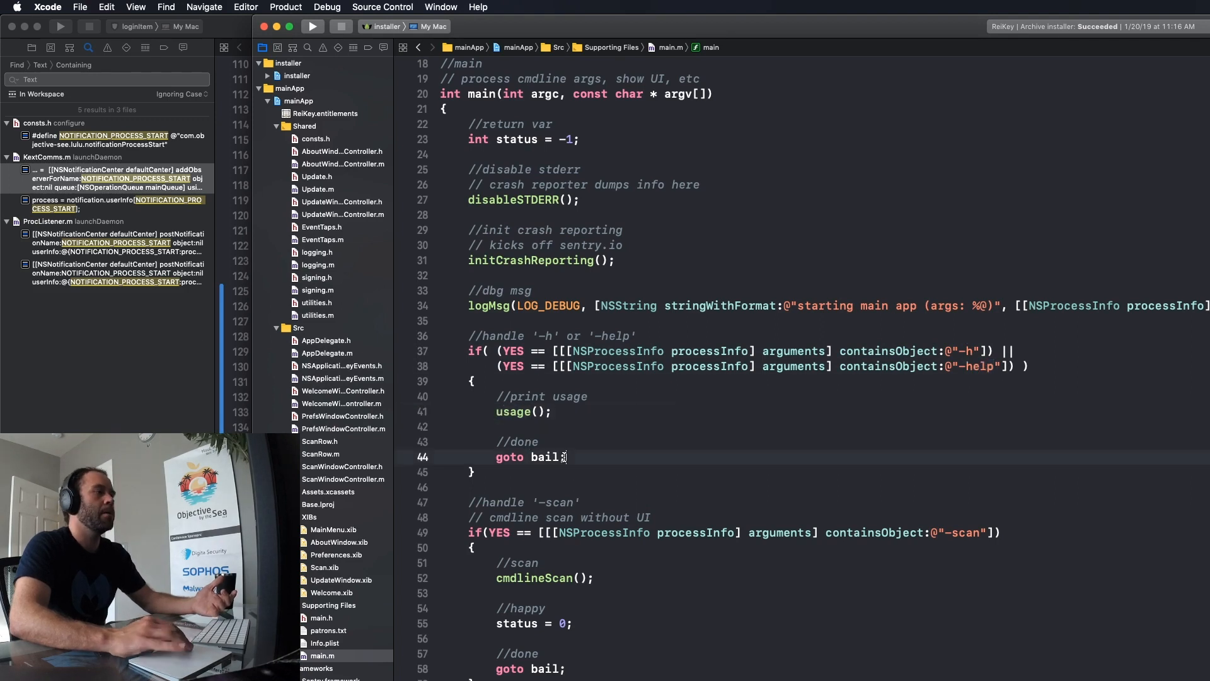
pyautogui.scroll(-3)
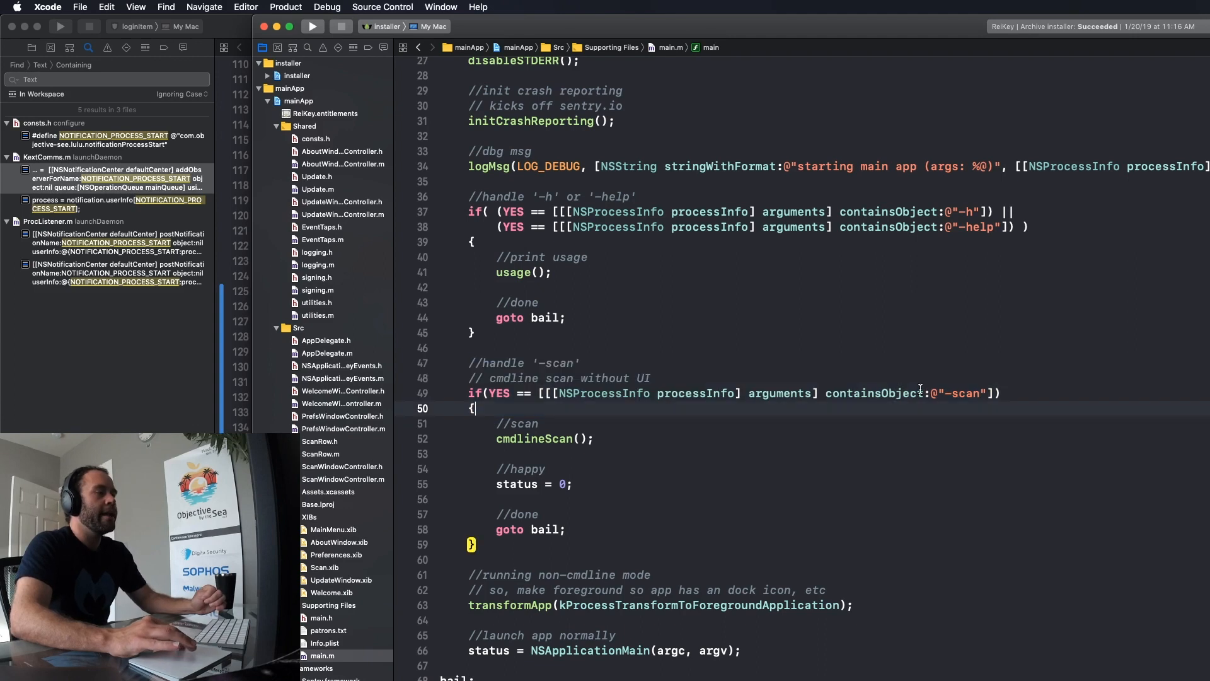
pyautogui.doubleClick(960, 392)
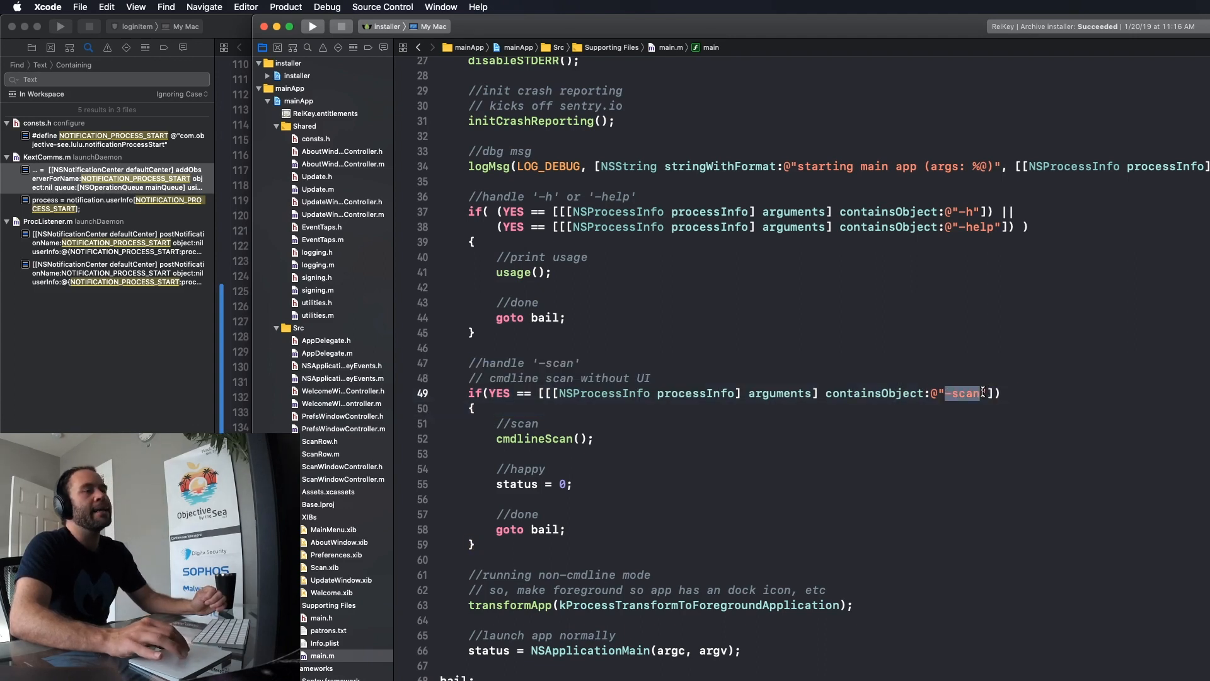
pyautogui.moveTo(838, 383)
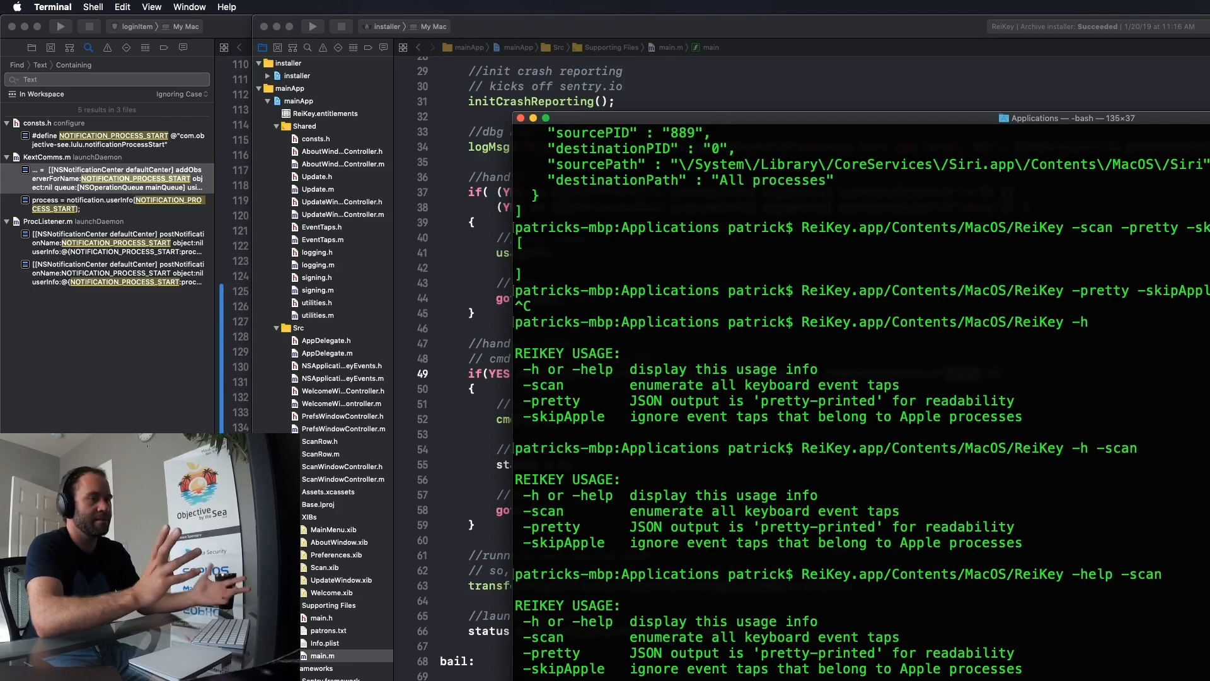
pyautogui.moveTo(691, 310)
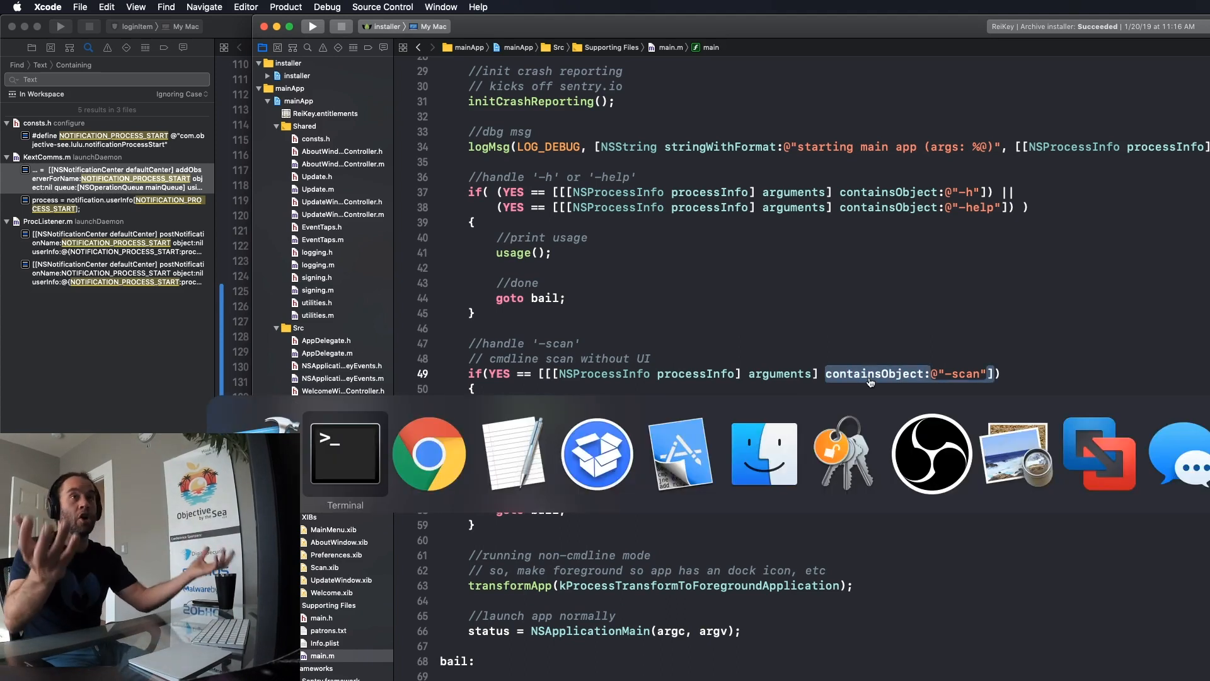
# Step: Review ReiKey's -h, -help and bogus-argument runs in Terminal, then close its window
pyautogui.click(345, 453)
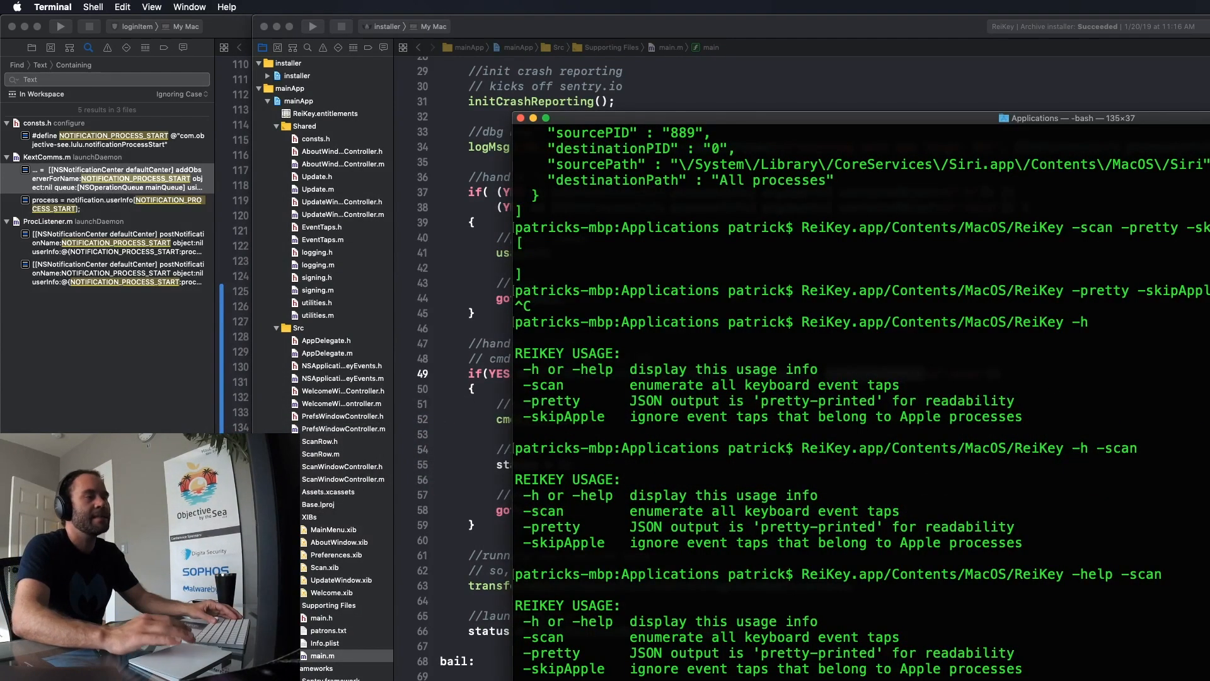
pyautogui.scroll(-3)
pyautogui.write('ReiKey.app/Contents/MacOS/ReiKey -blah')
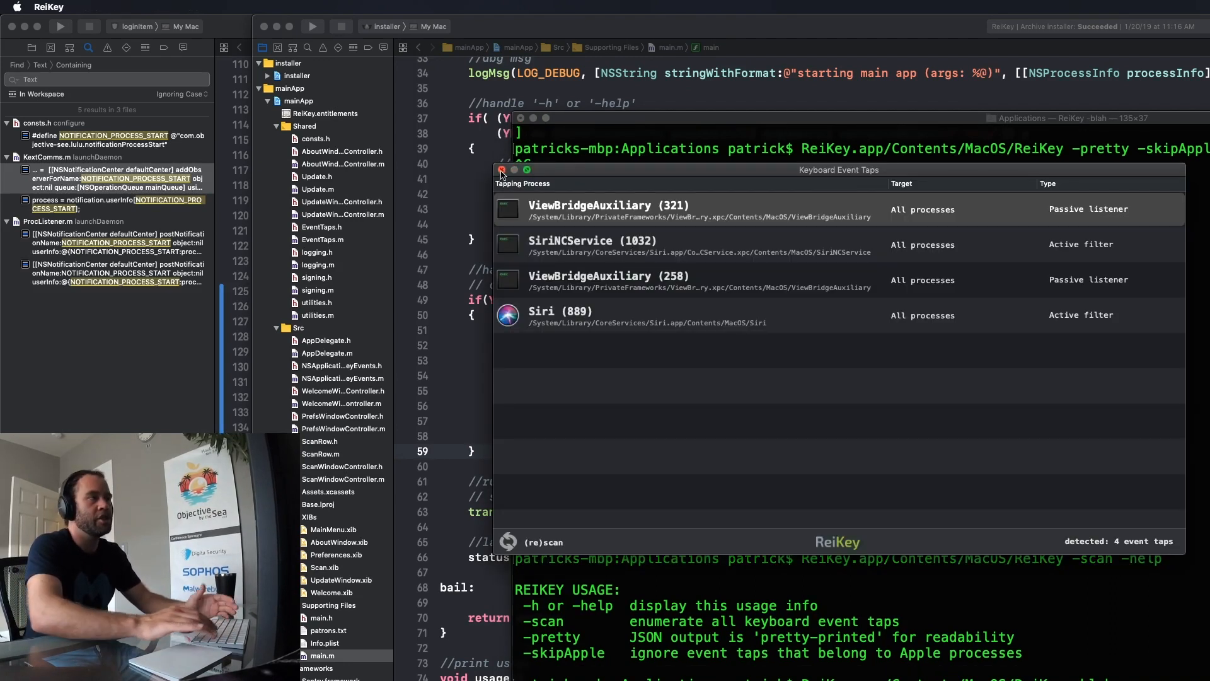
pyautogui.click(501, 170)
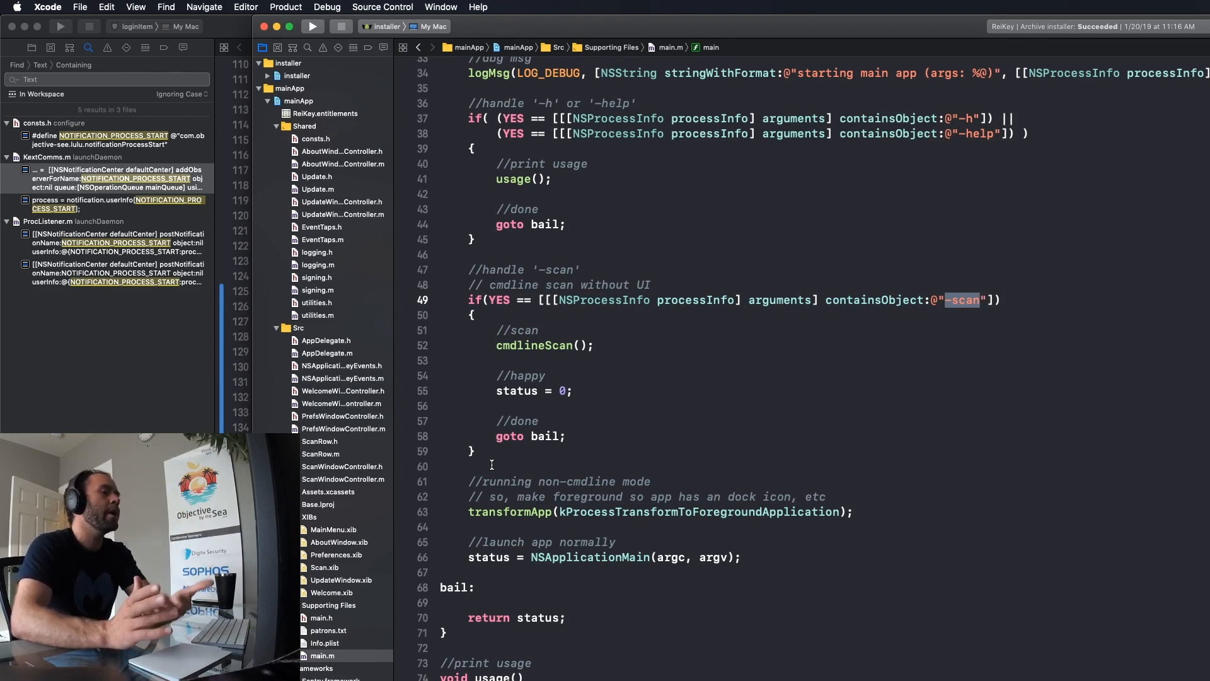
pyautogui.click(482, 451)
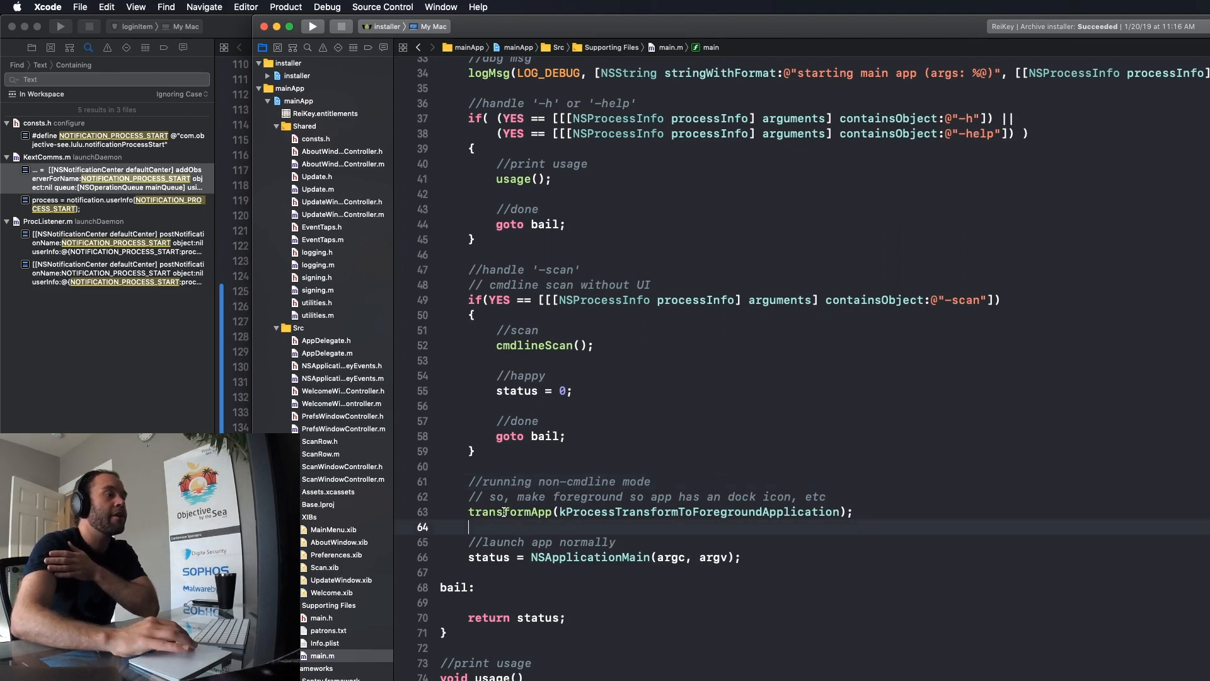
pyautogui.doubleClick(590, 557)
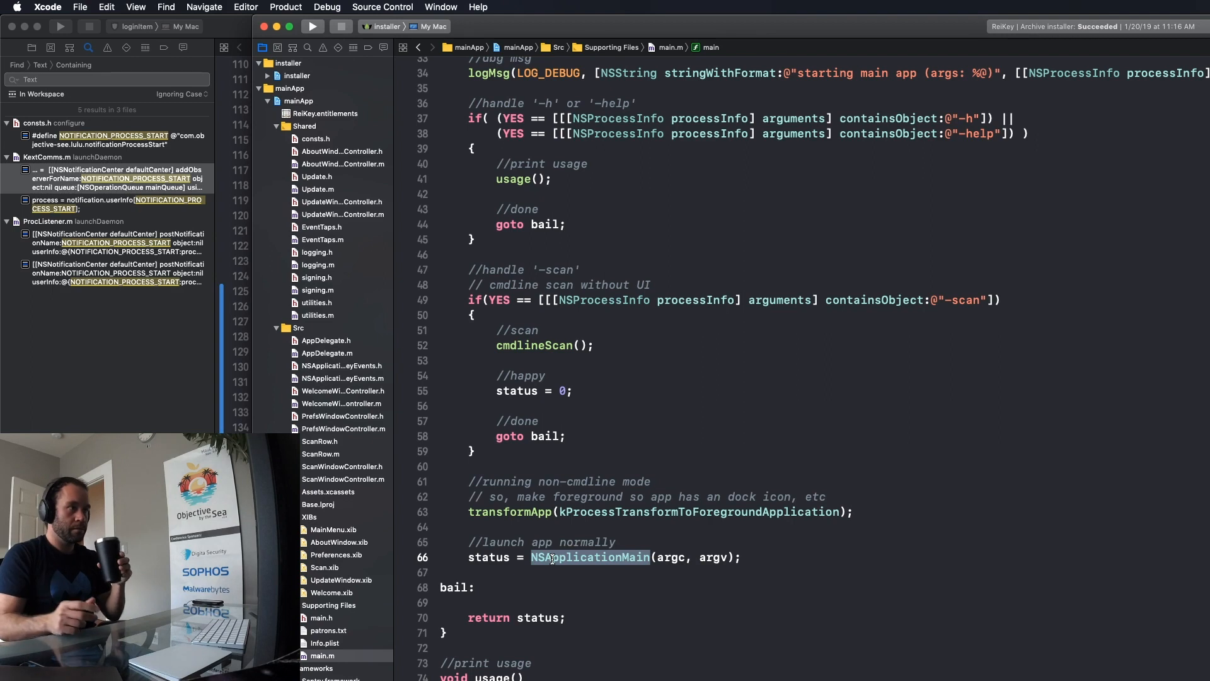
pyautogui.click(478, 450)
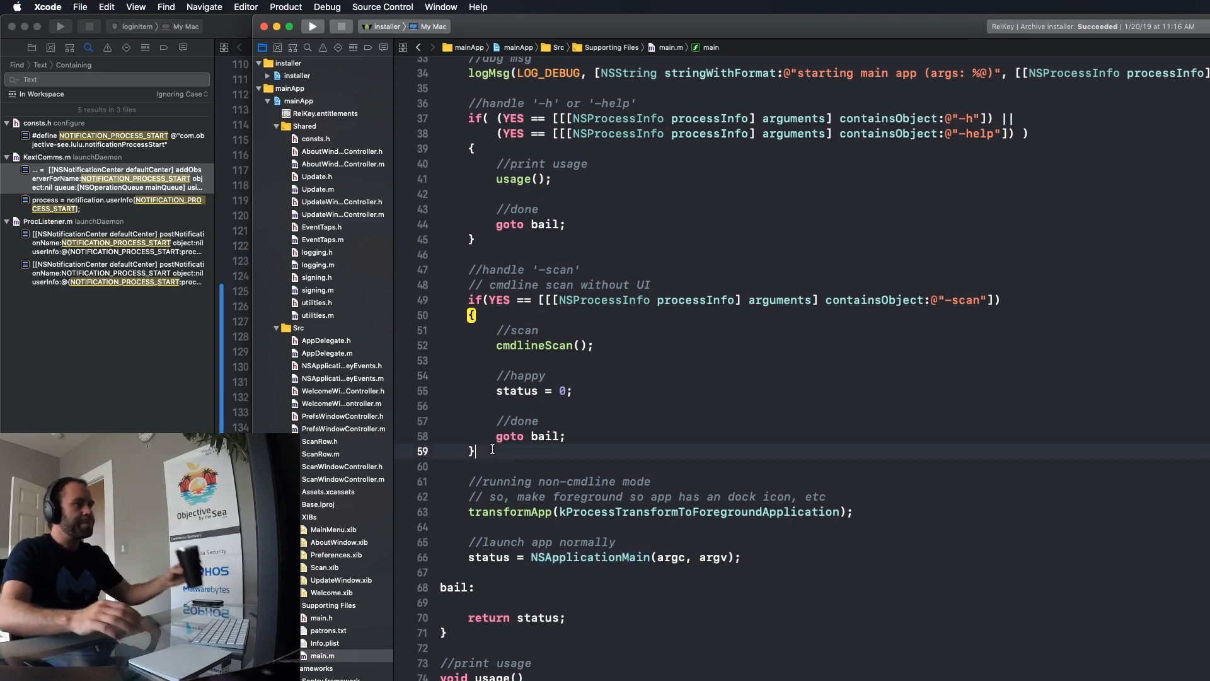
# Step: Below the -scan block, add a '//handle invalid args' comment with an empty if() beneath it
pyautogui.press('Return')
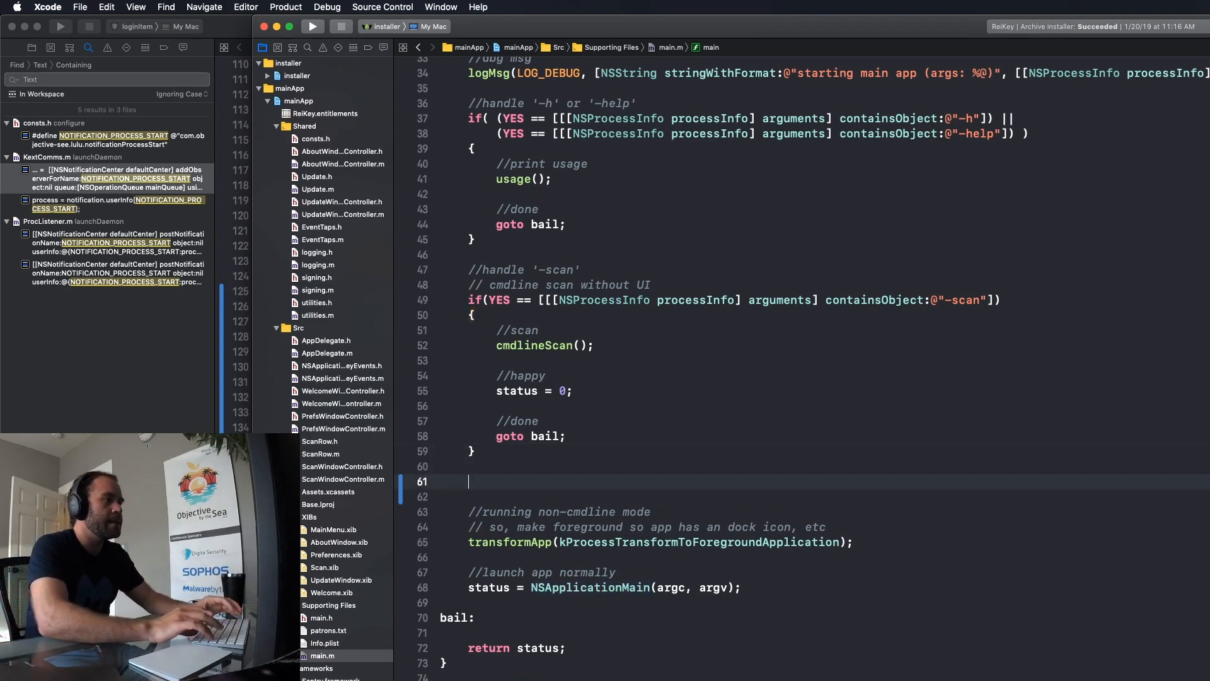
pyautogui.write('//')
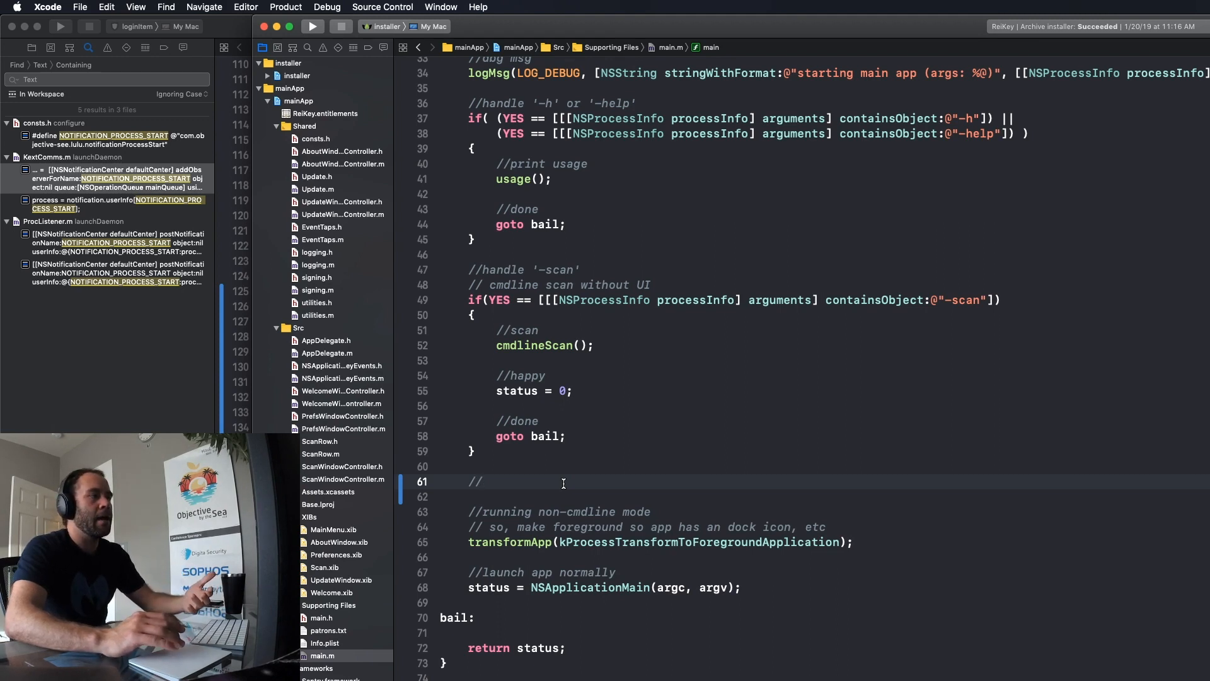
pyautogui.write('/')
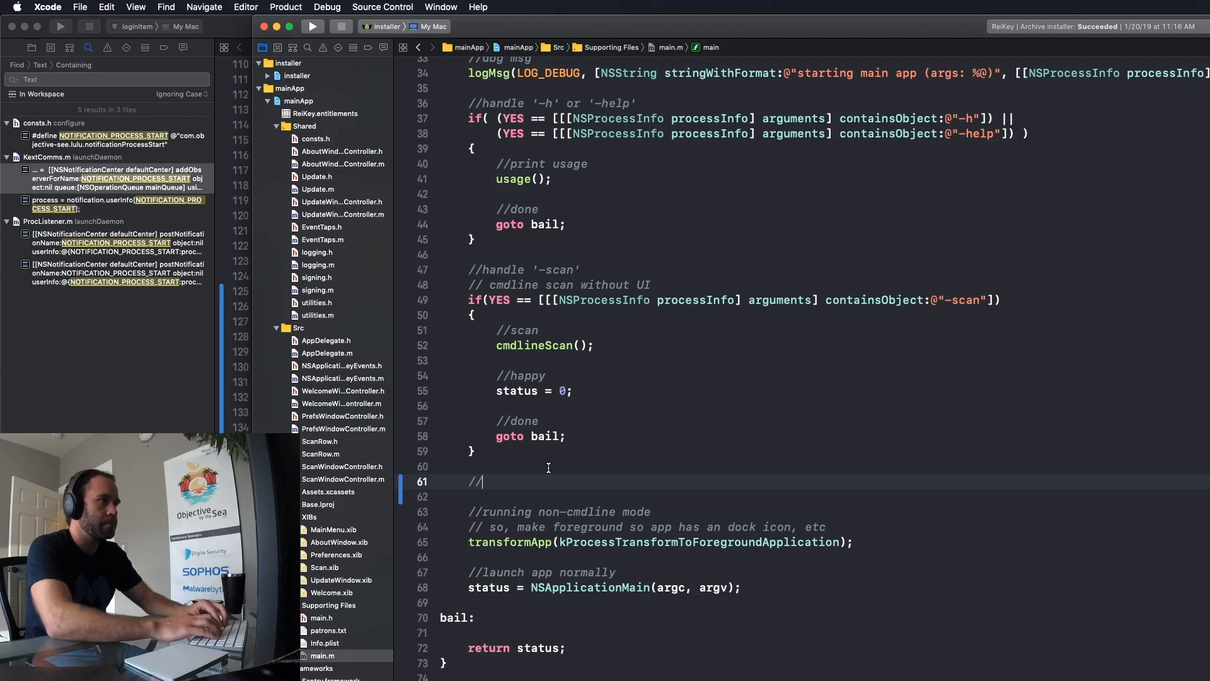
pyautogui.press('Backspace')
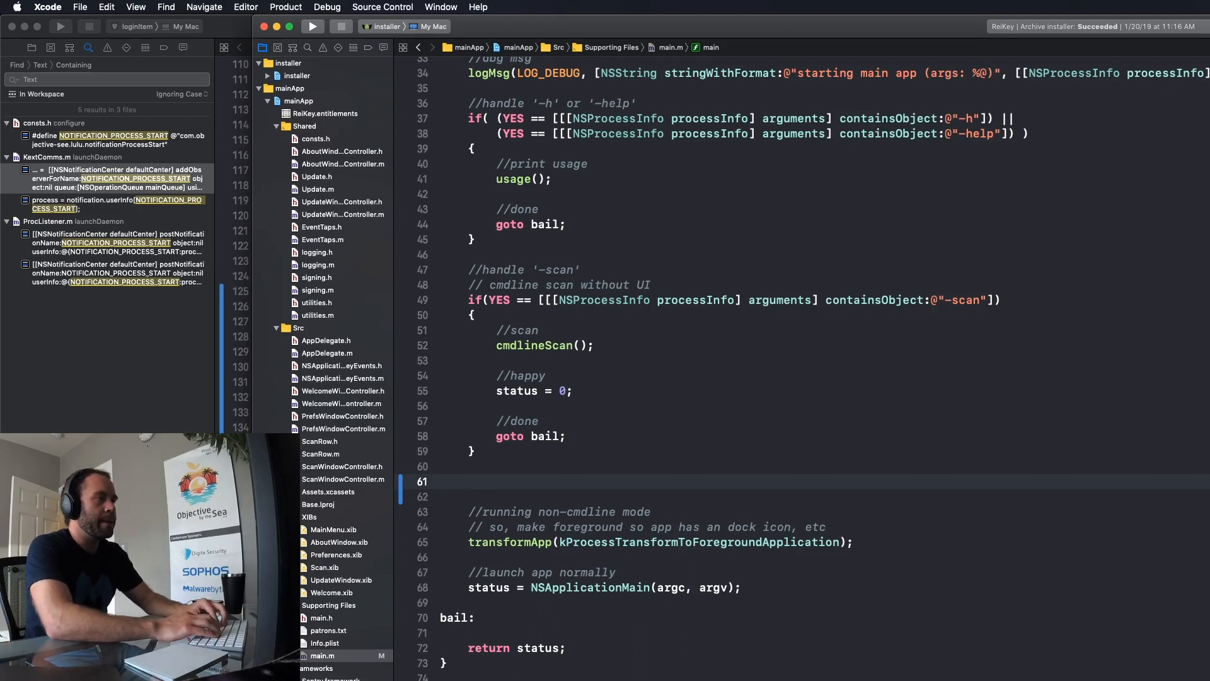
pyautogui.write('//')
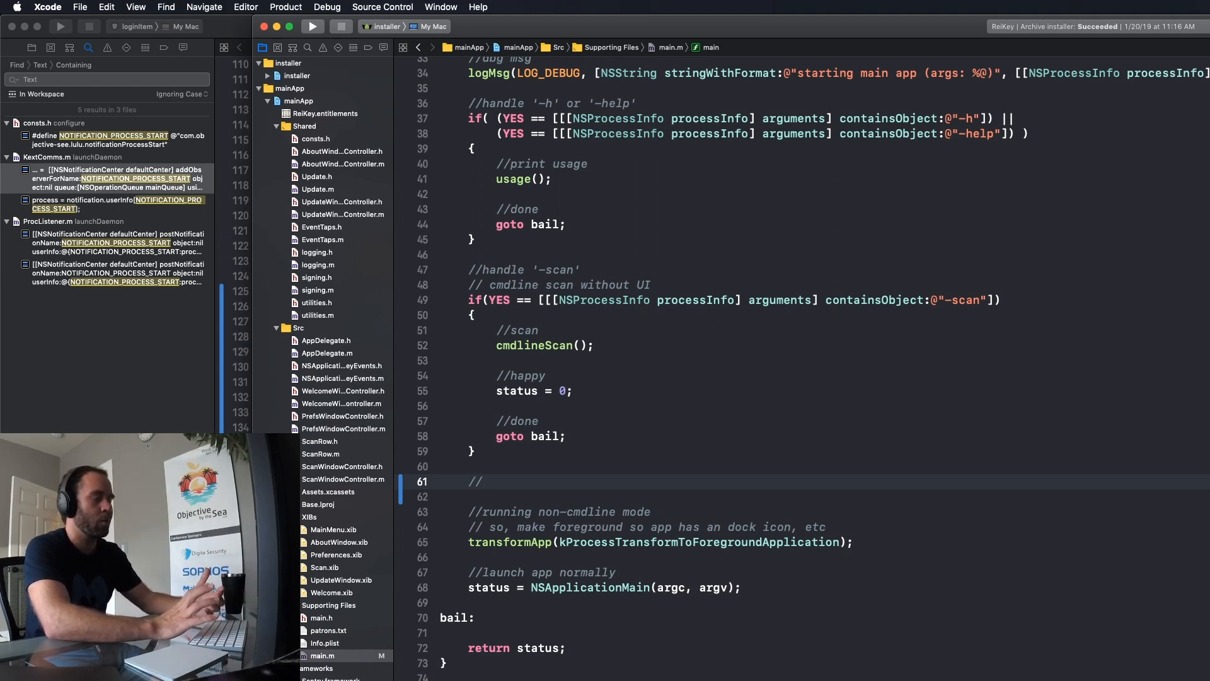
pyautogui.write('handle invlaid args')
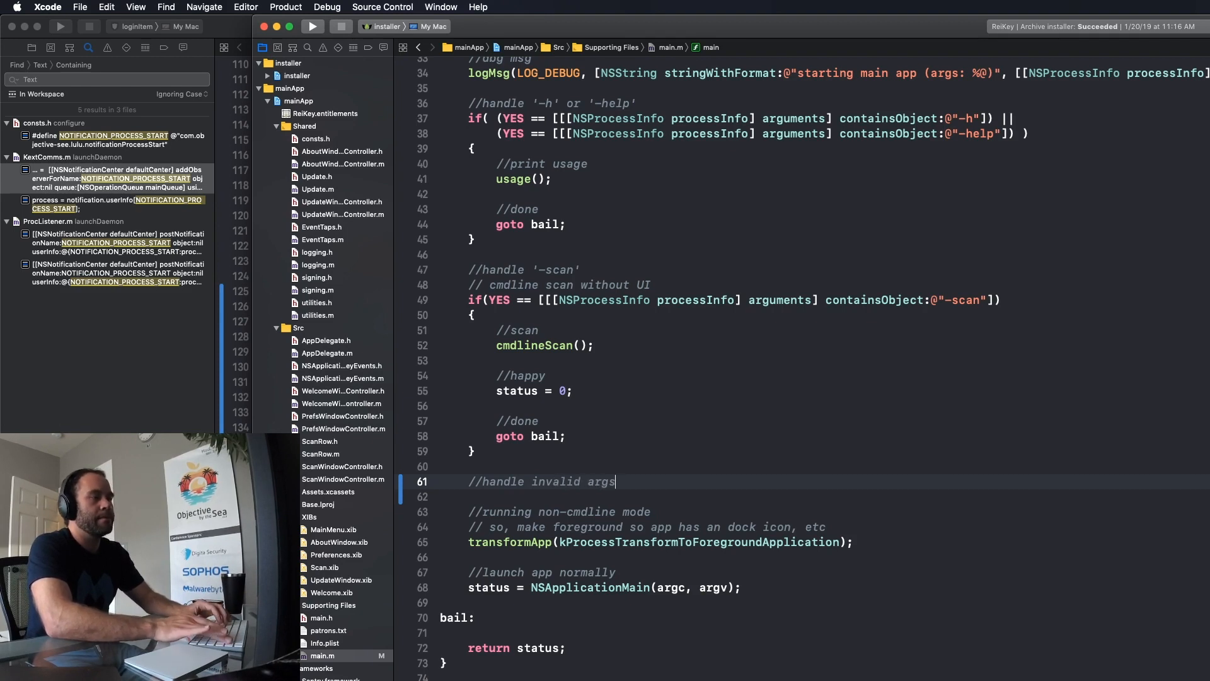
pyautogui.press('Return')
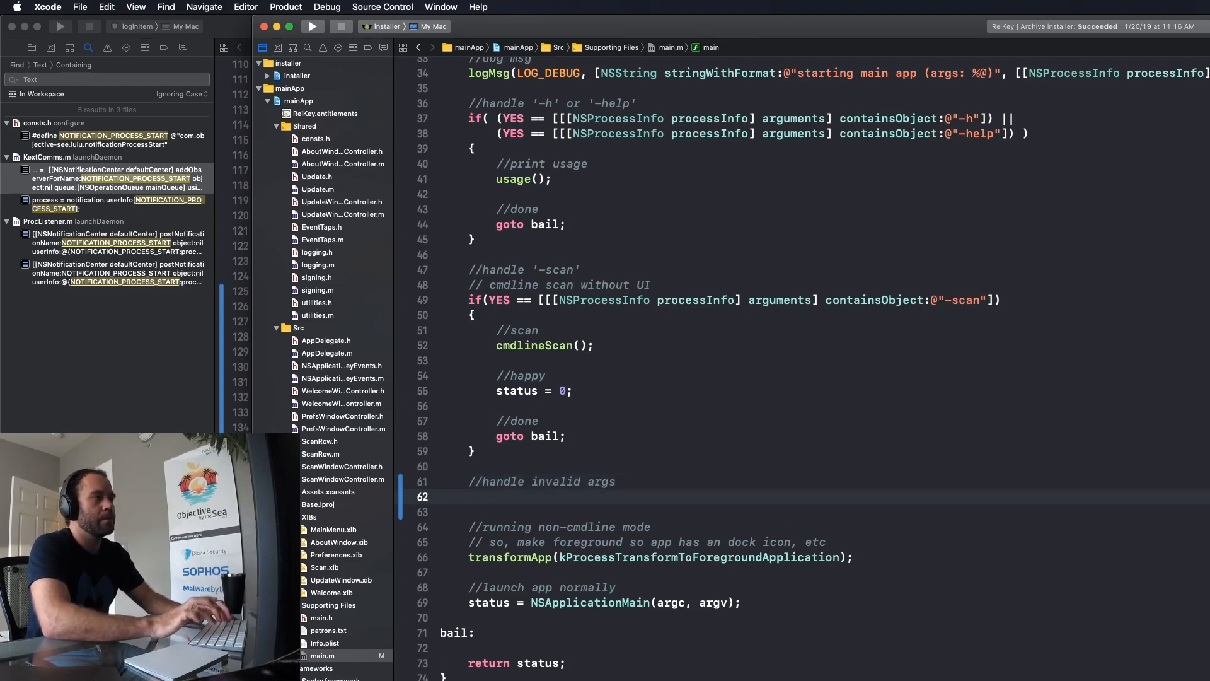
pyautogui.write('if(')
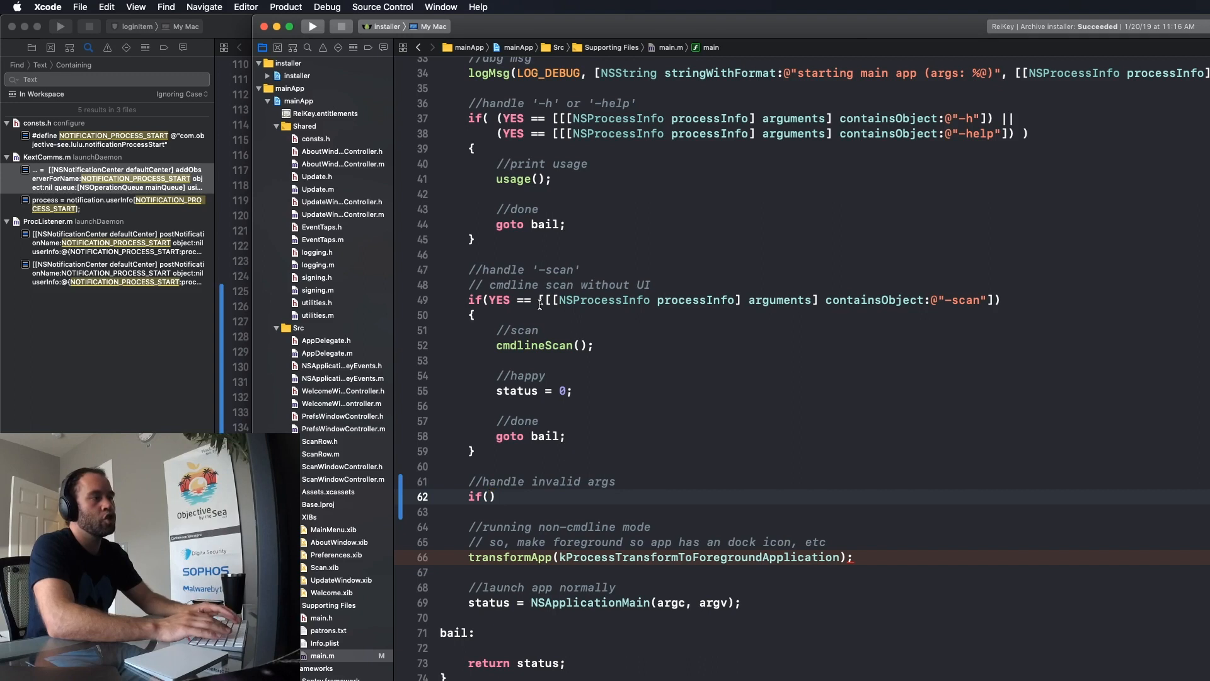
# Step: Fill the if with an argument-count check over 1, adding the usage() and goto bail lines
pyautogui.doubleClick(680, 300)
pyautogui.write('[[[NSProcessInfo processInfo] arguments] count')
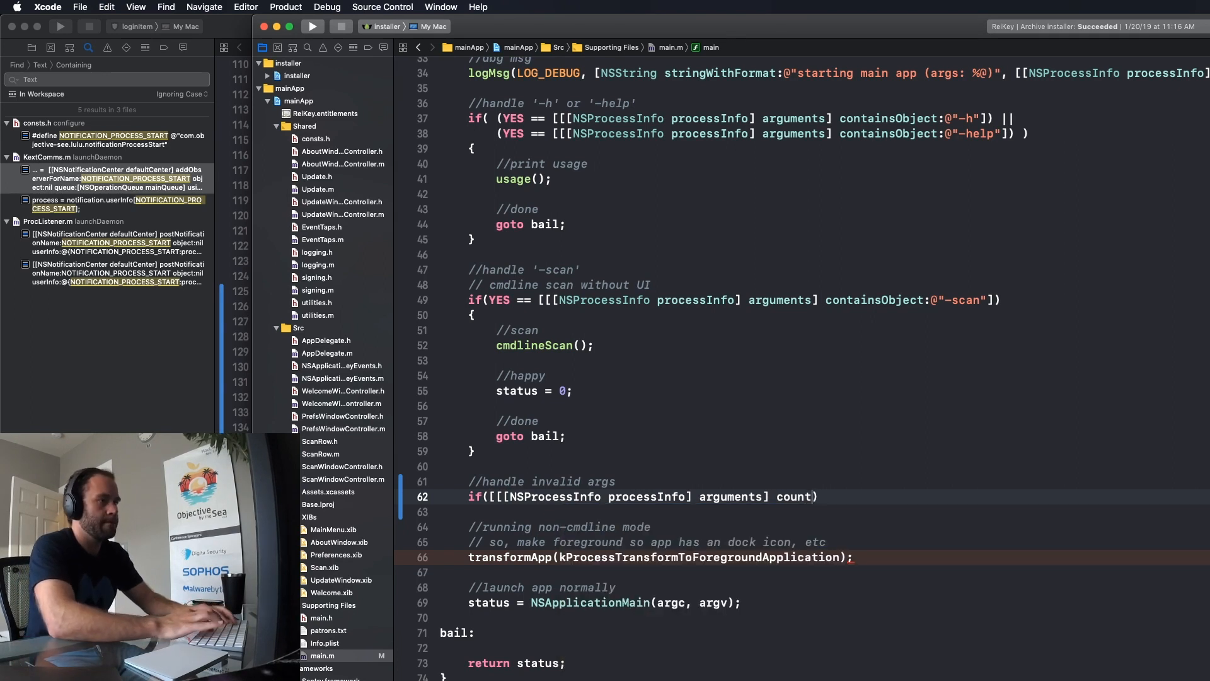
pyautogui.write(']')
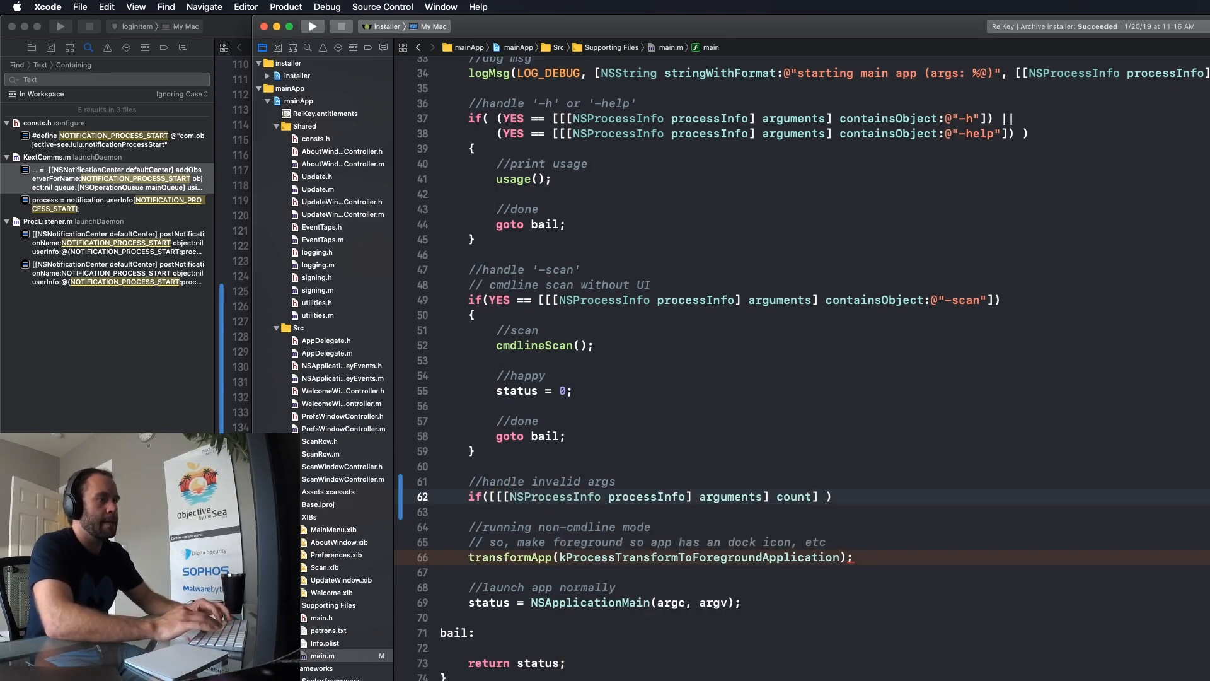
pyautogui.write('>')
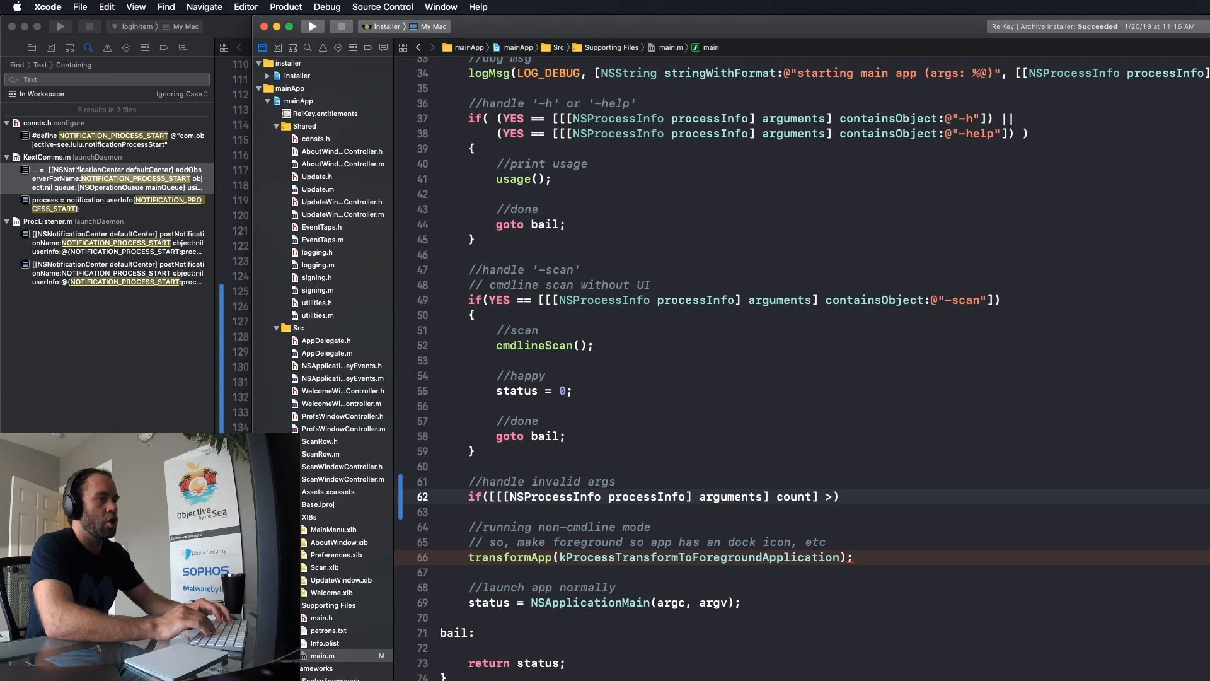
pyautogui.write('= 1')
pyautogui.write('{')
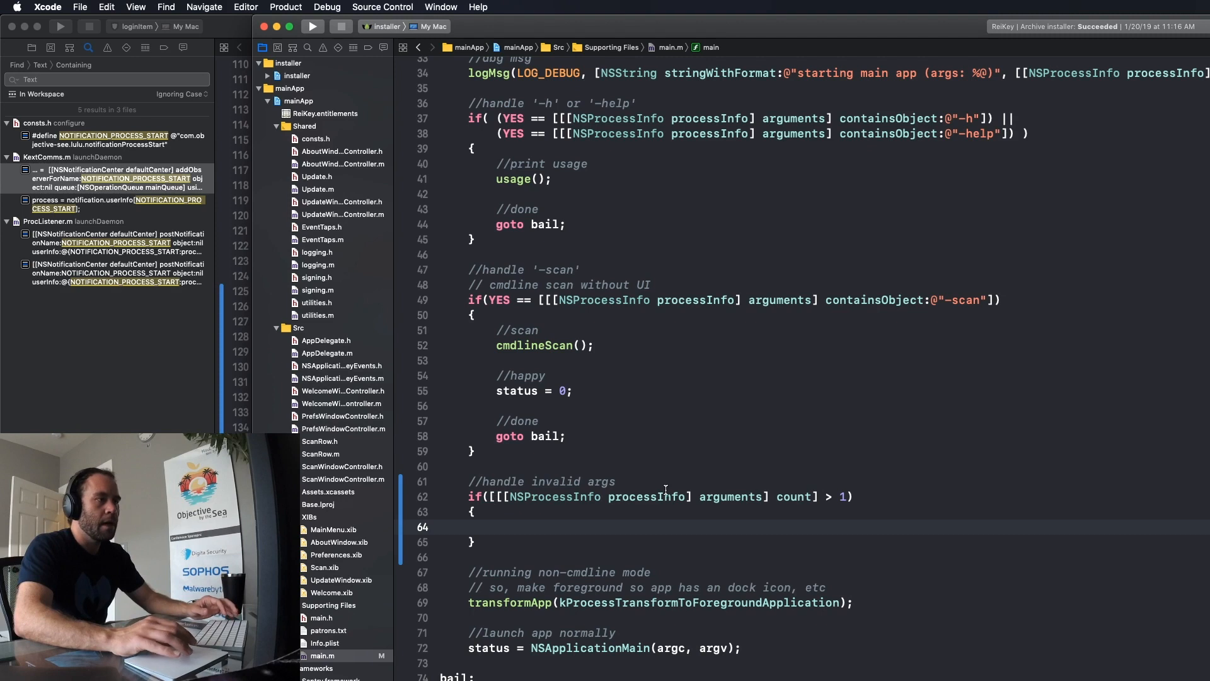
pyautogui.doubleClick(760, 496)
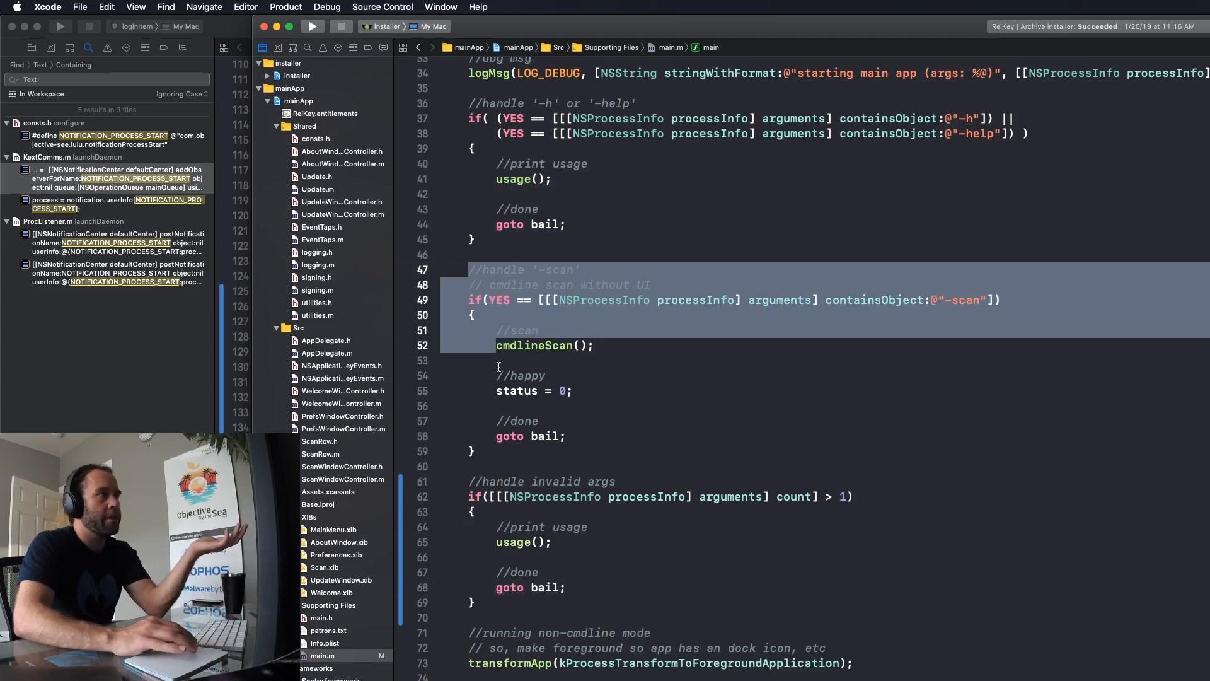
# Step: Highlight and deselect the -scan block, then build the ReiKey project
pyautogui.click(946, 299)
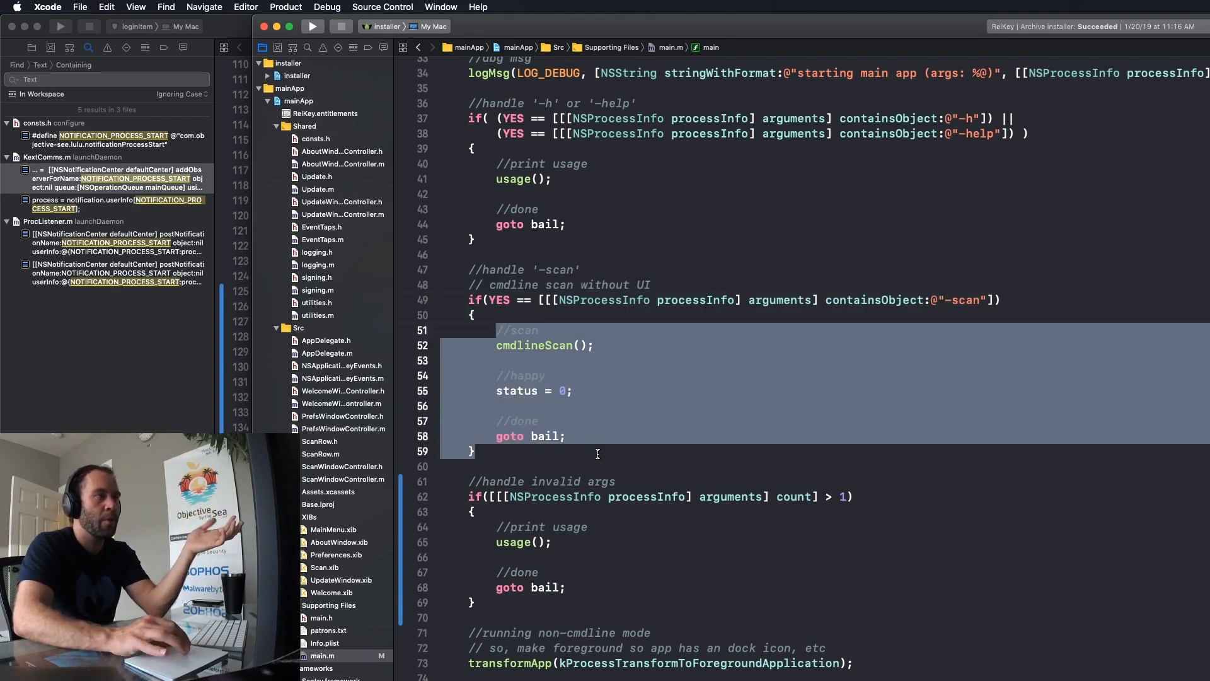
pyautogui.click(540, 481)
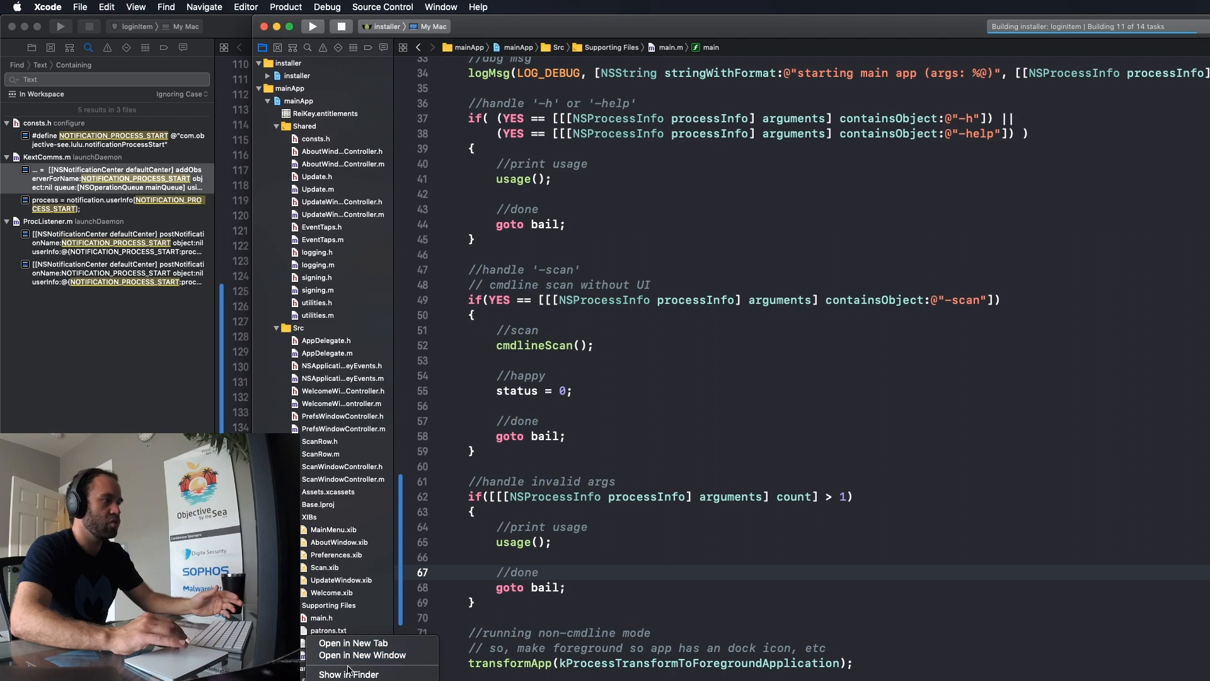
# Step: Reveal the built ReiKey app in Finder's Debug folder for use in Terminal
pyautogui.click(348, 673)
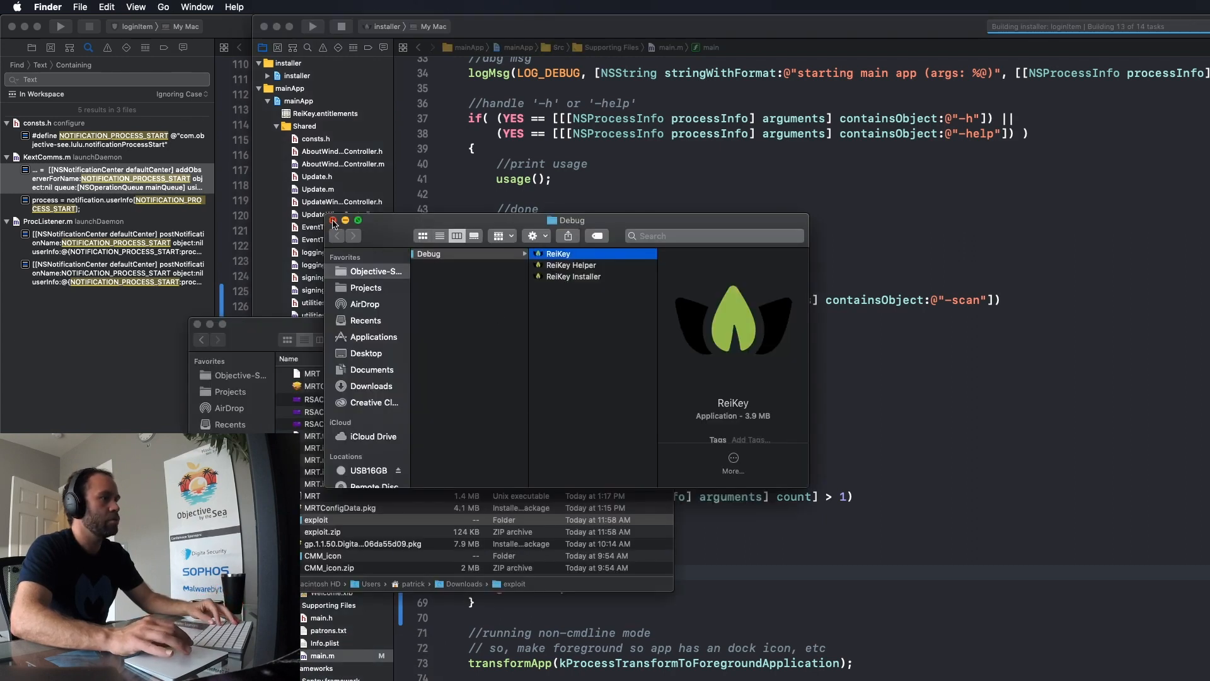
pyautogui.click(334, 221)
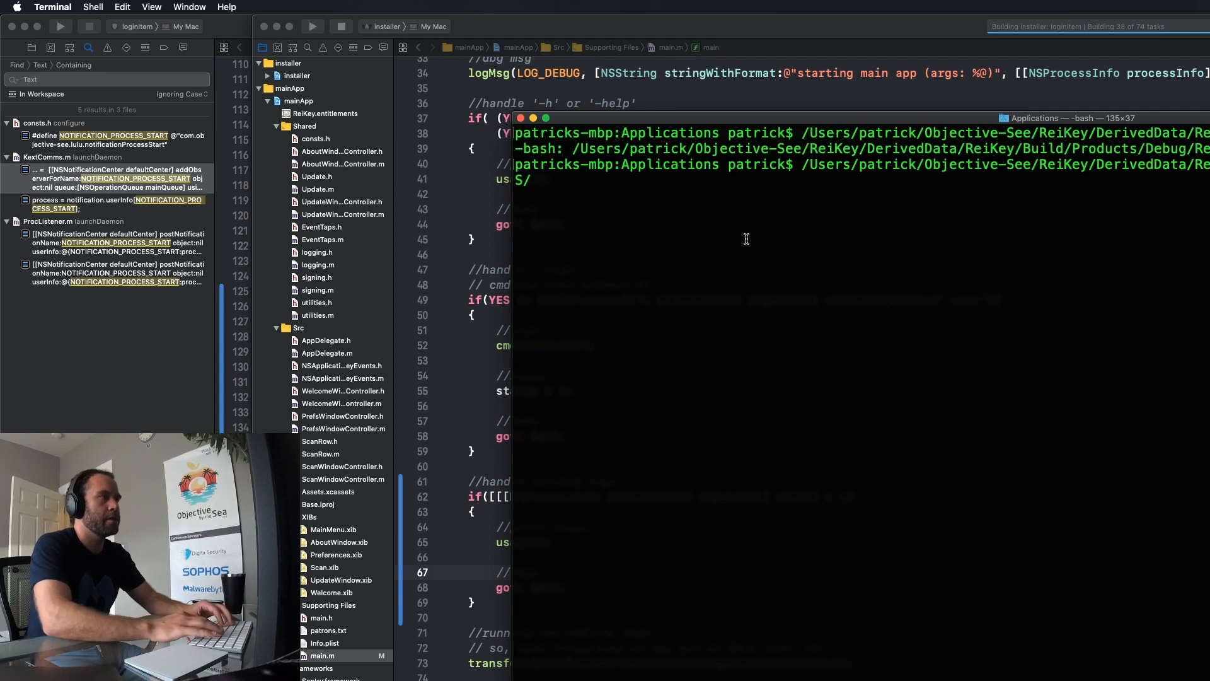
# Step: Run ReiKey -h in Terminal to print its usage
pyautogui.write('ReiKey')
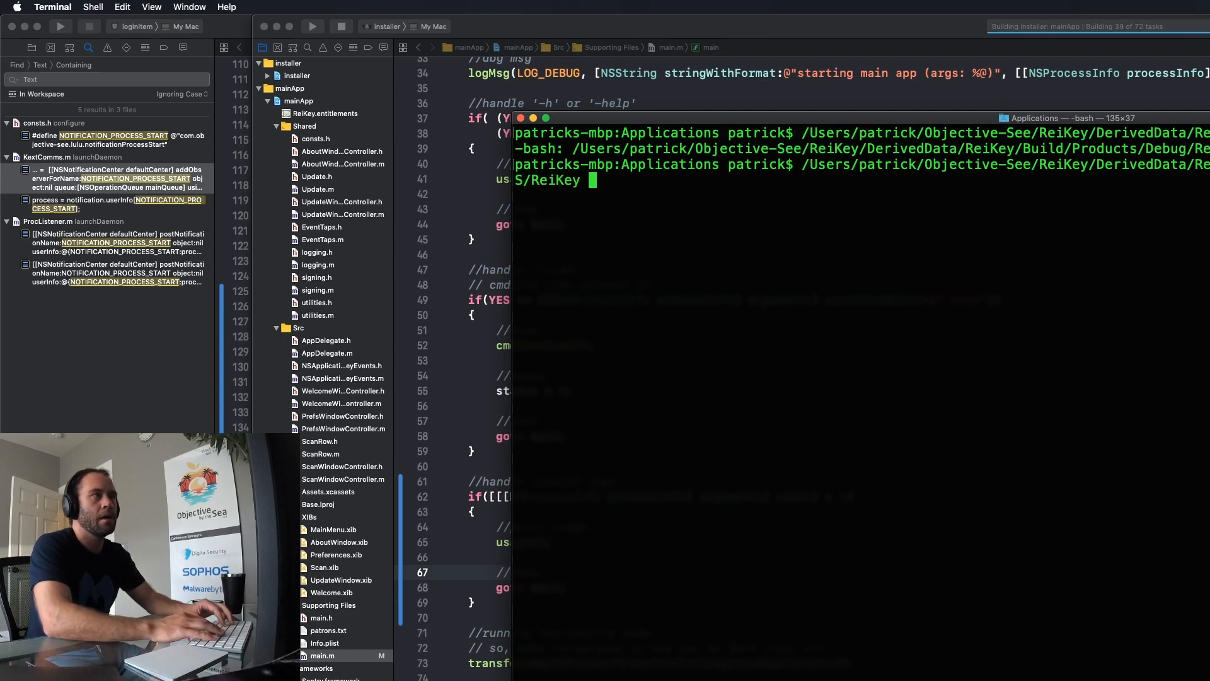
pyautogui.write('-h')
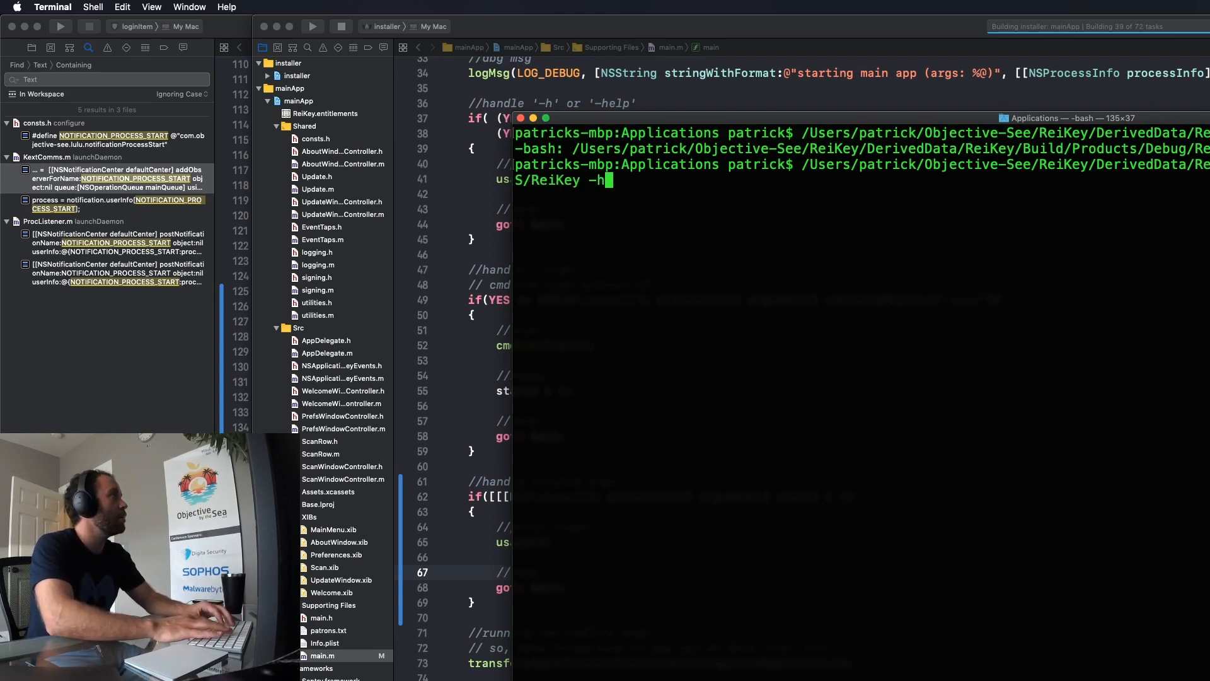
pyautogui.press('Return')
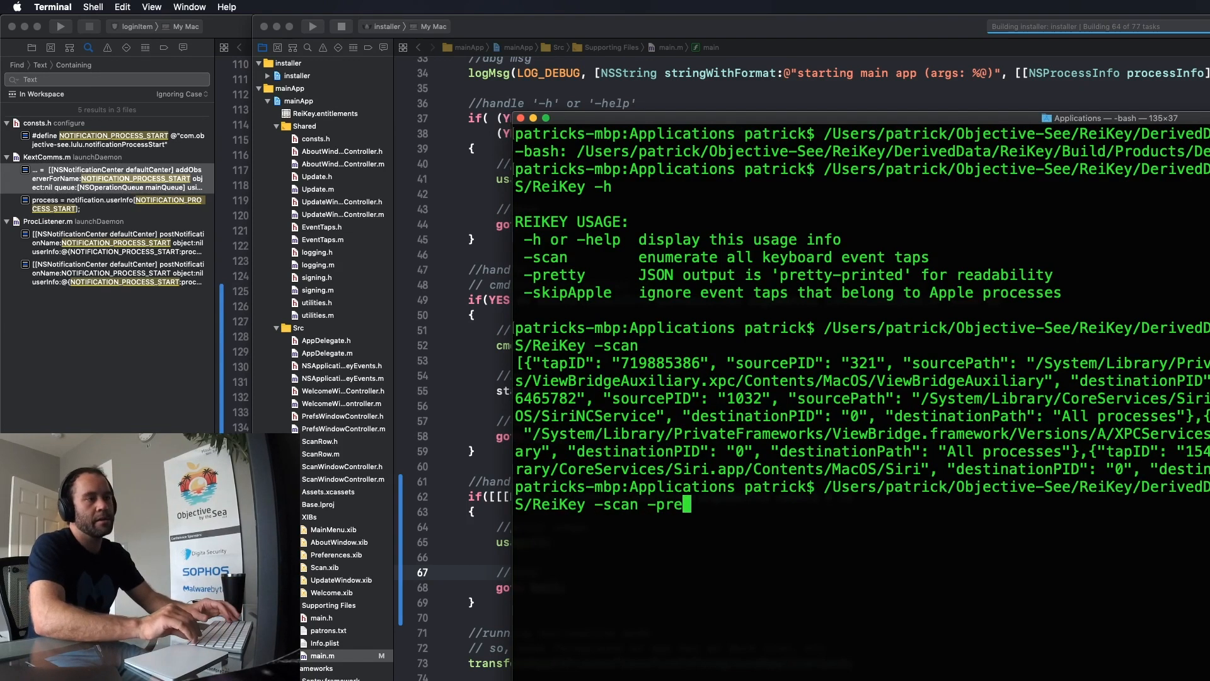
# Step: Clear the Terminal output and run ReiKey with only the -pretty flag
pyautogui.press('Return')
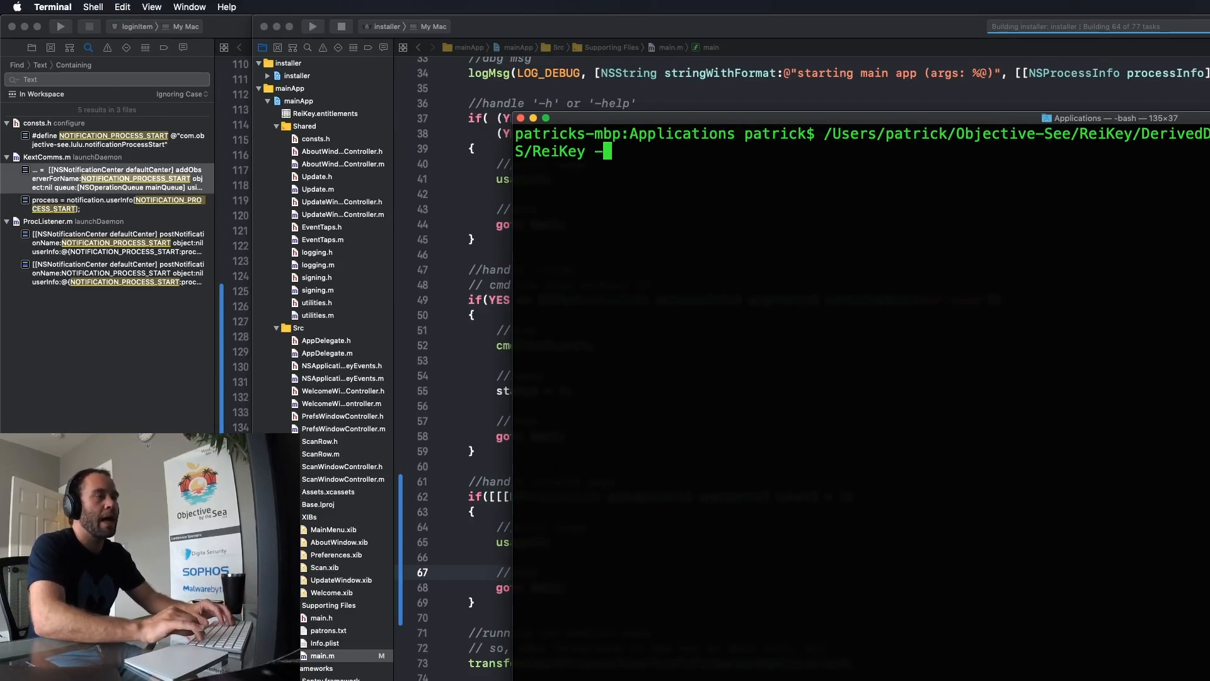
pyautogui.write('pret')
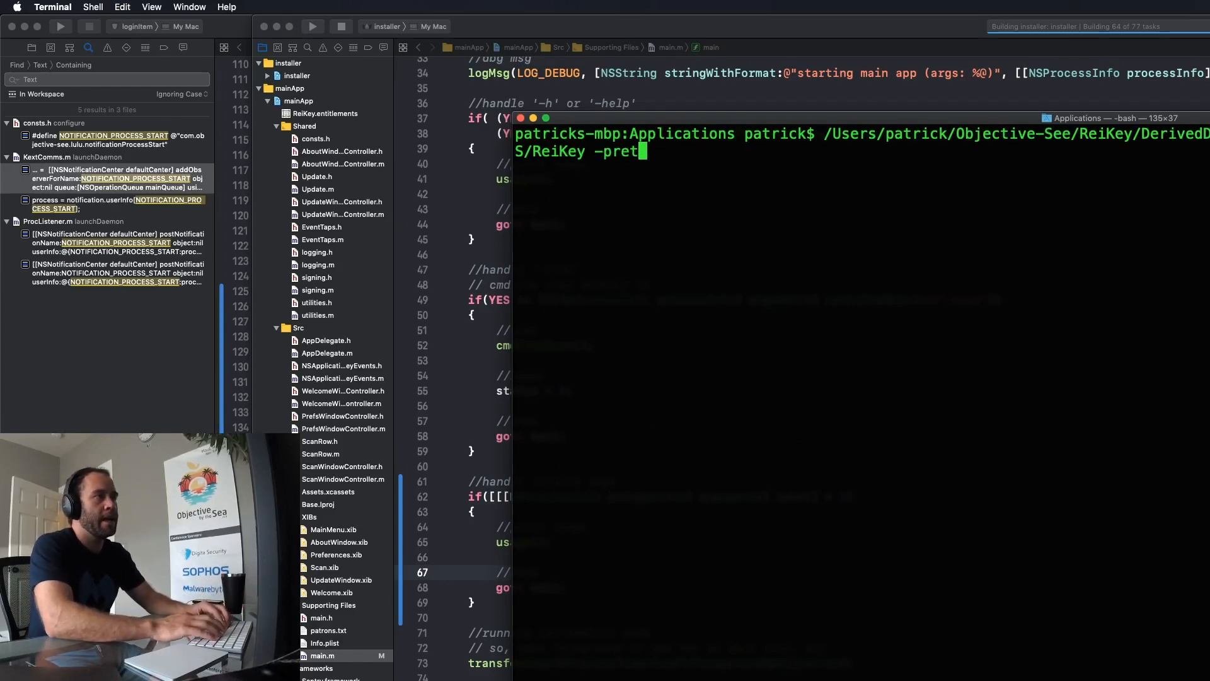
pyautogui.write('ty')
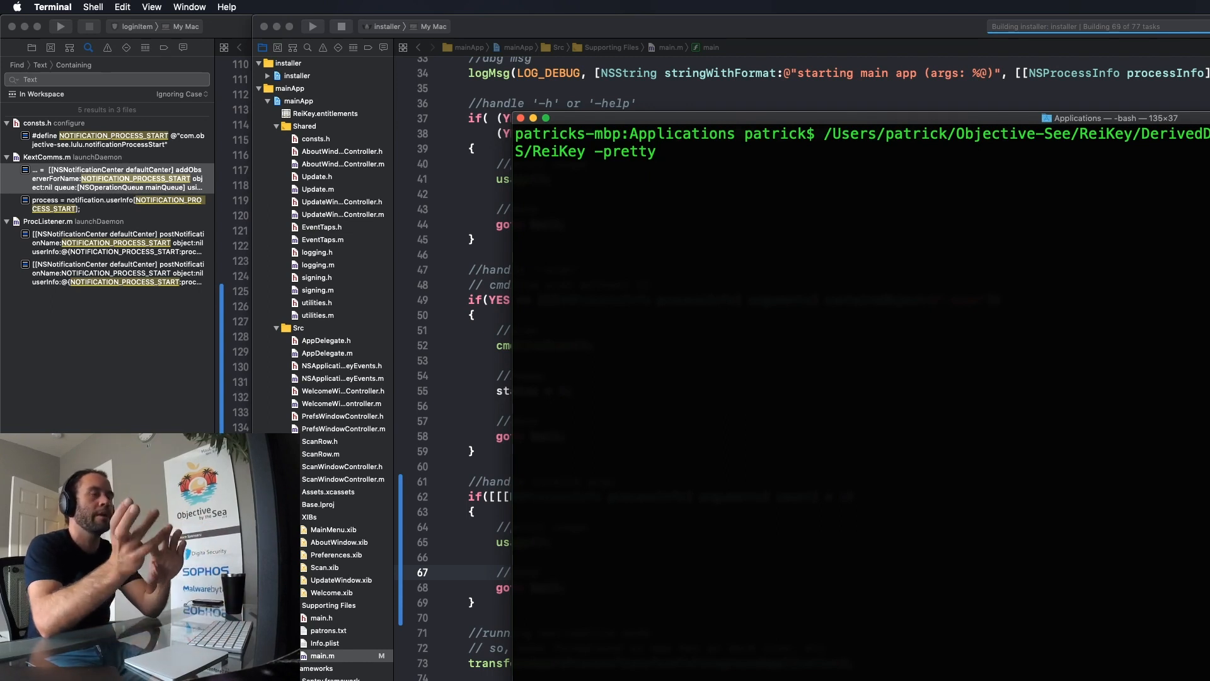
pyautogui.press('Return')
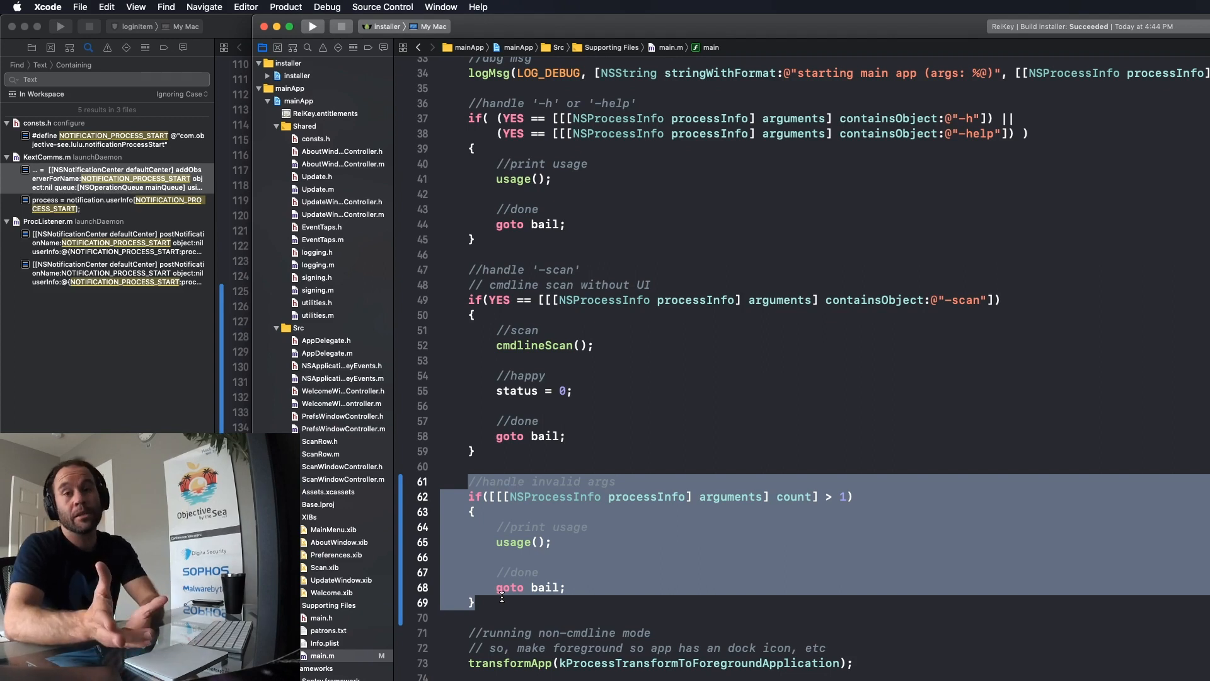
# Step: Highlight the usage() function and the normal app-launch code in main.m while explaining them
pyautogui.click(478, 602)
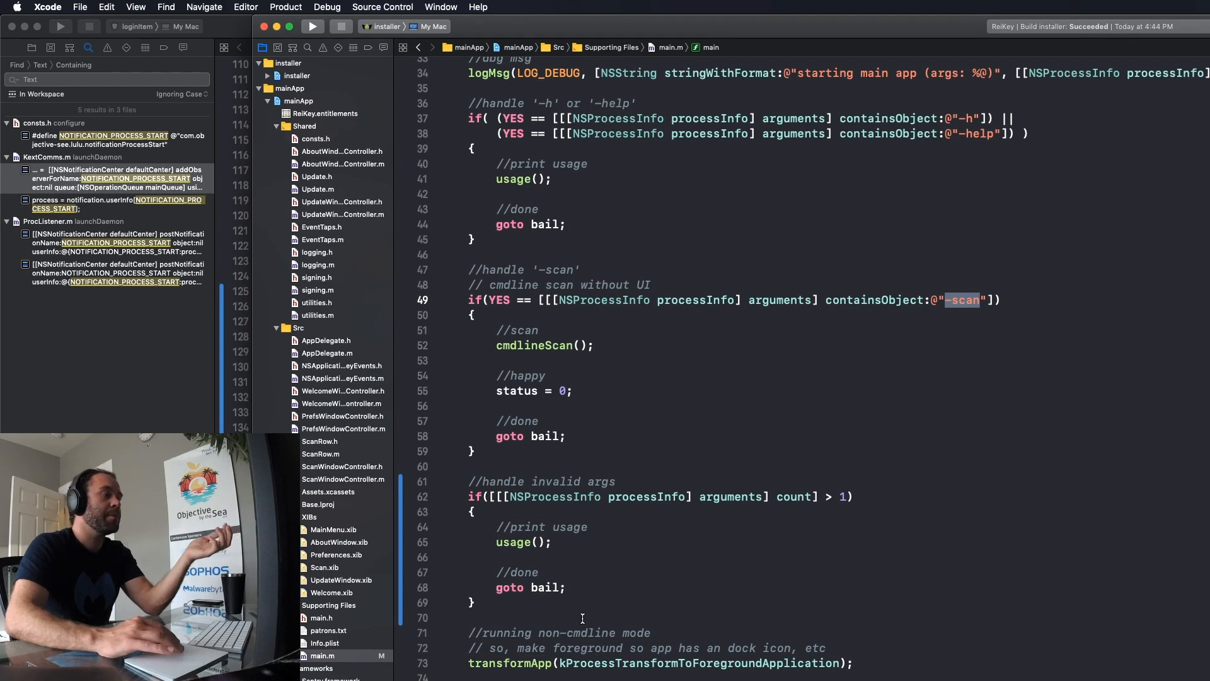
pyautogui.scroll(-3)
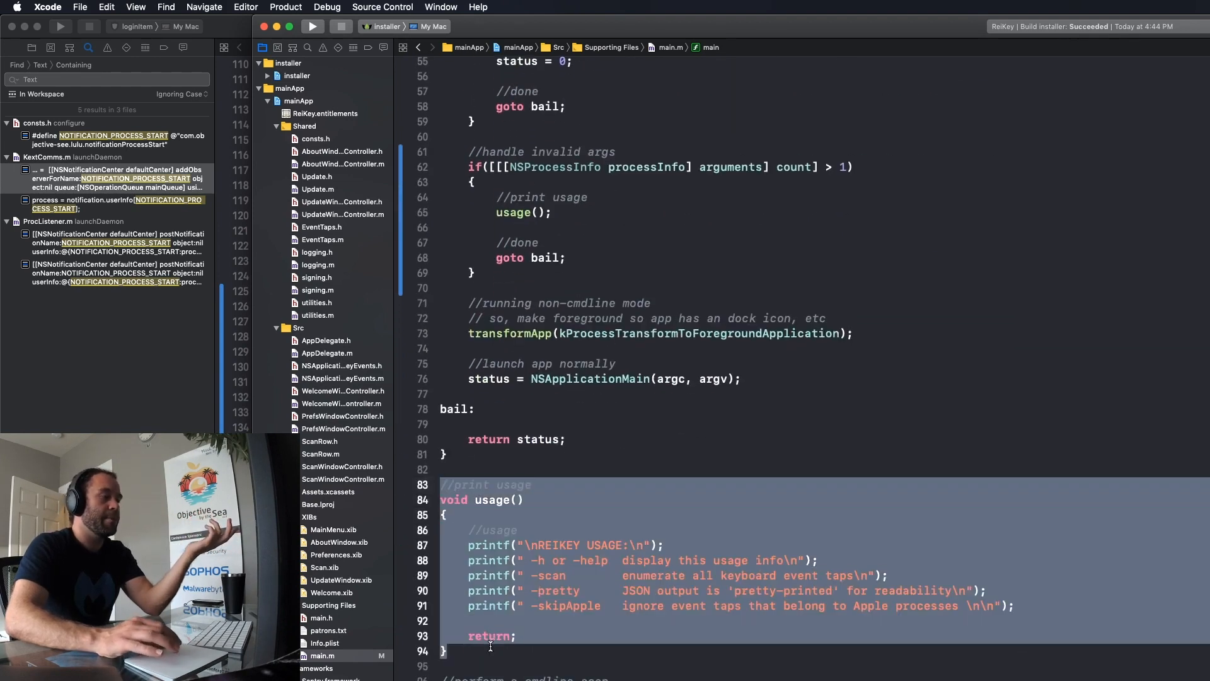
pyautogui.scroll(3)
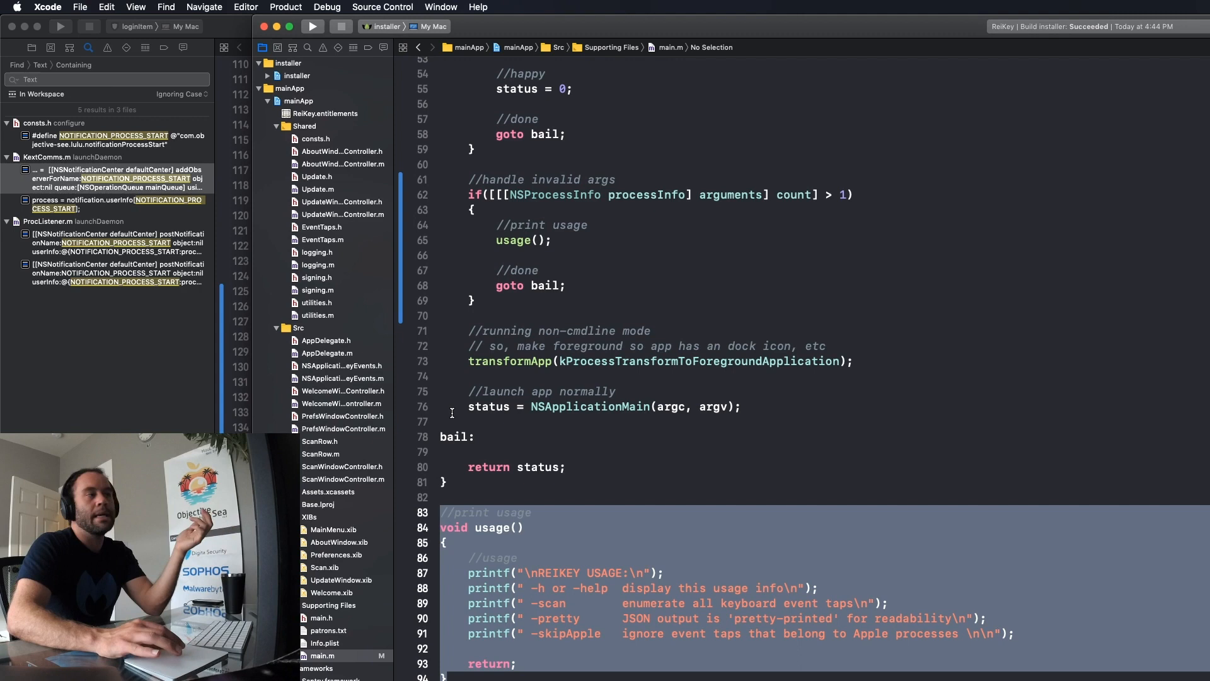
pyautogui.click(496, 286)
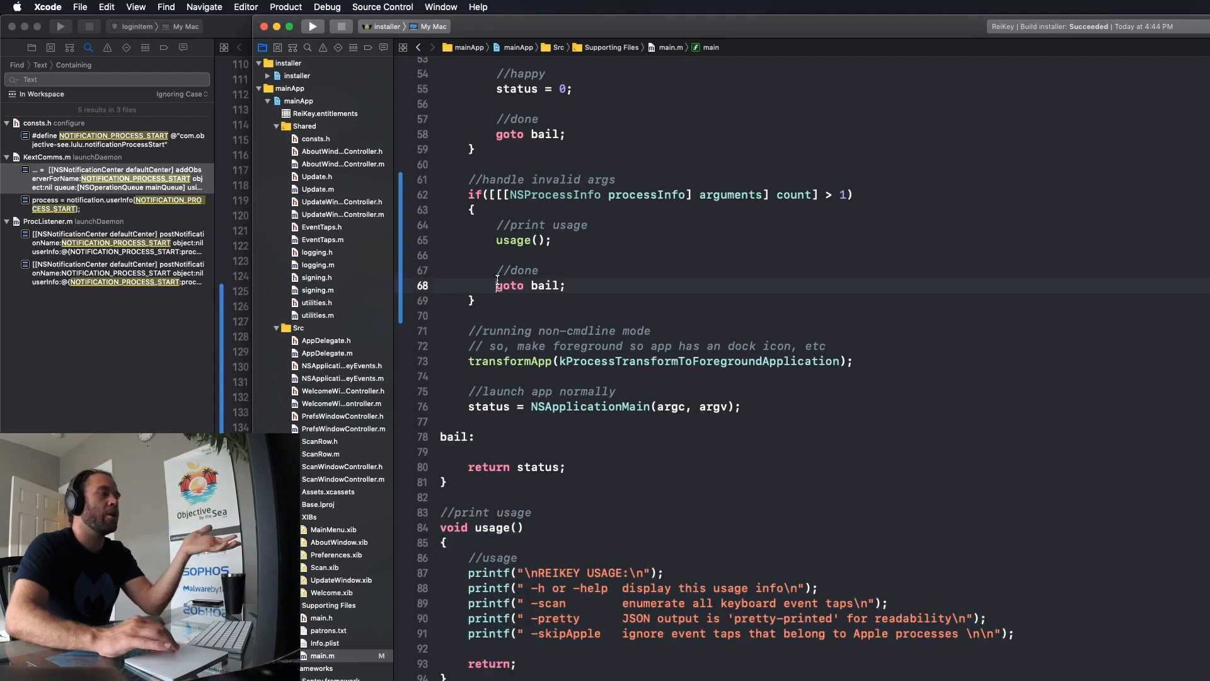
pyautogui.doubleClick(509, 285)
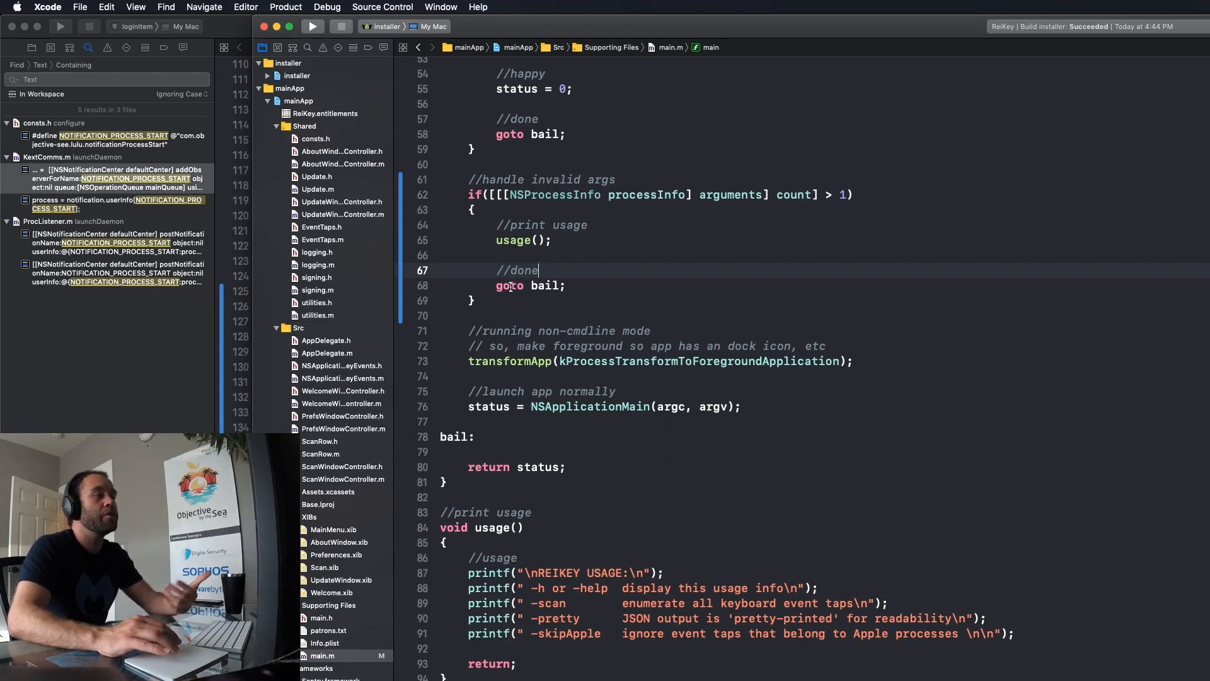
pyautogui.click(462, 330)
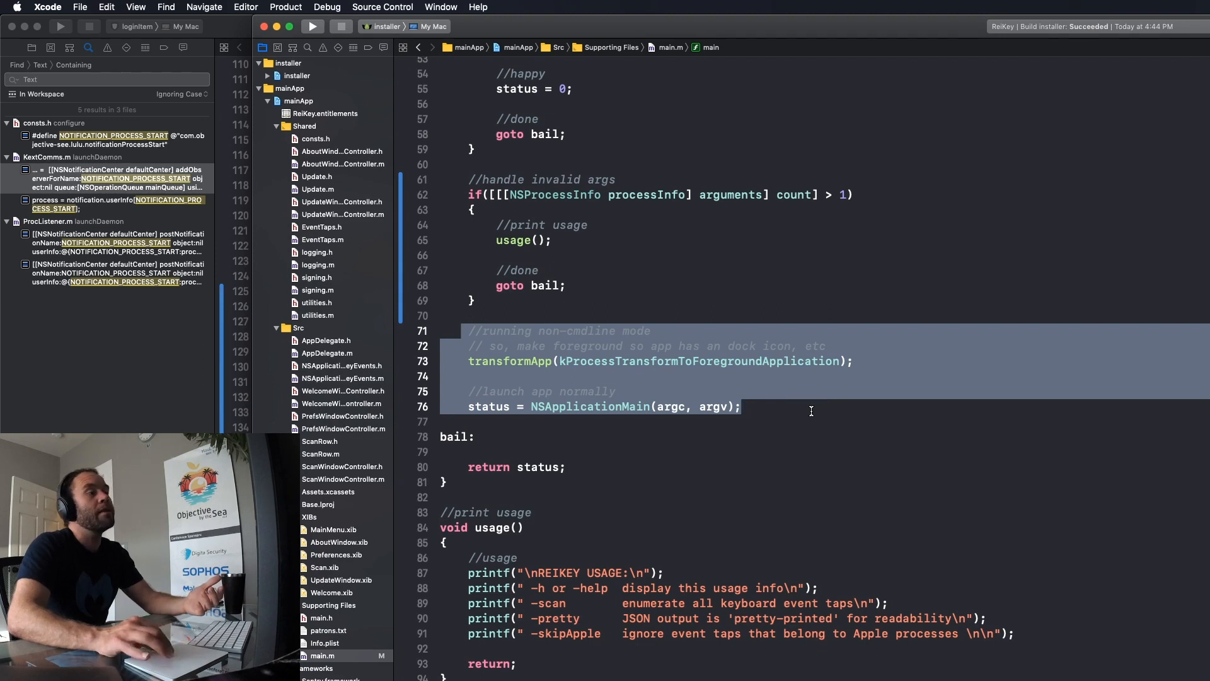
pyautogui.moveTo(787, 416)
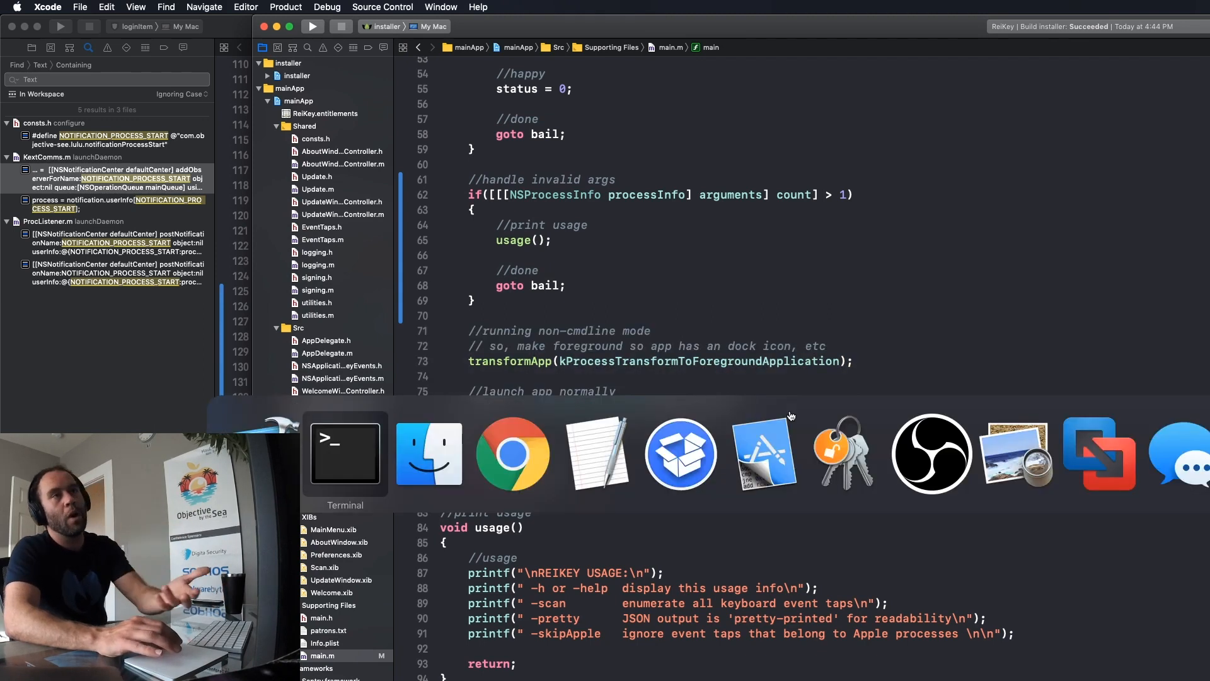
# Step: Rerun ReiKey -pretty in Terminal with 'i love objective' appended as extra arguments
pyautogui.click(345, 453)
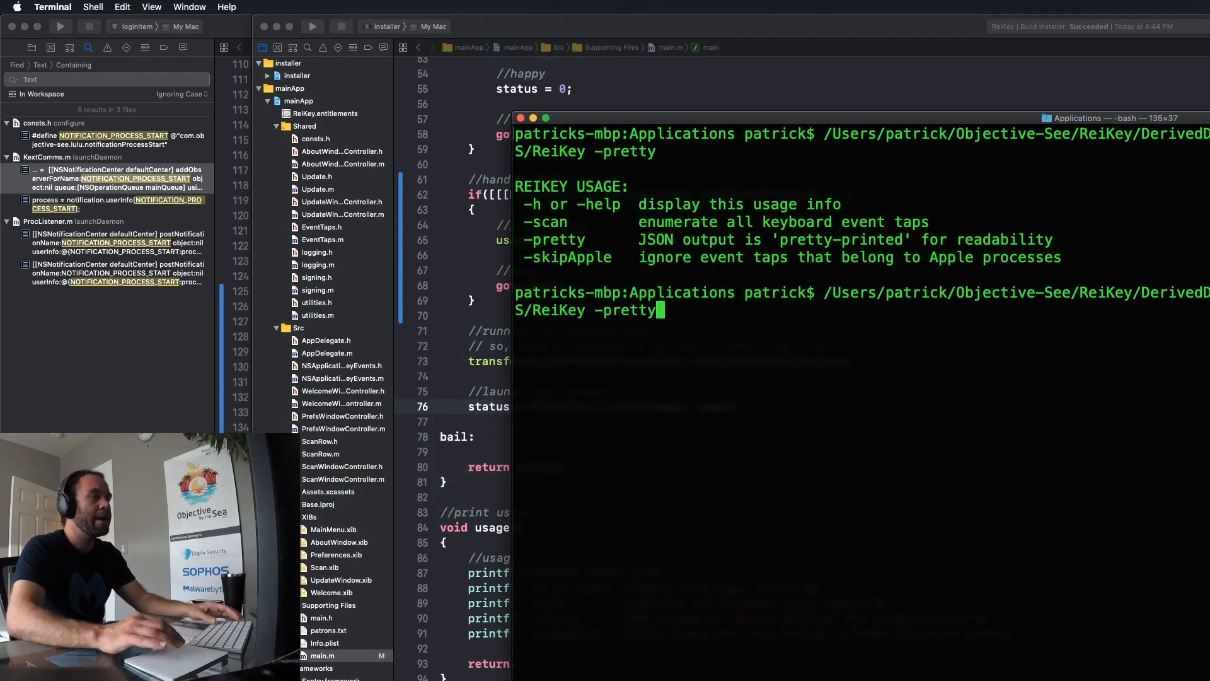
pyautogui.write('i')
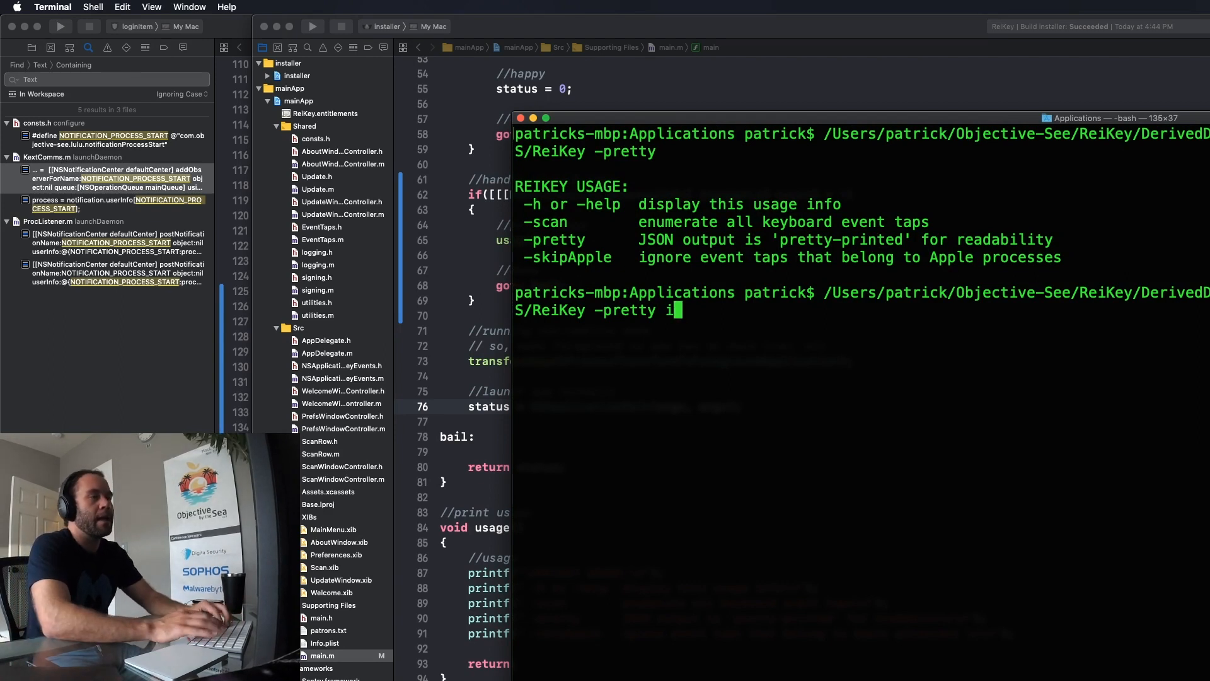
pyautogui.write('love objective')
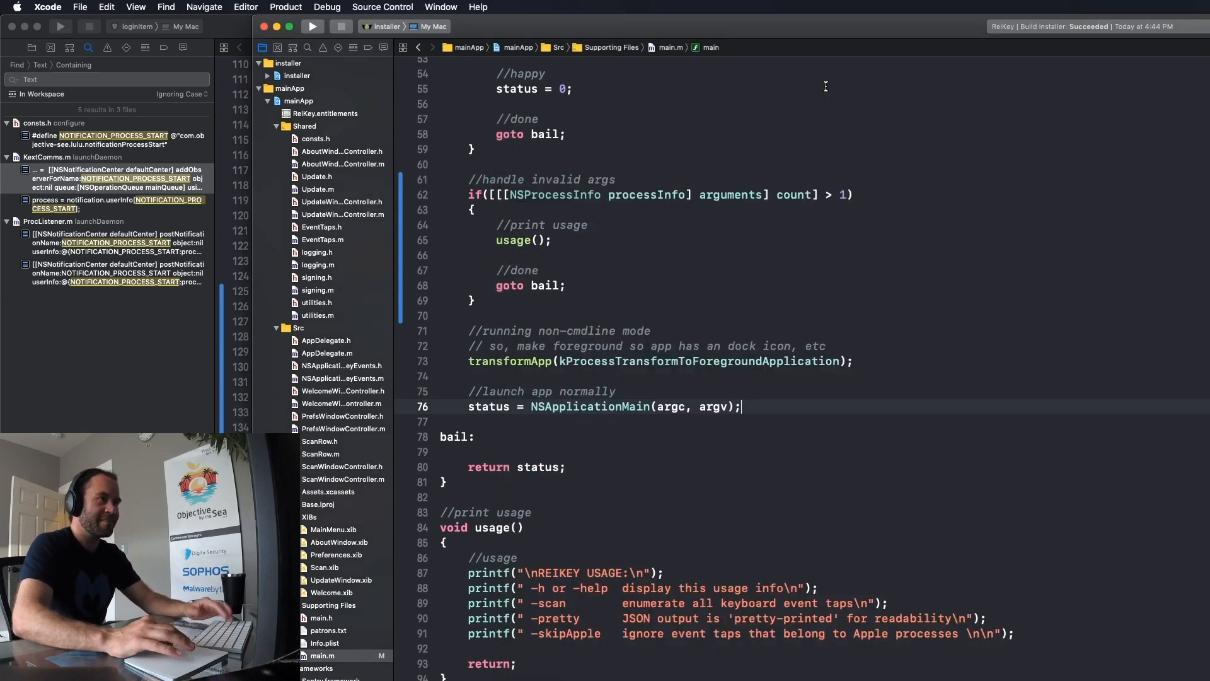
pyautogui.scroll(3)
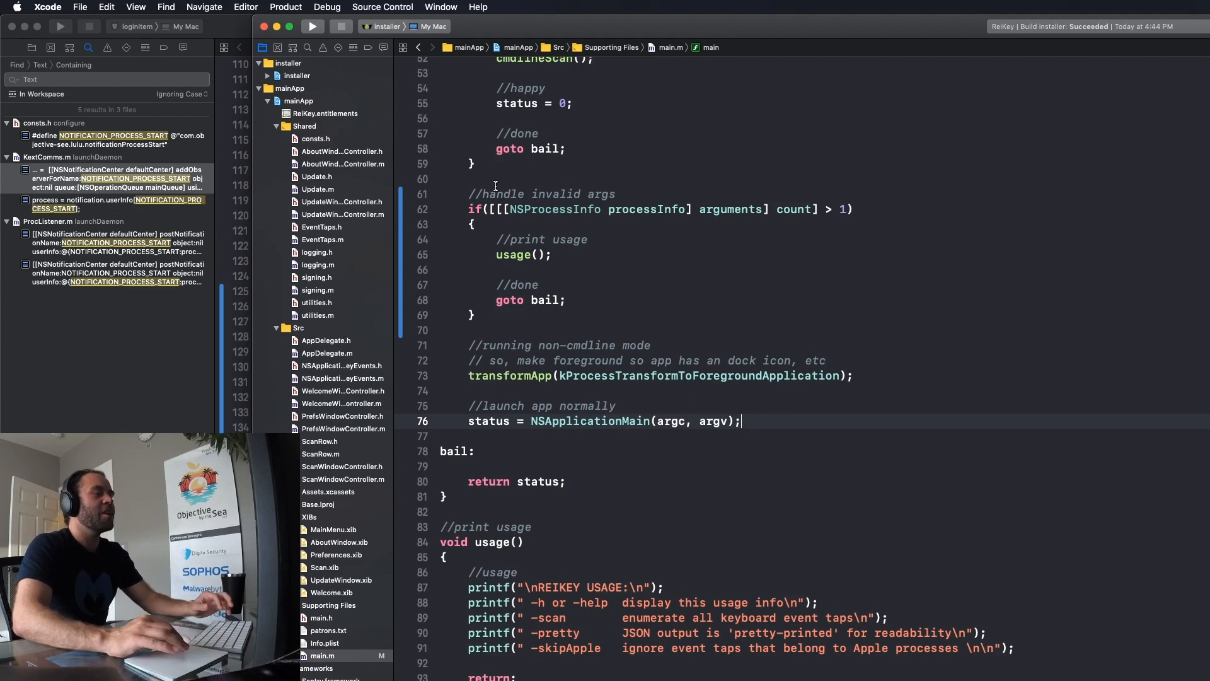